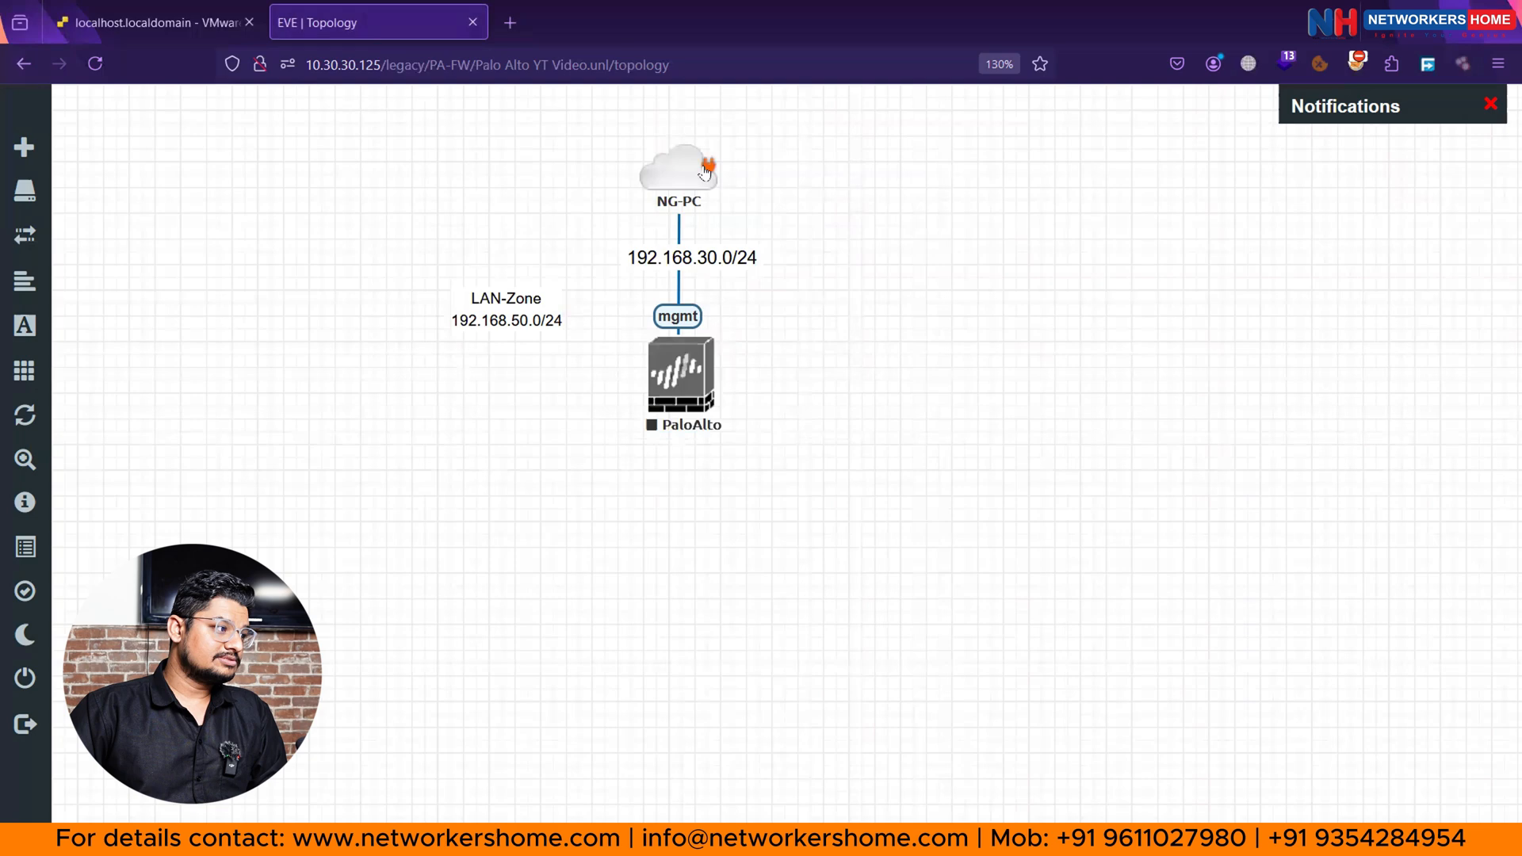
Add 3 Cisco vIOS Switch nodes with the Switch.png icon below the PaloAlto firewall.
{"action": "left_click", "coordinate": [679, 175]}
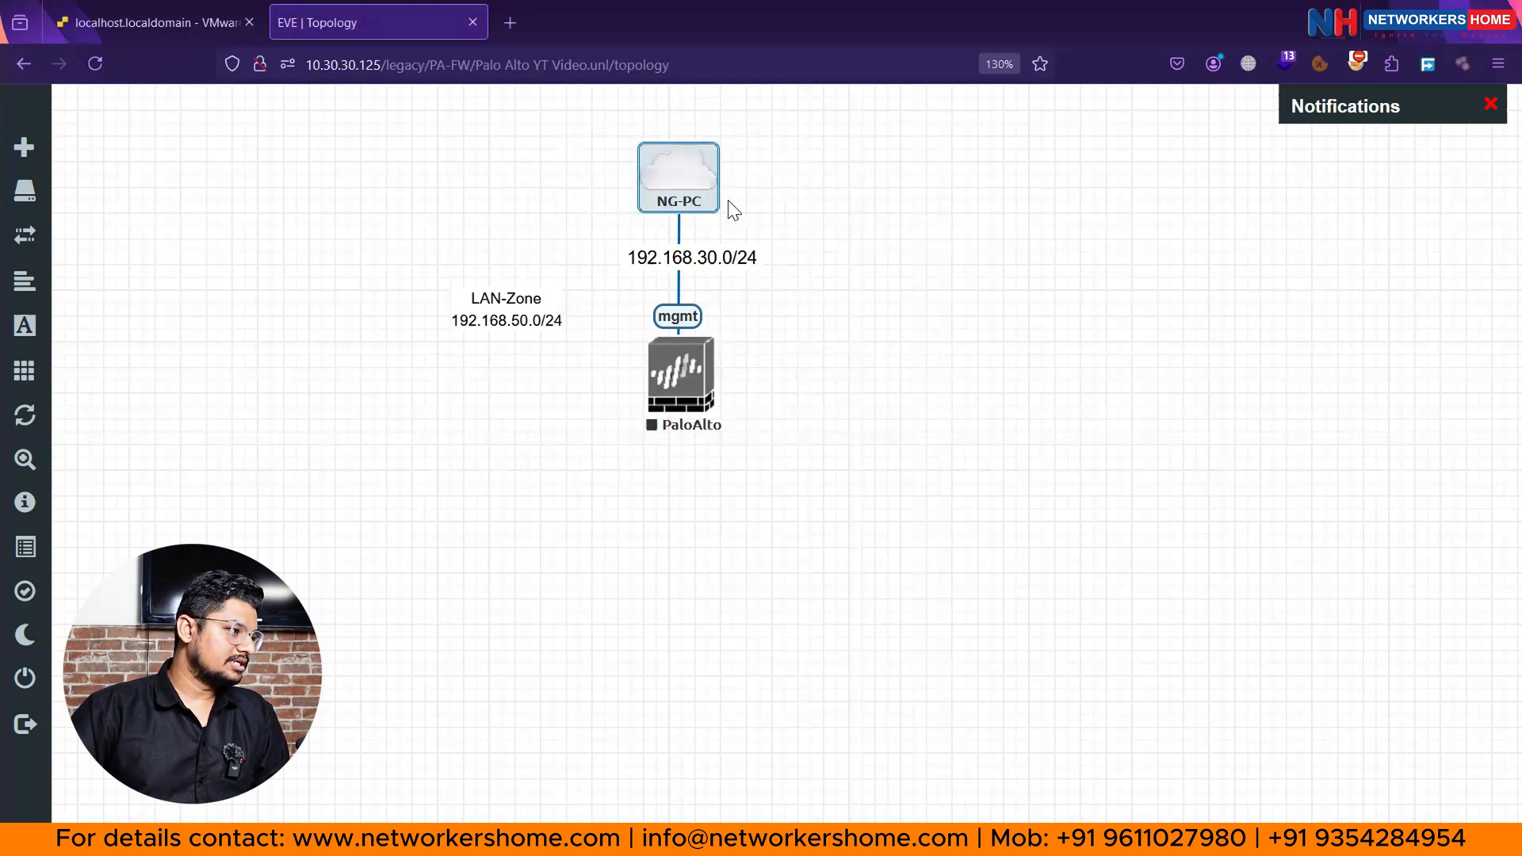
{"action": "left_click", "coordinate": [723, 141]}
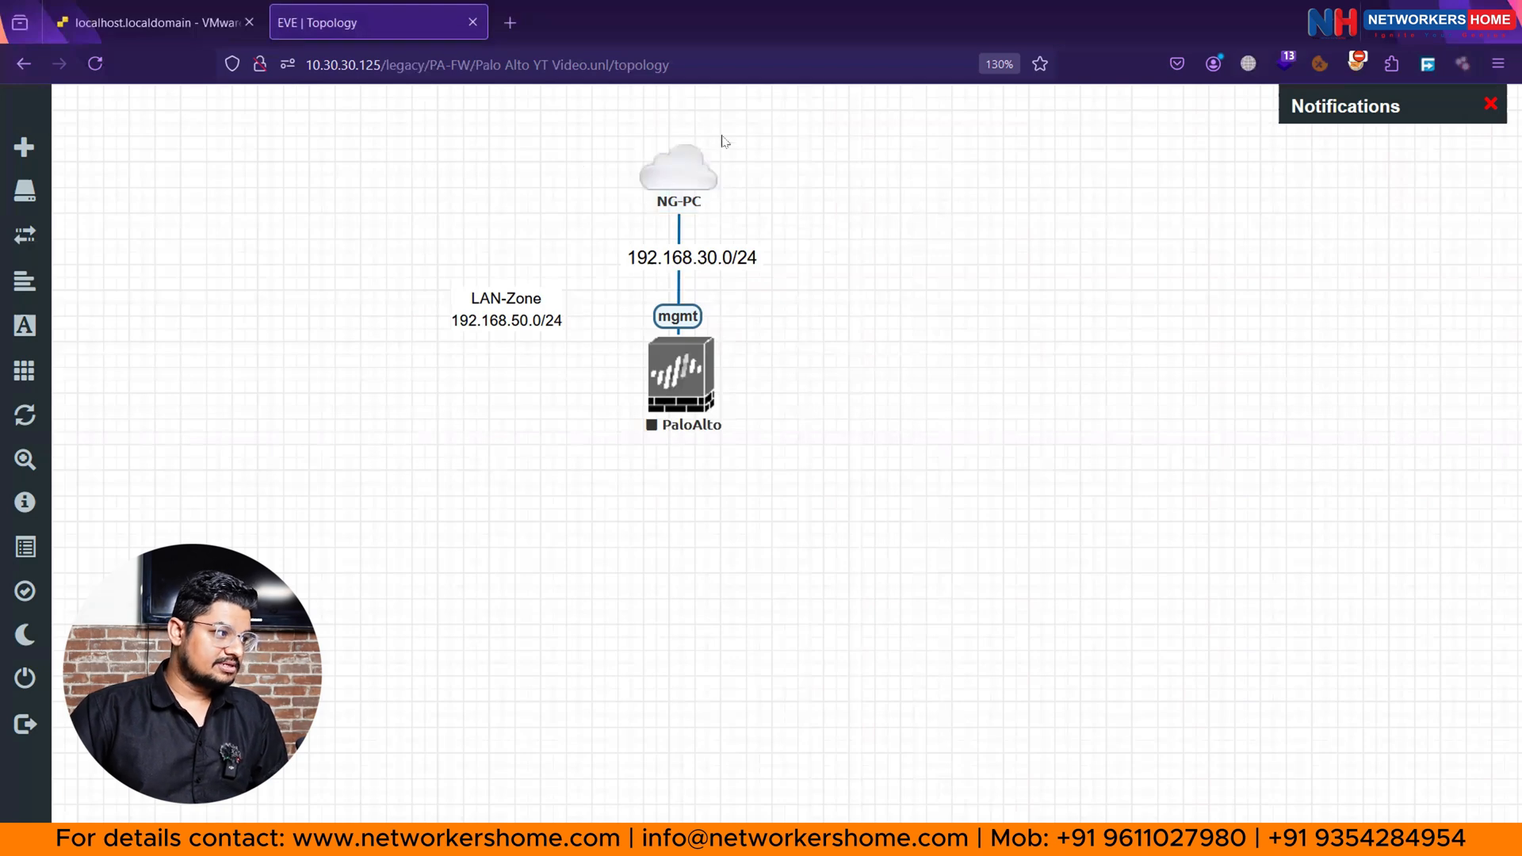
{"action": "left_click", "coordinate": [682, 379]}
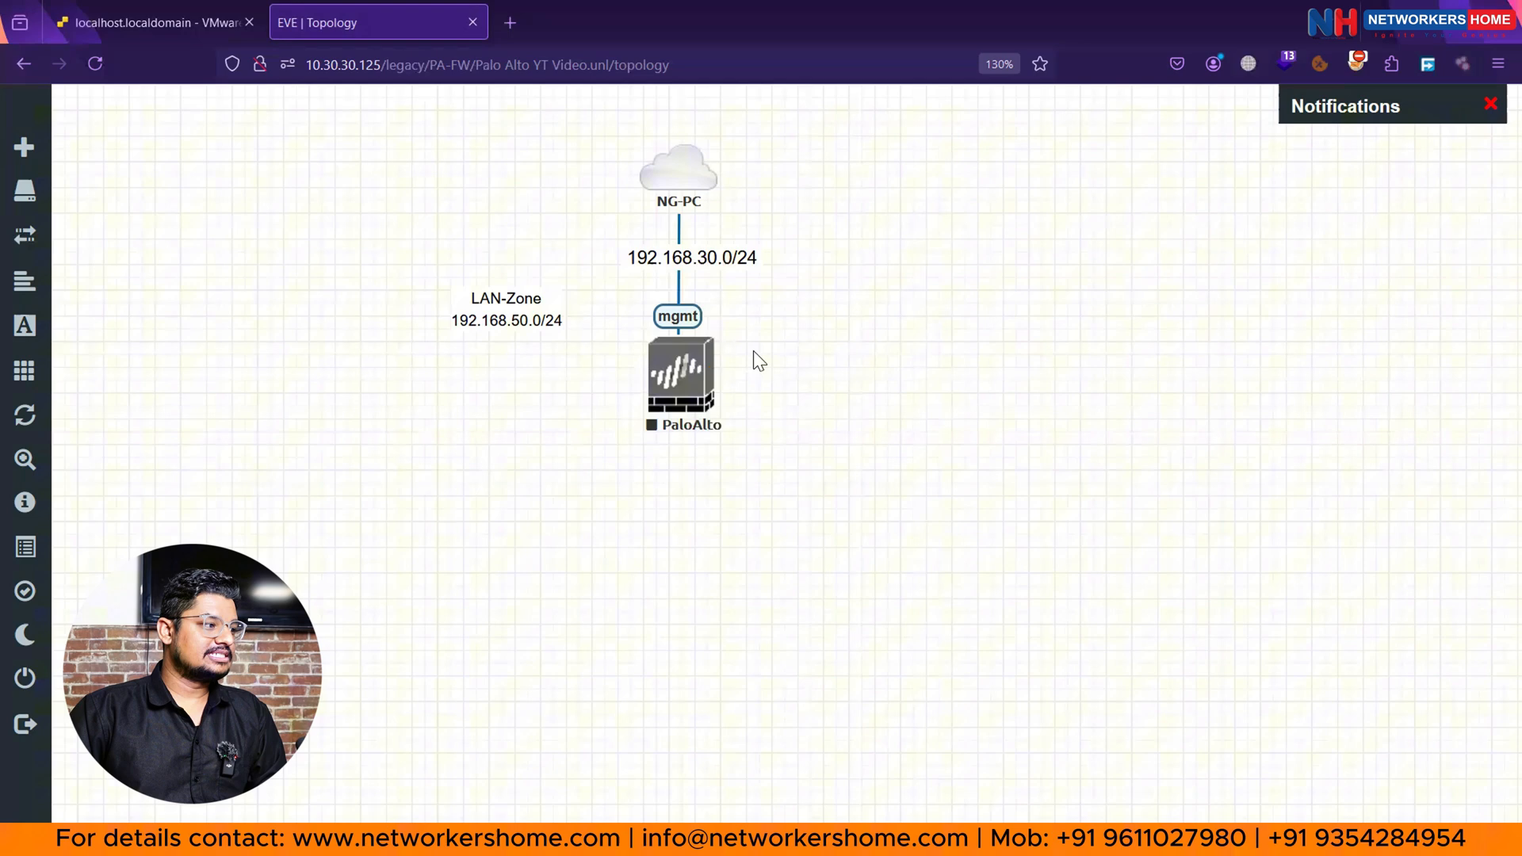
{"action": "mouse_move", "coordinate": [721, 512]}
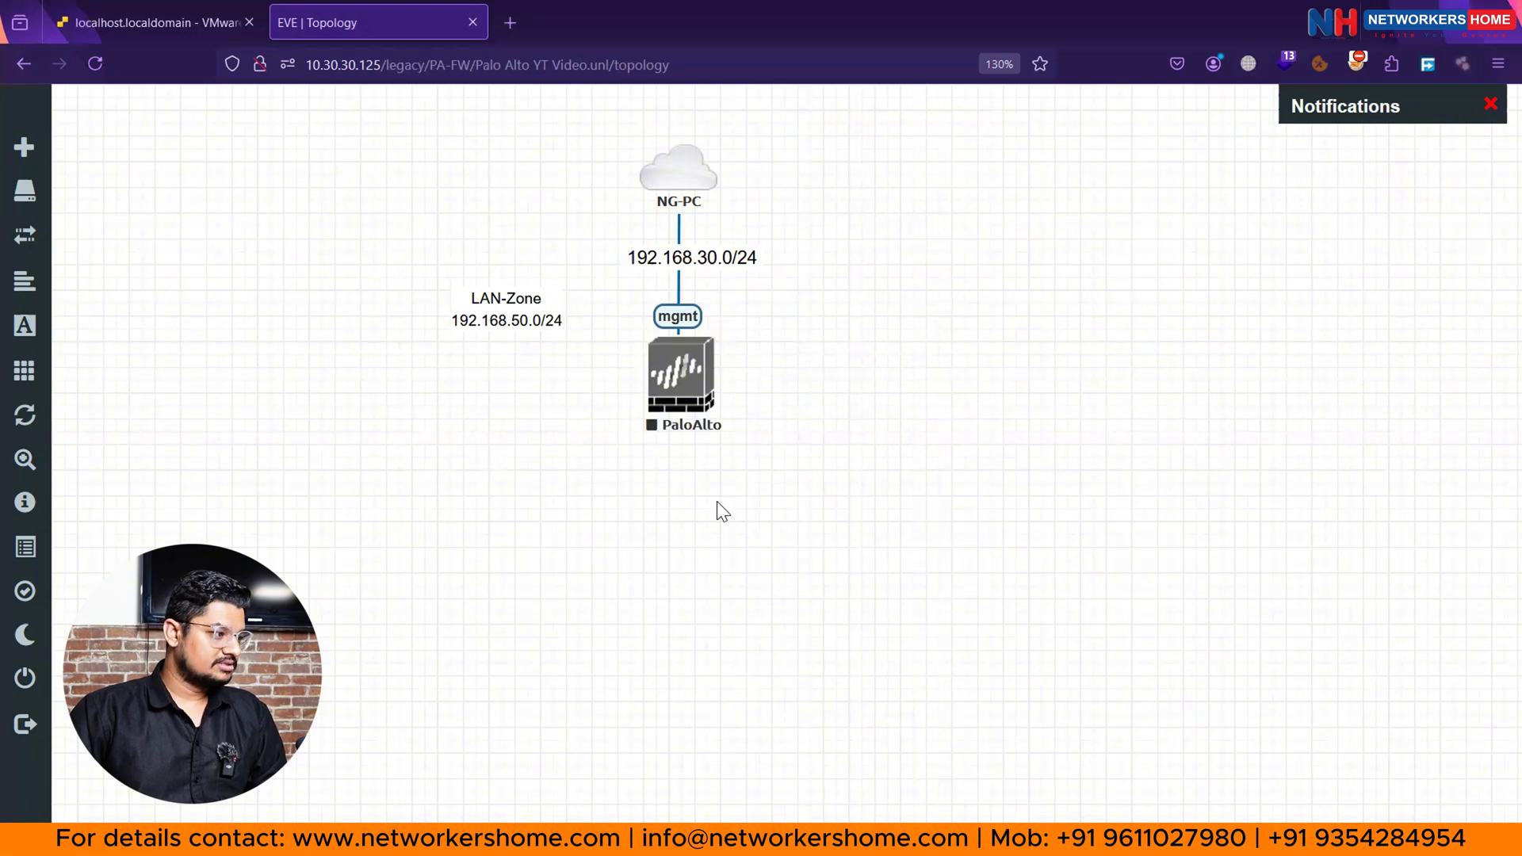
{"action": "right_click", "coordinate": [723, 512]}
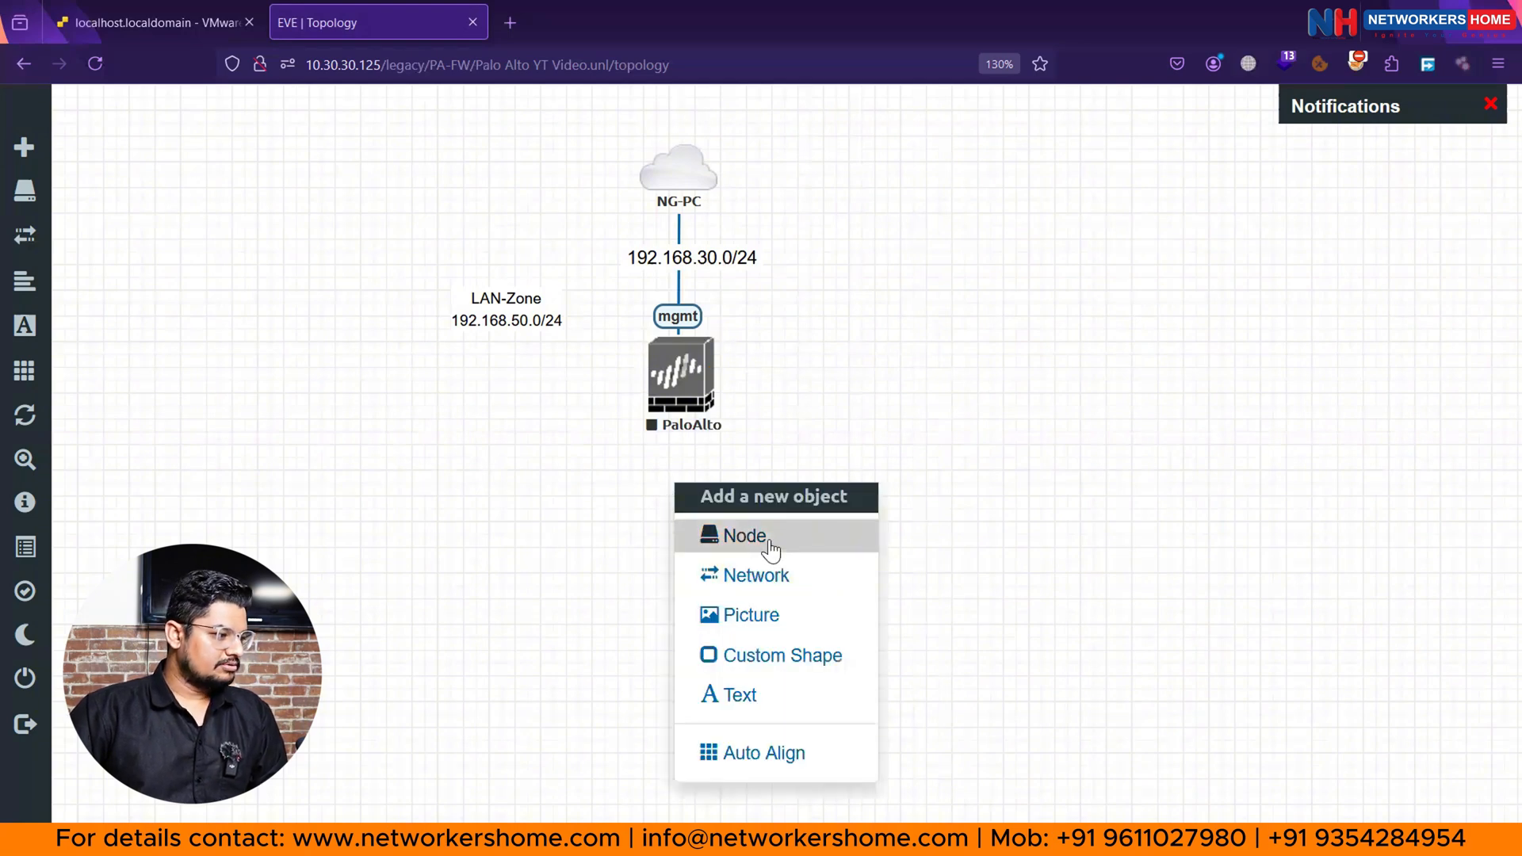
{"action": "left_click", "coordinate": [744, 535]}
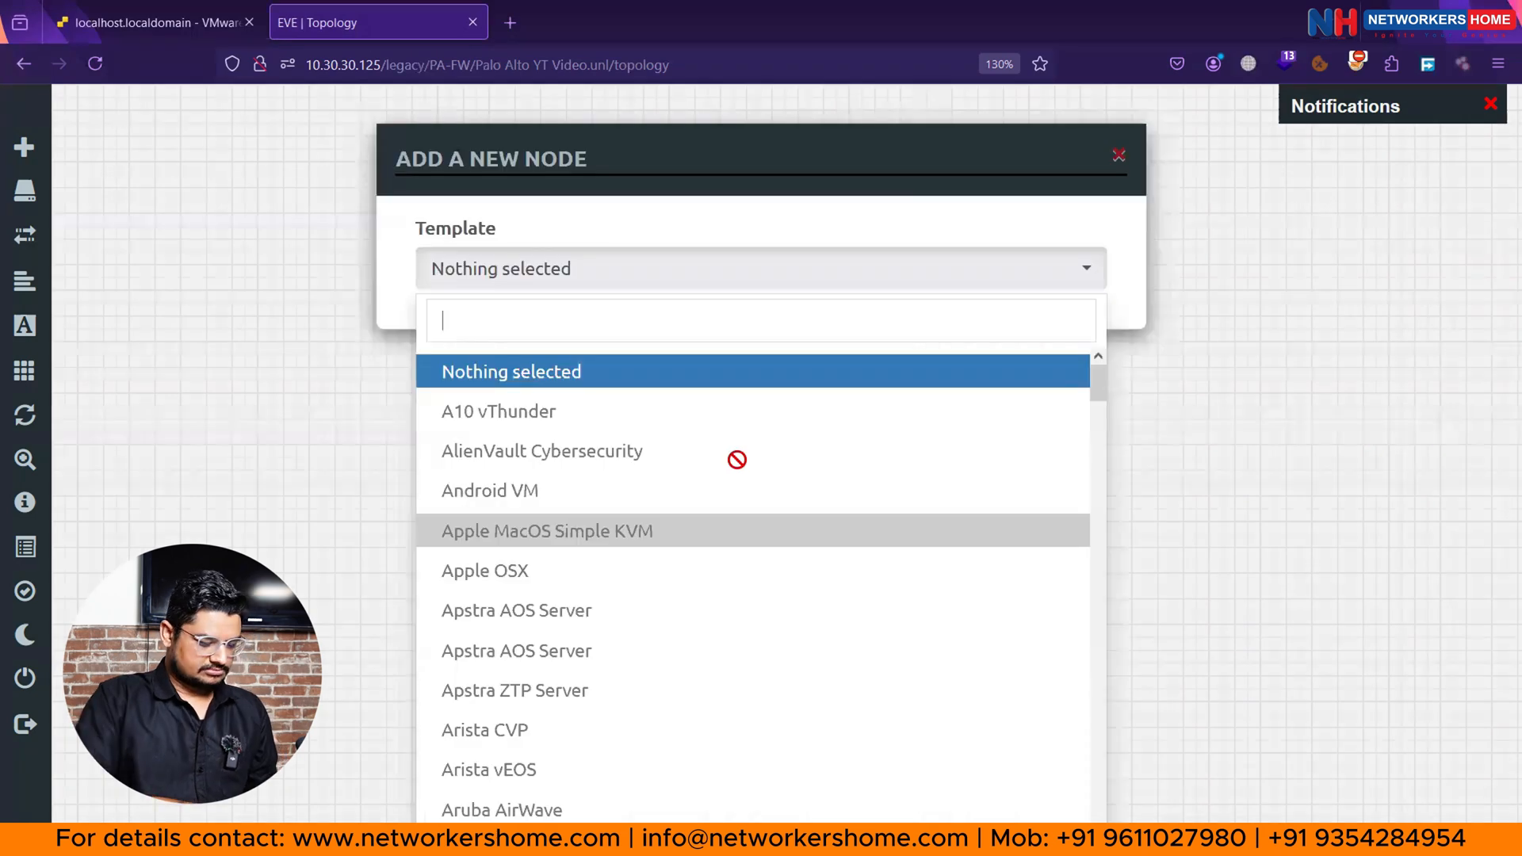
{"action": "type", "text": "ios"}
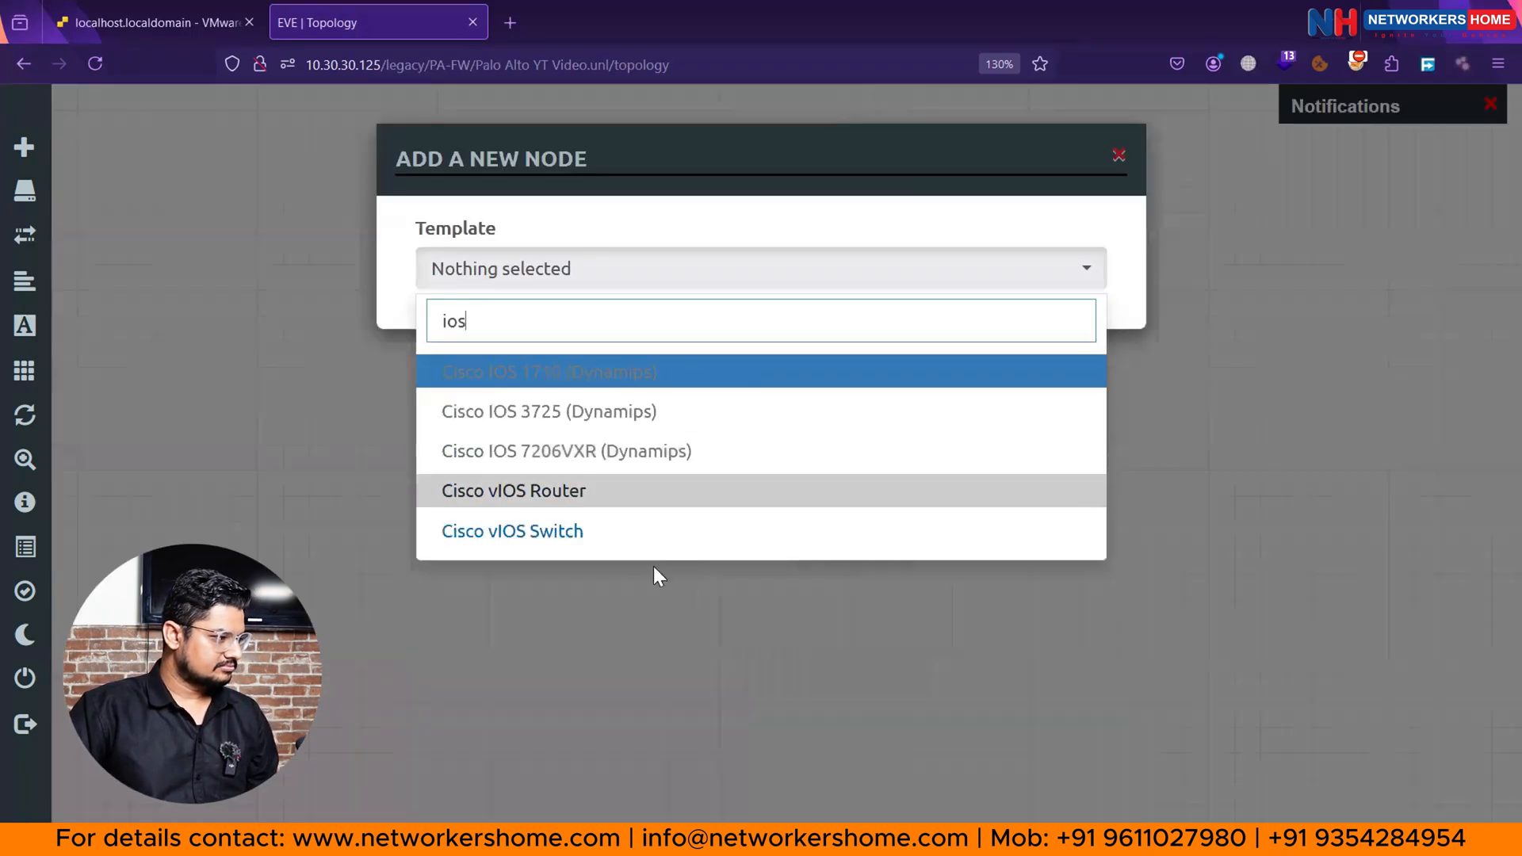
{"action": "left_click", "coordinate": [512, 531]}
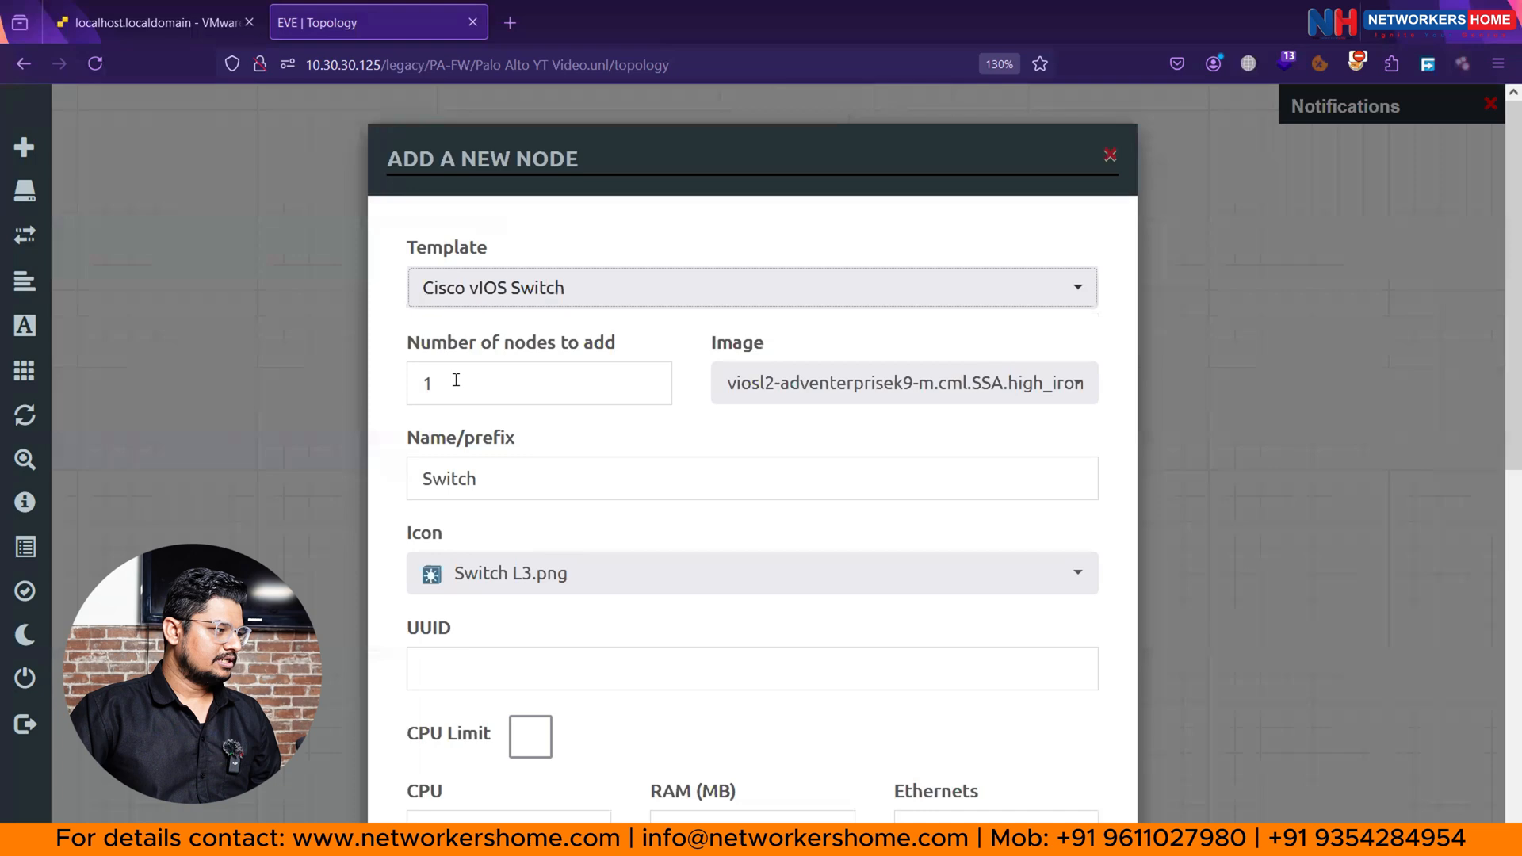
{"action": "type", "text": "3"}
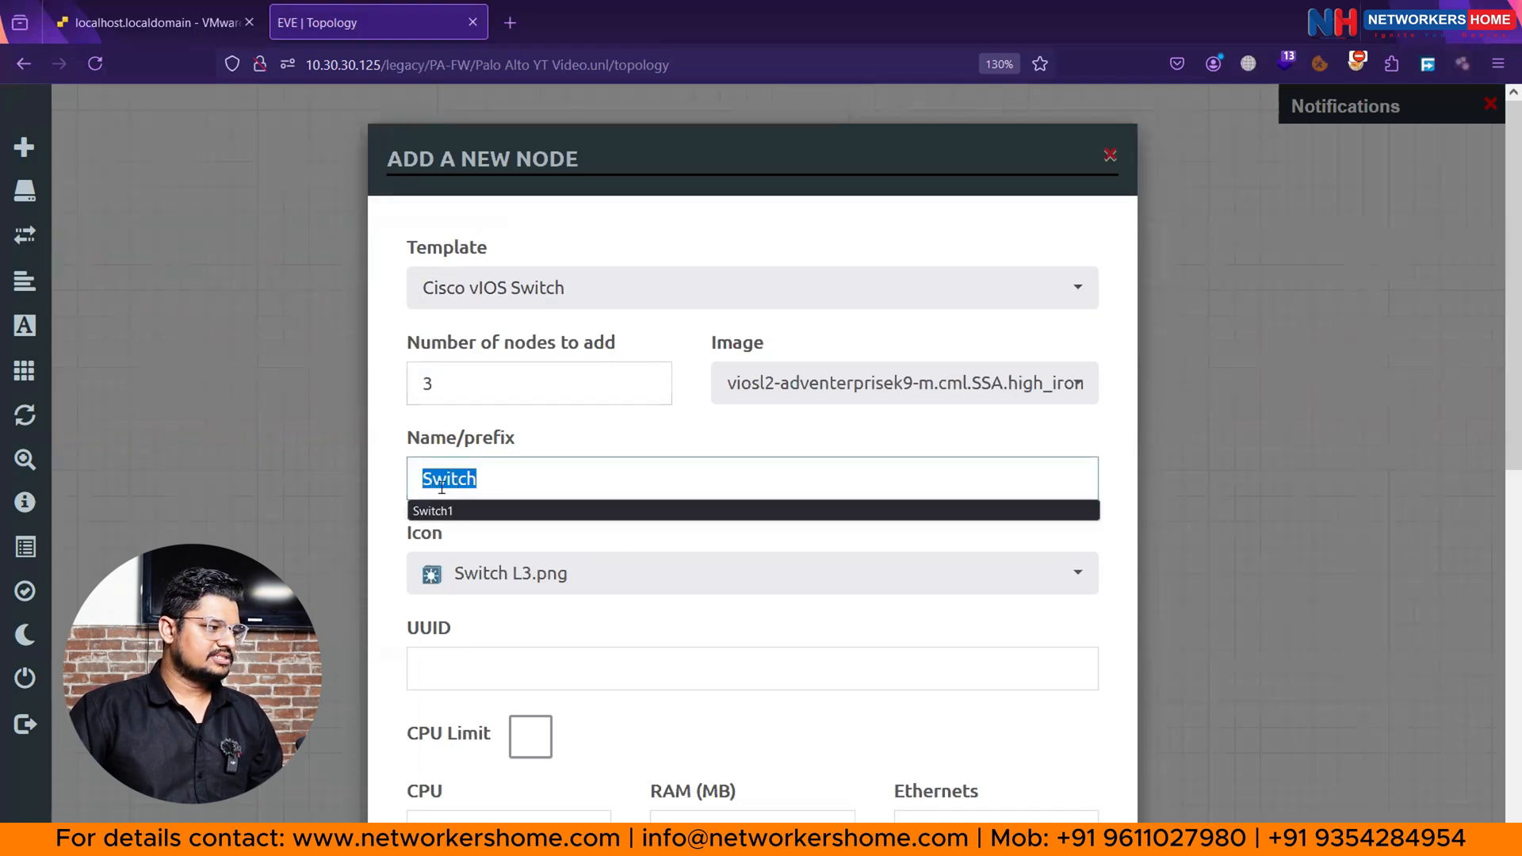
{"action": "left_click", "coordinate": [752, 572]}
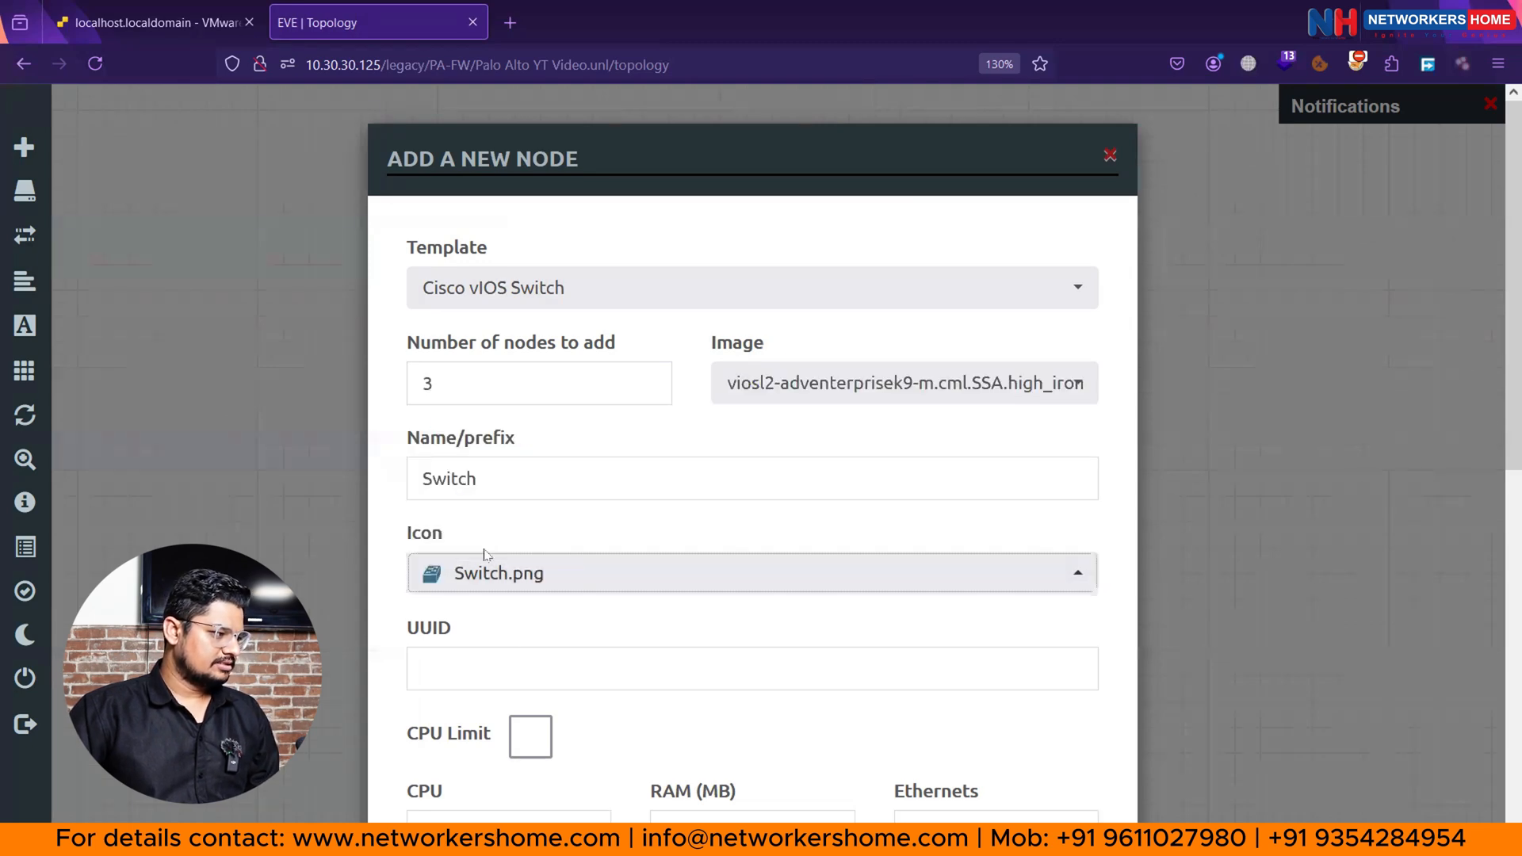
{"action": "scroll", "scroll_direction": "down", "scroll_amount": 3}
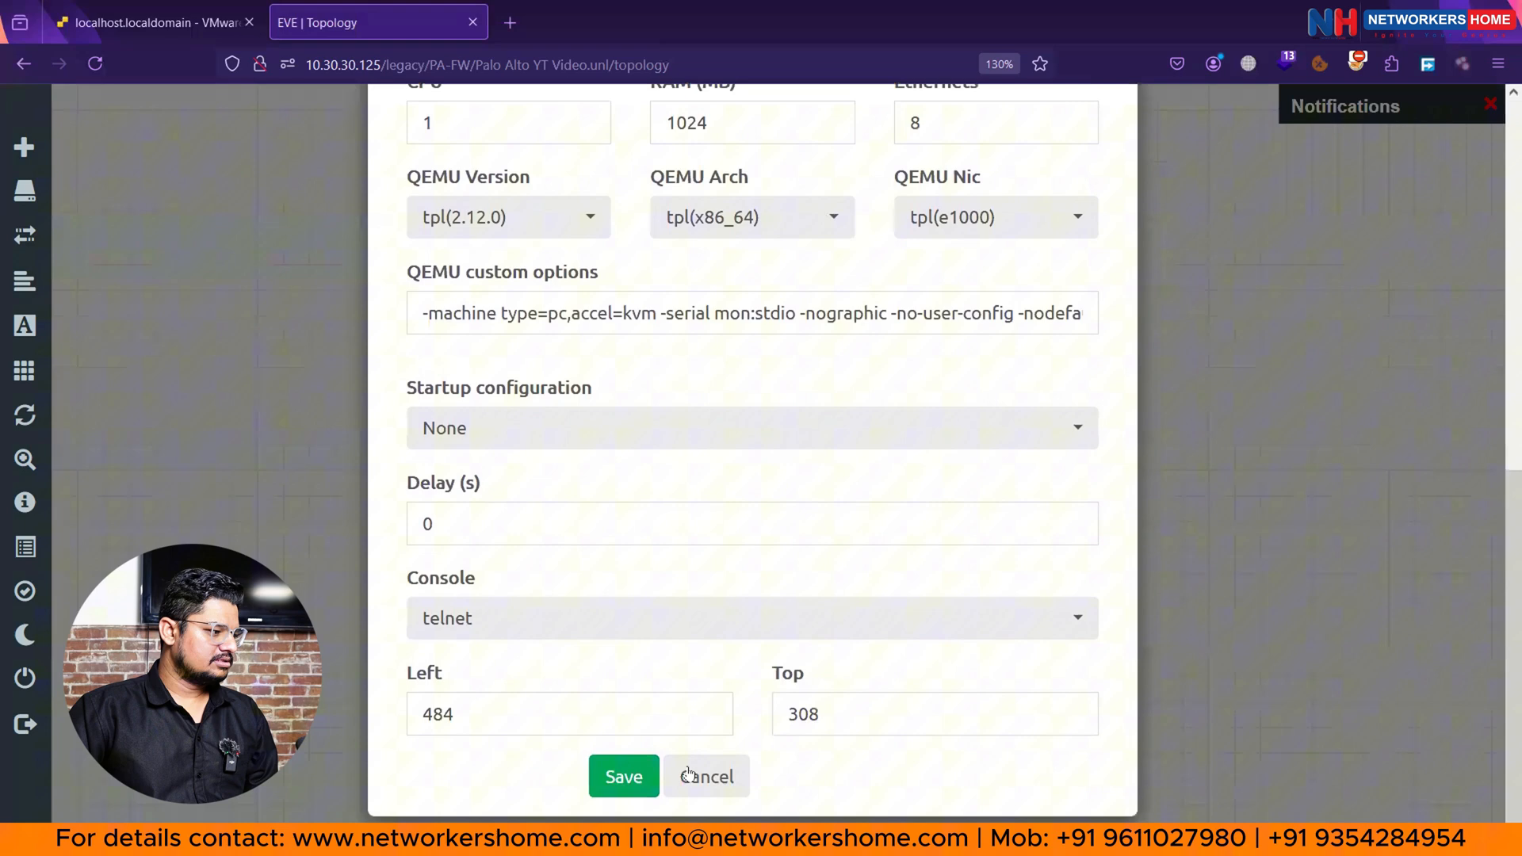
{"action": "left_click", "coordinate": [706, 775]}
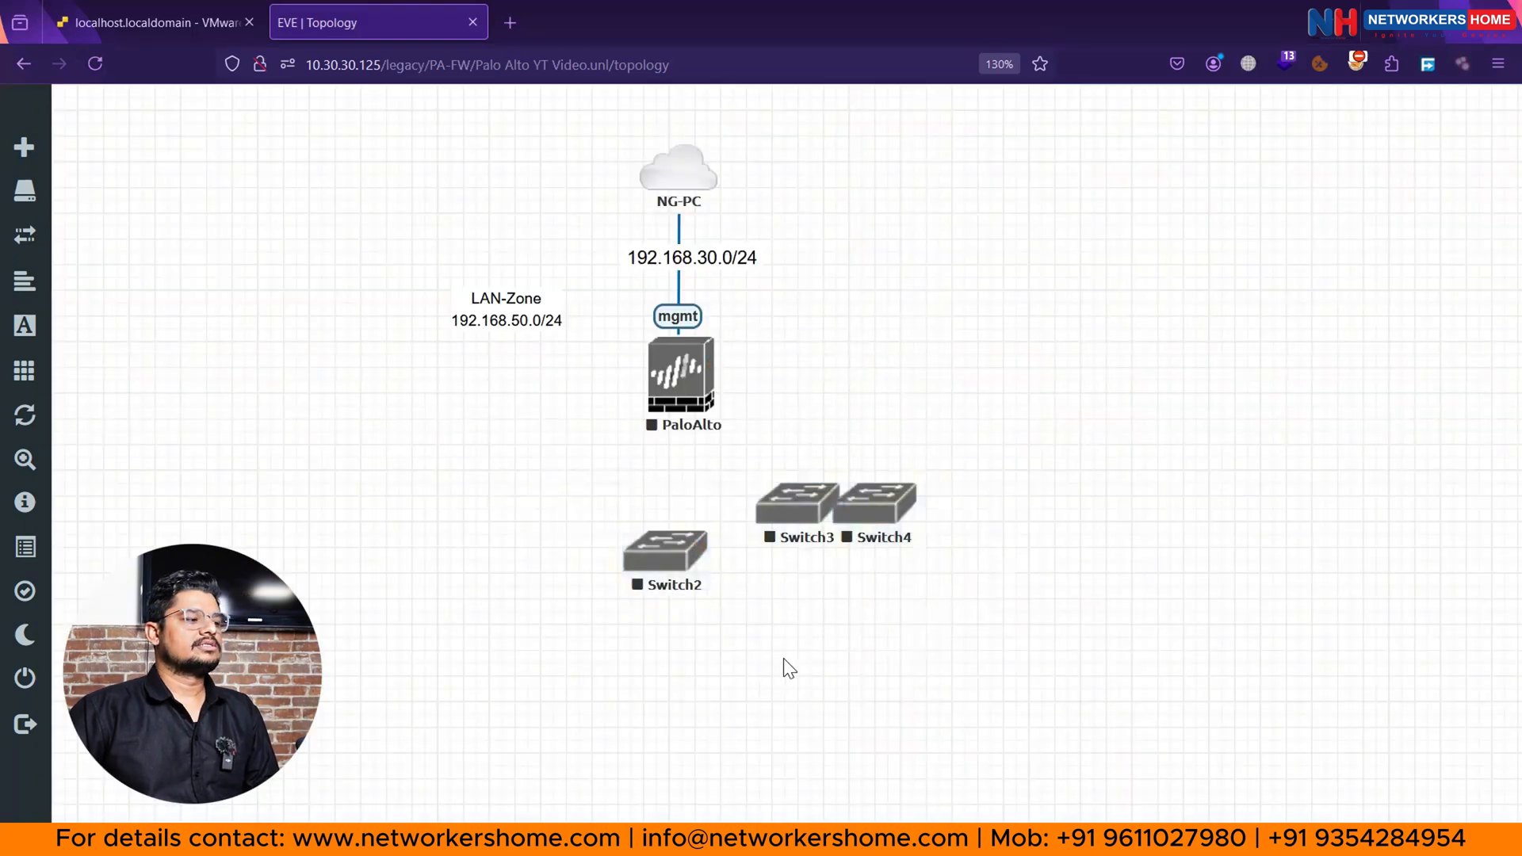
Move Switch2 to the right of the firewall and Switch4 to its left.
{"action": "left_click", "coordinate": [682, 375]}
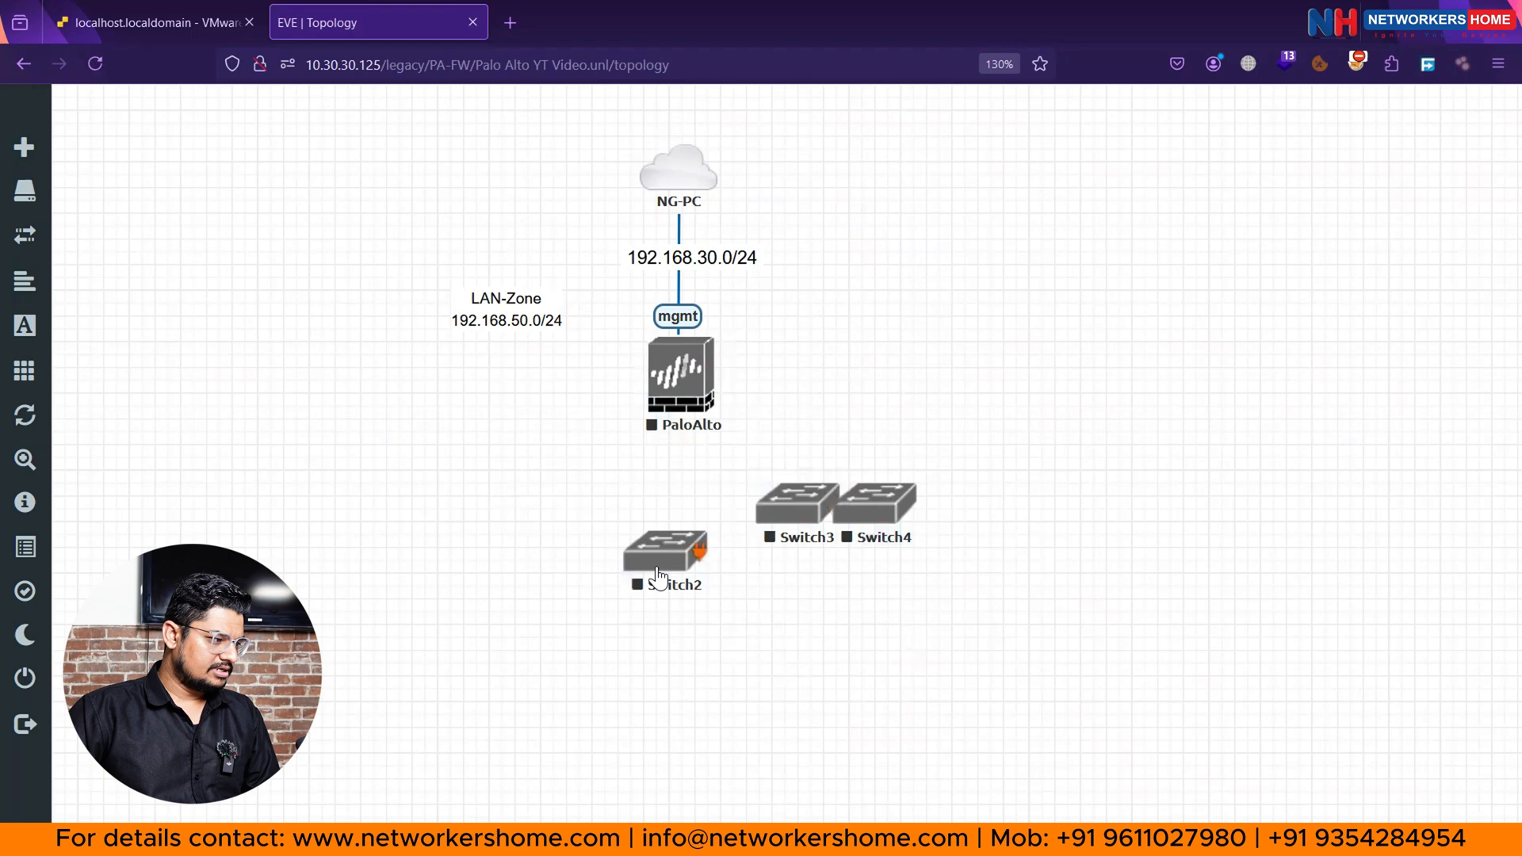
{"action": "left_click_drag", "start_coordinate": [666, 558], "coordinate": [860, 375]}
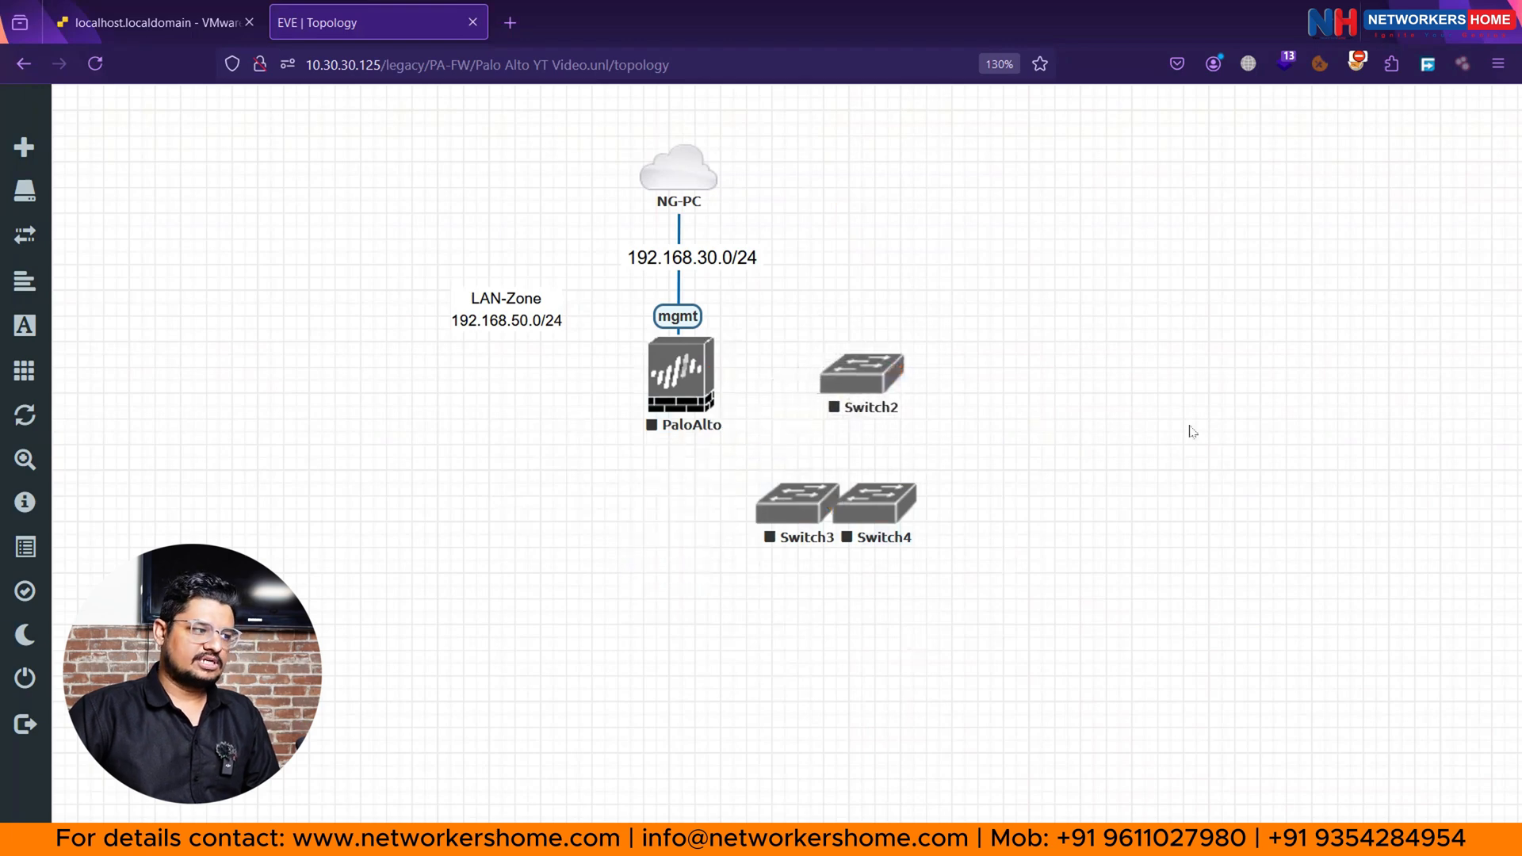
{"action": "left_click_drag", "start_coordinate": [806, 512], "coordinate": [727, 527]}
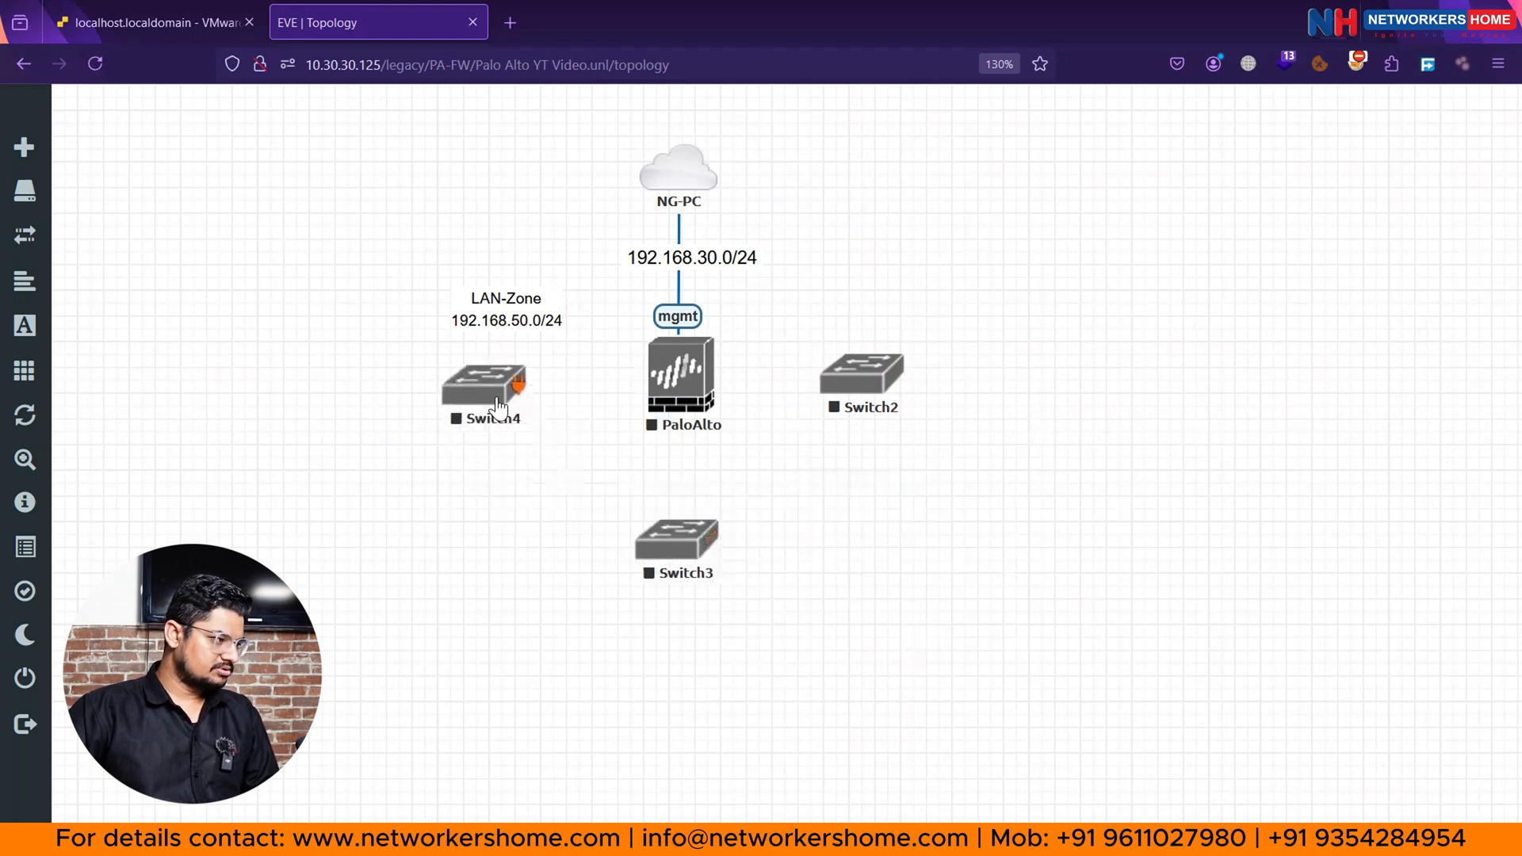
Rename the left switch Switch4 to Switch1.
{"action": "double_click", "coordinate": [484, 379]}
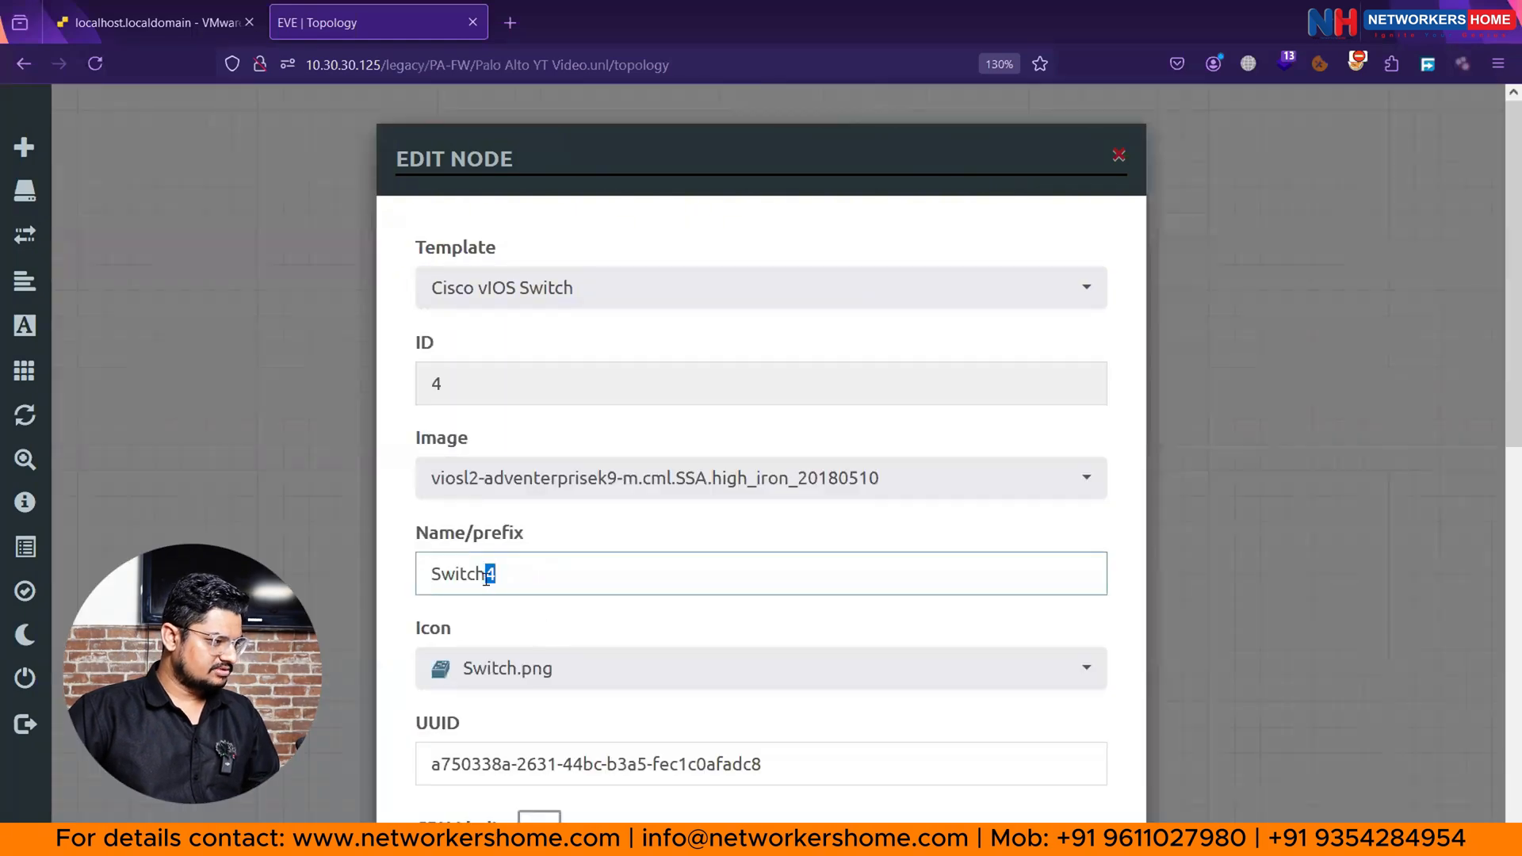
{"action": "scroll", "scroll_direction": "down", "scroll_amount": 3}
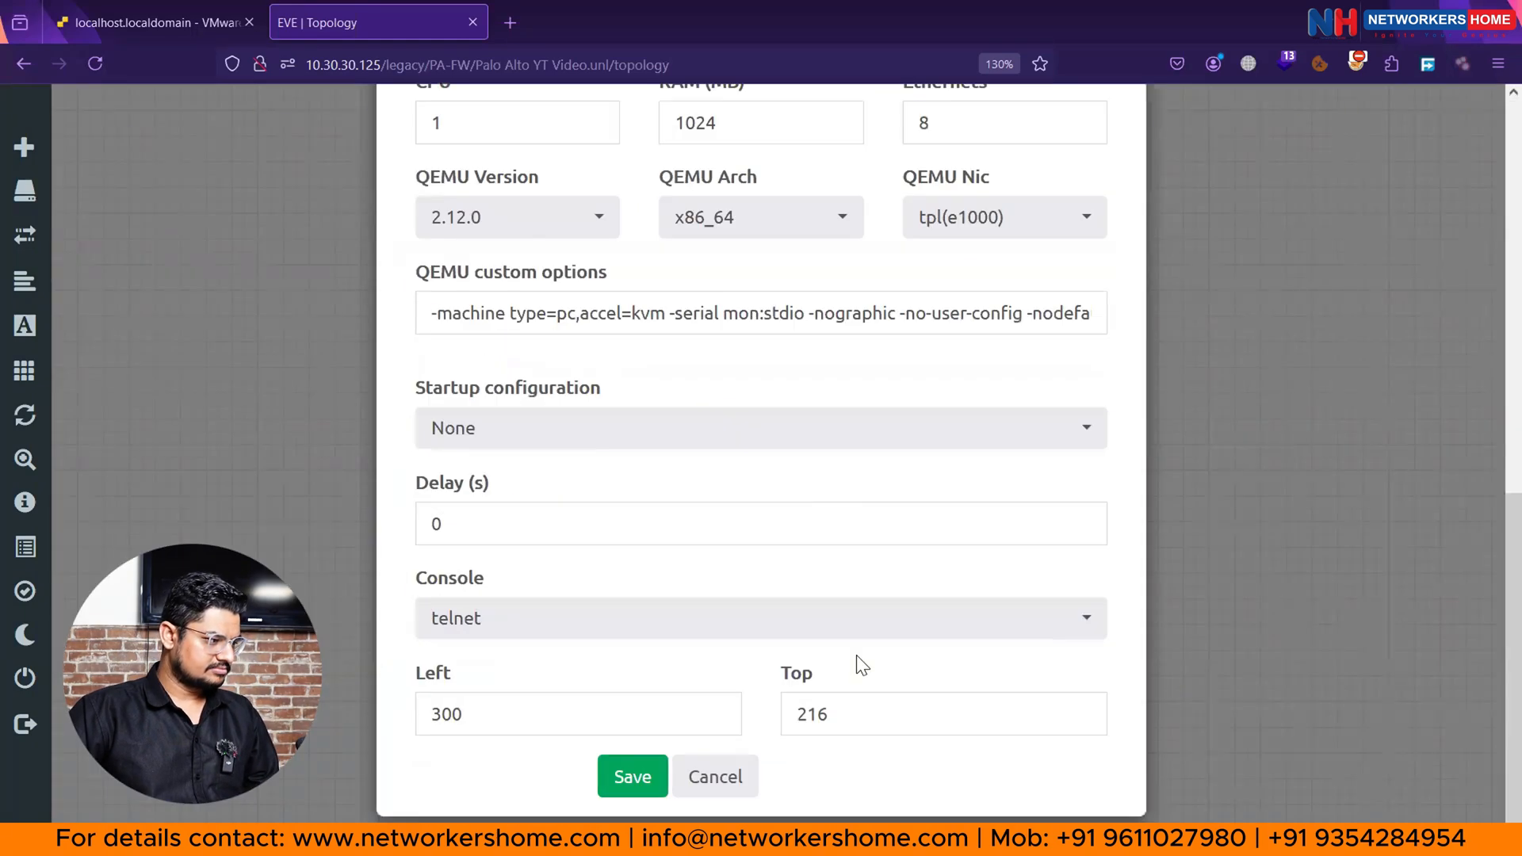
{"action": "left_click", "coordinate": [632, 775]}
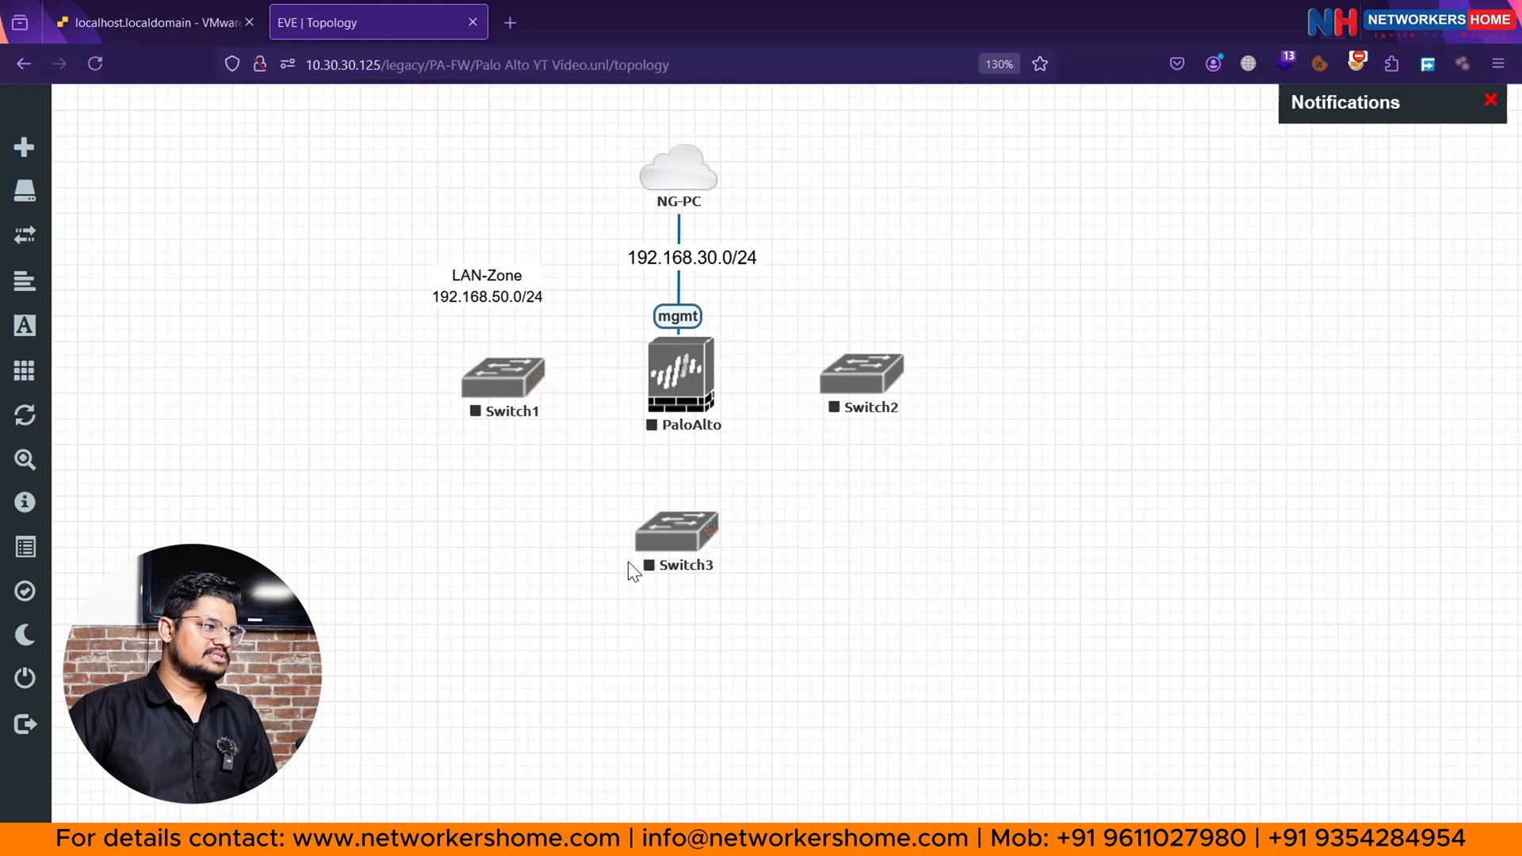
Add a two-line text label 'DMZ-Zone' / '172.16.99.0/24' beside Switch3.
{"action": "right_click", "coordinate": [878, 520]}
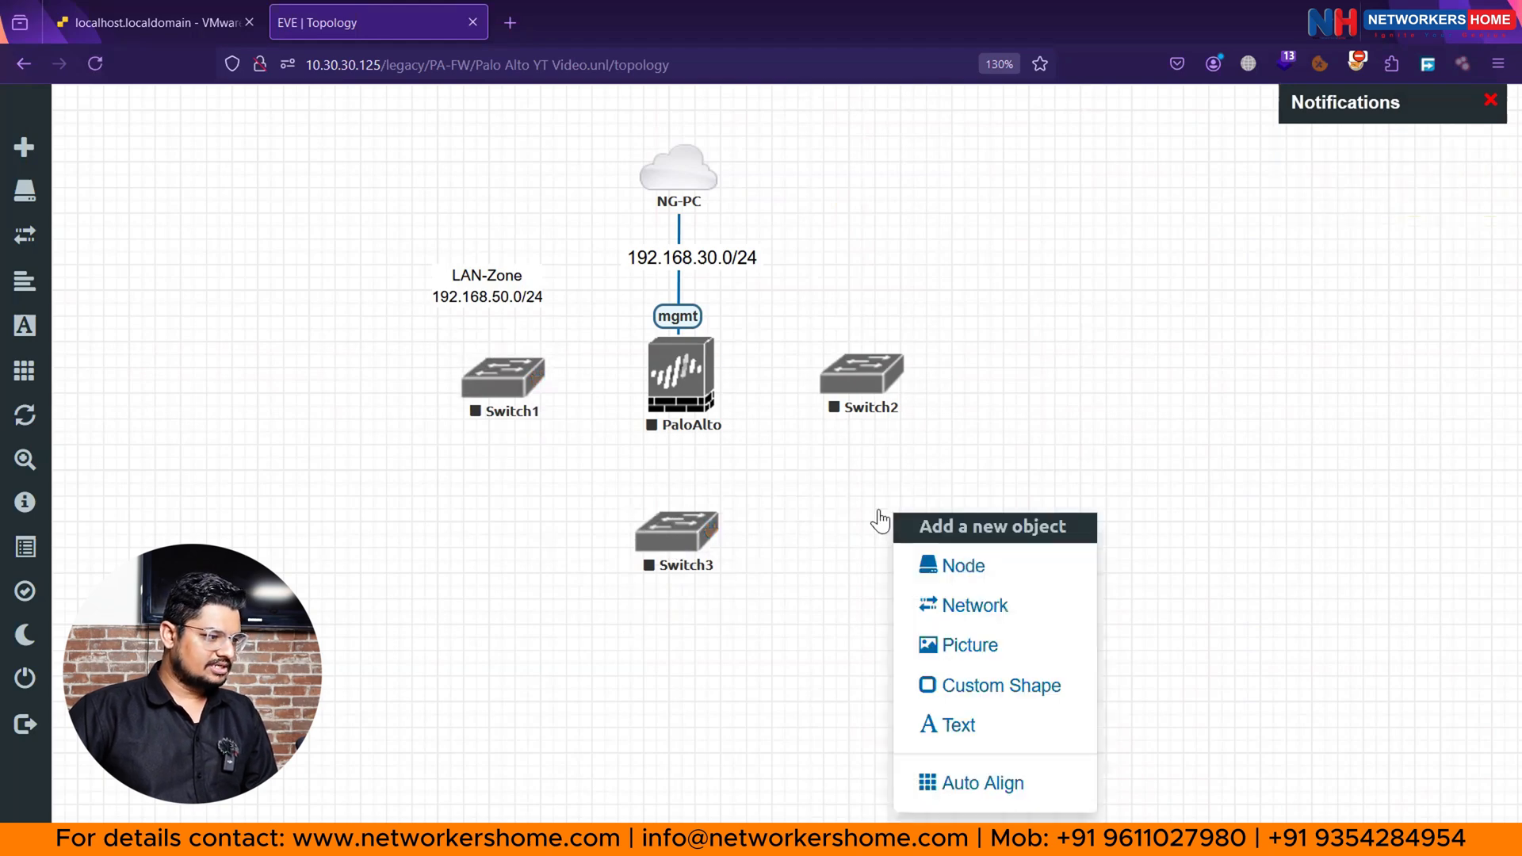
{"action": "left_click", "coordinate": [957, 725]}
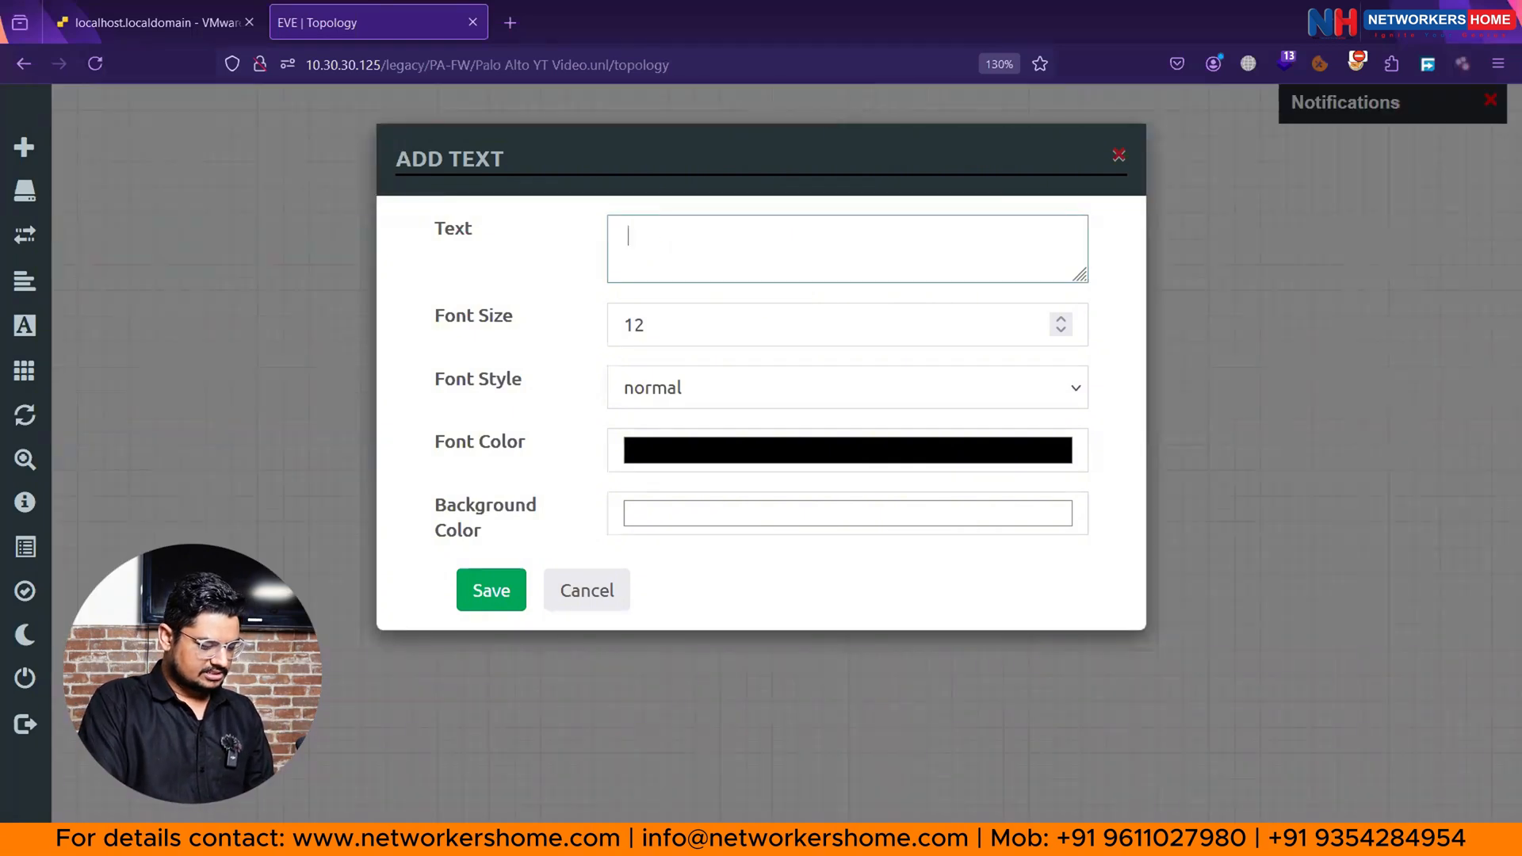
{"action": "type", "text": "DMZ-"}
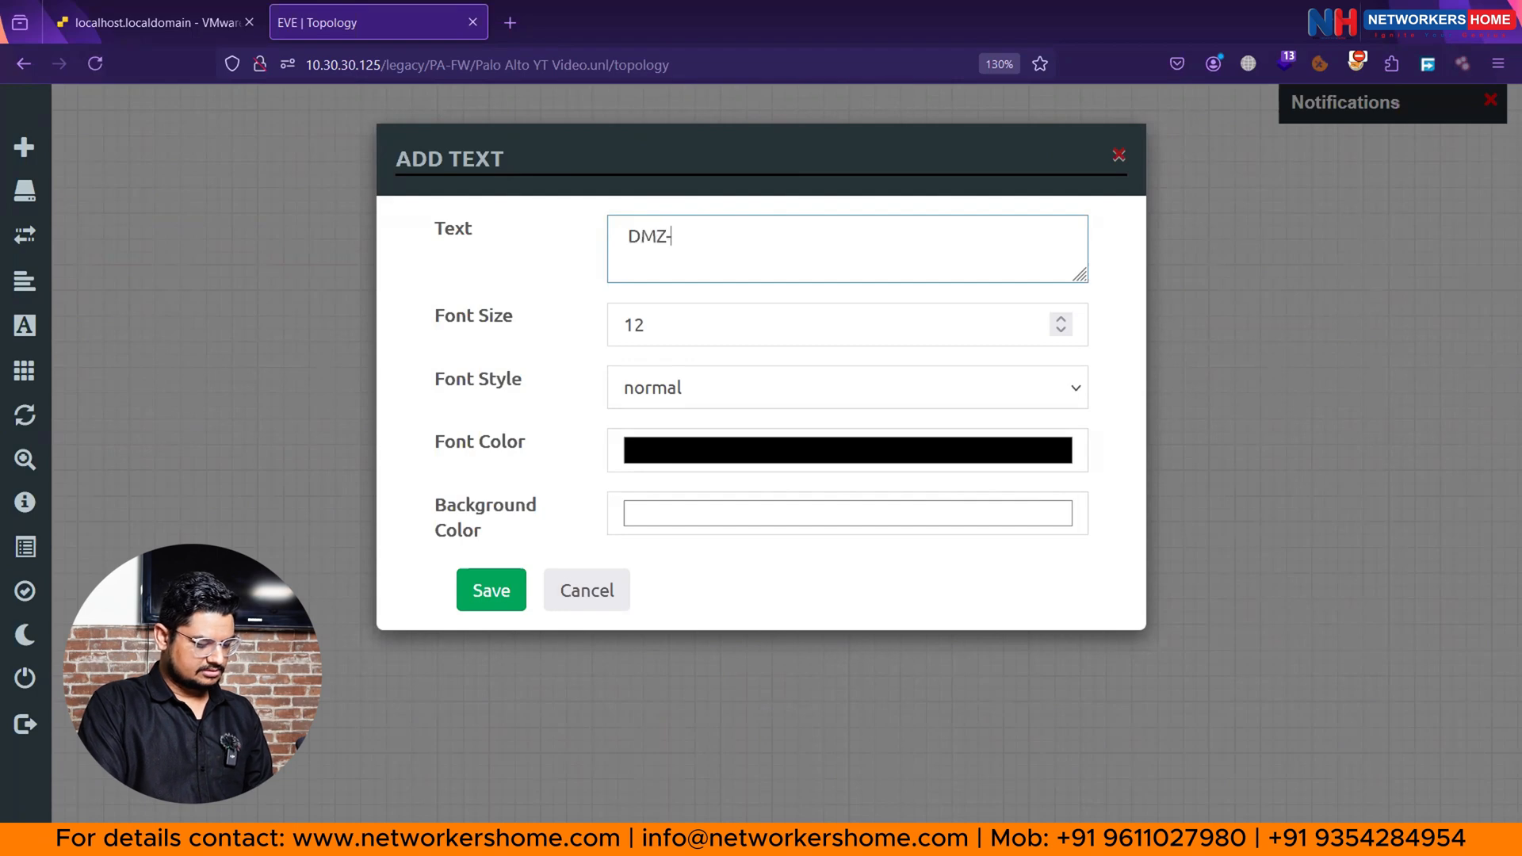
{"action": "type", "text": "Zone"}
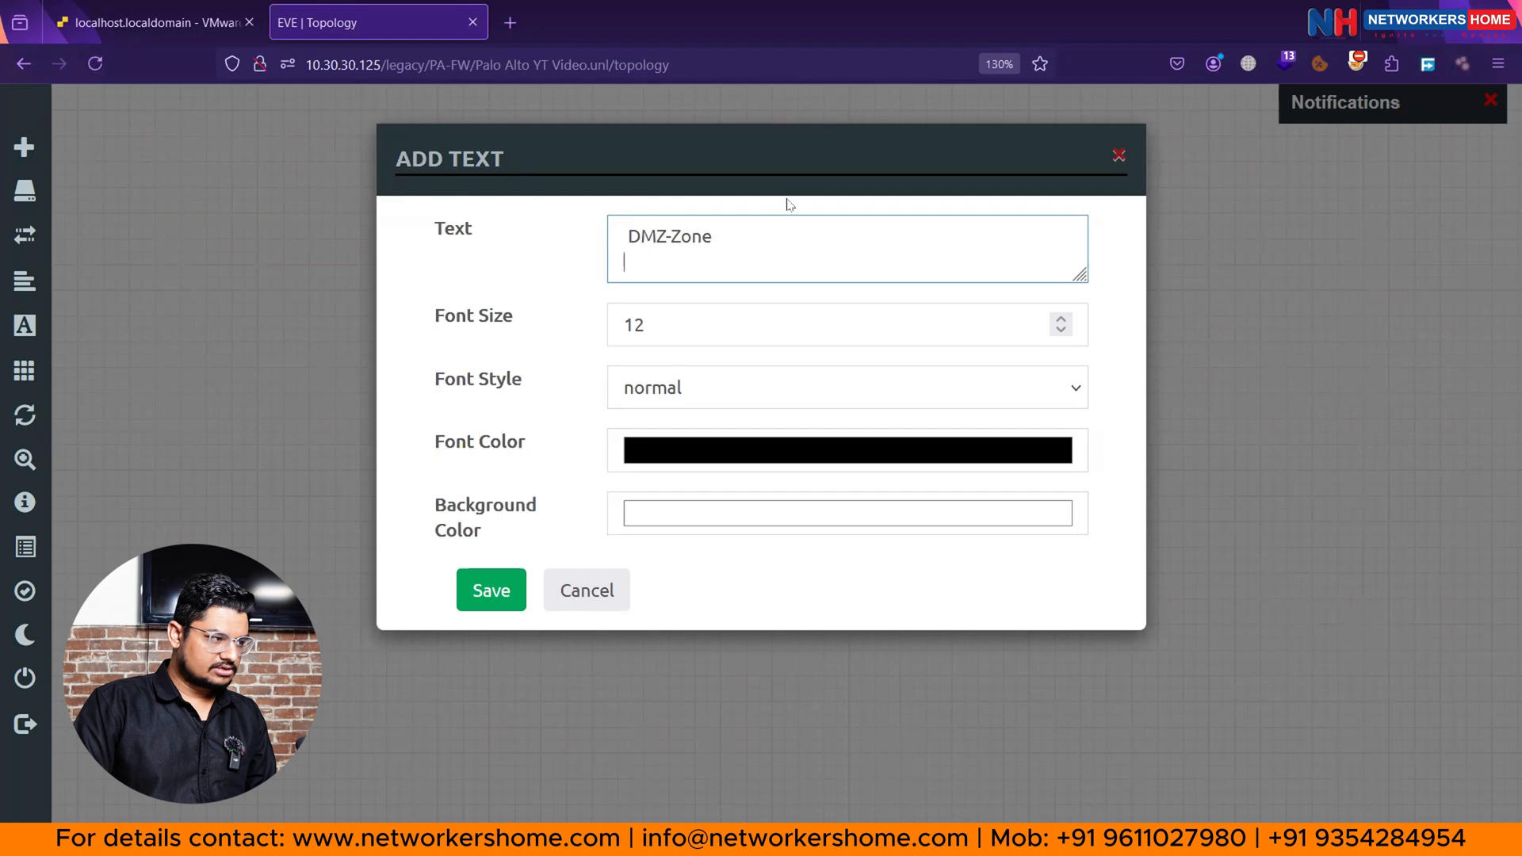
{"action": "type", "text": "172.16.99.0"}
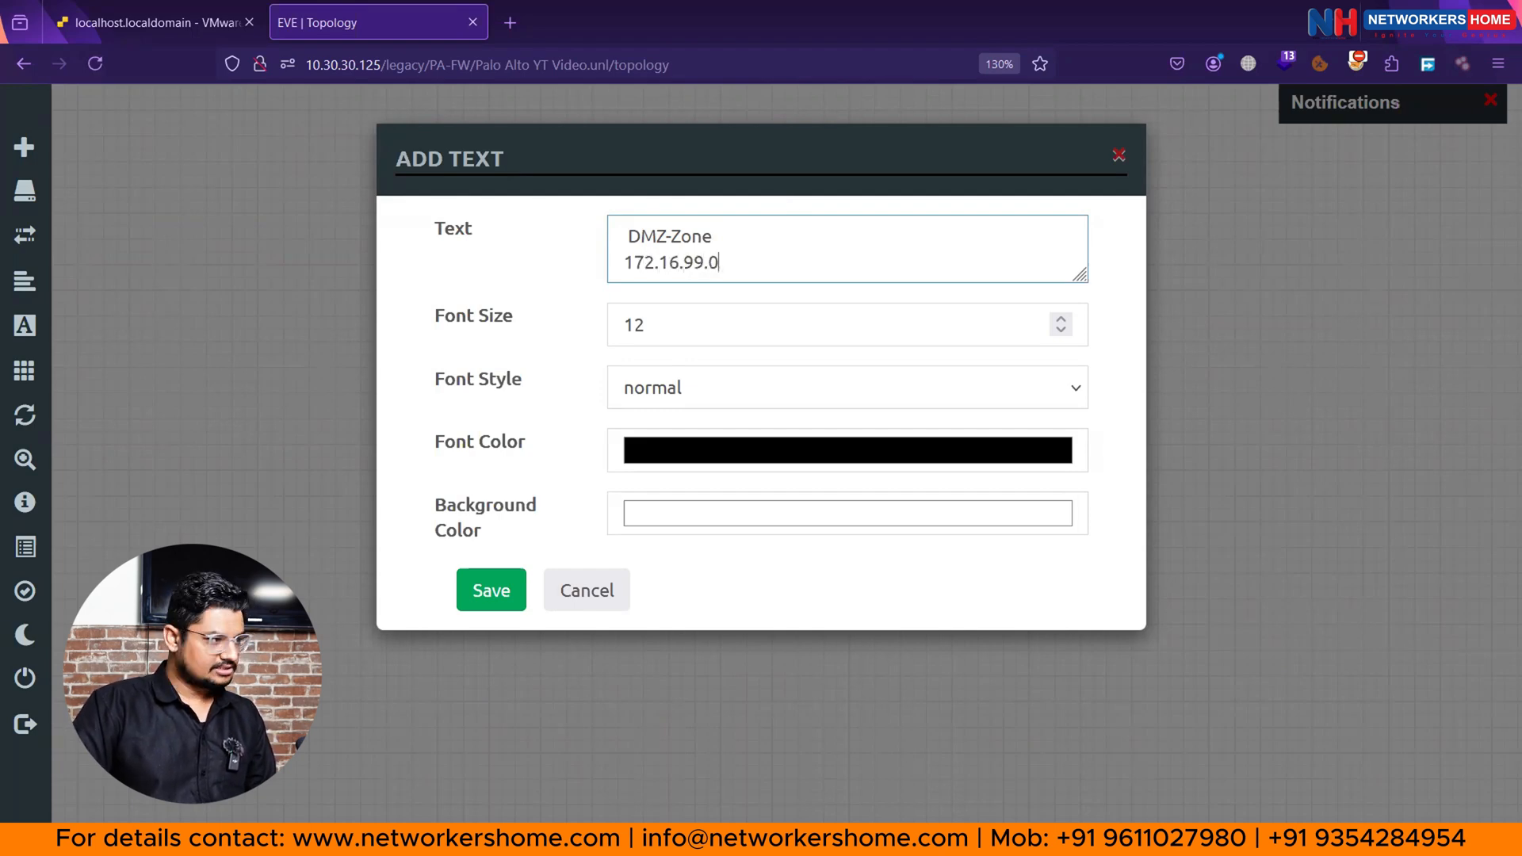
{"action": "type", "text": "/"}
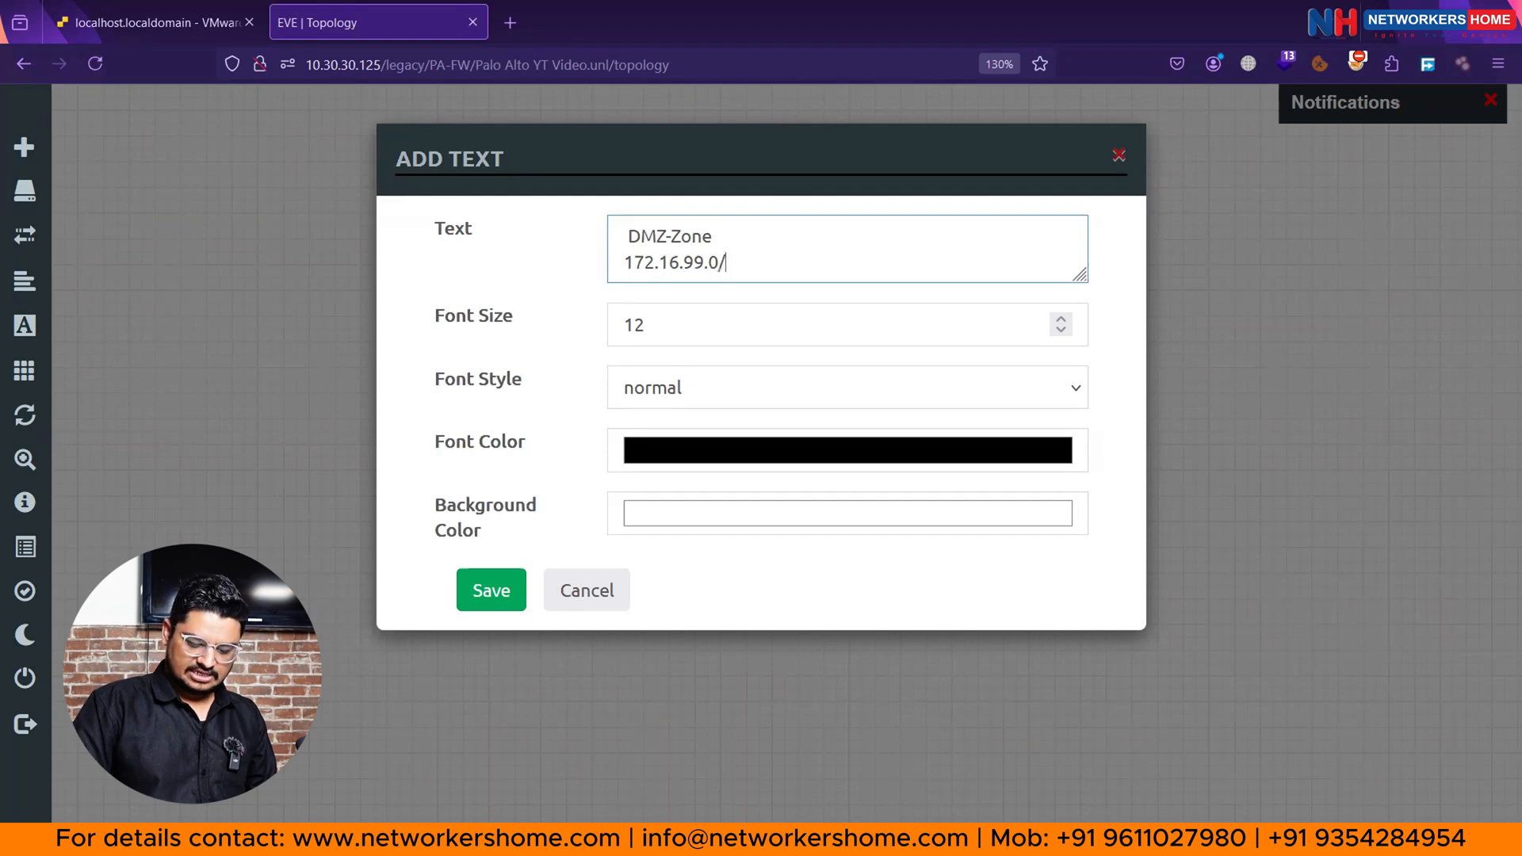
{"action": "type", "text": "24"}
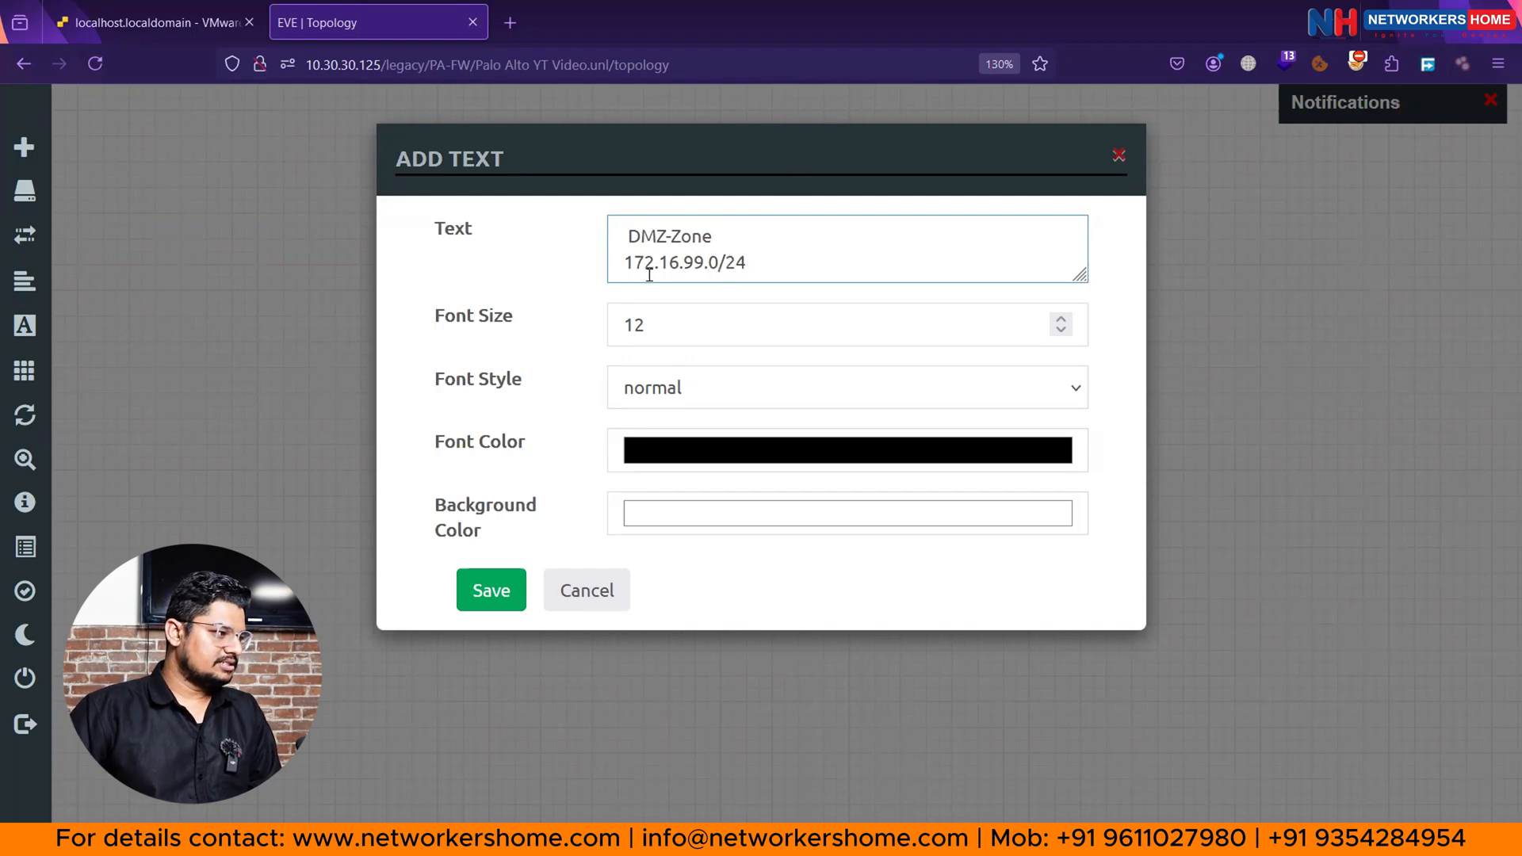
{"action": "double_click", "coordinate": [699, 263]}
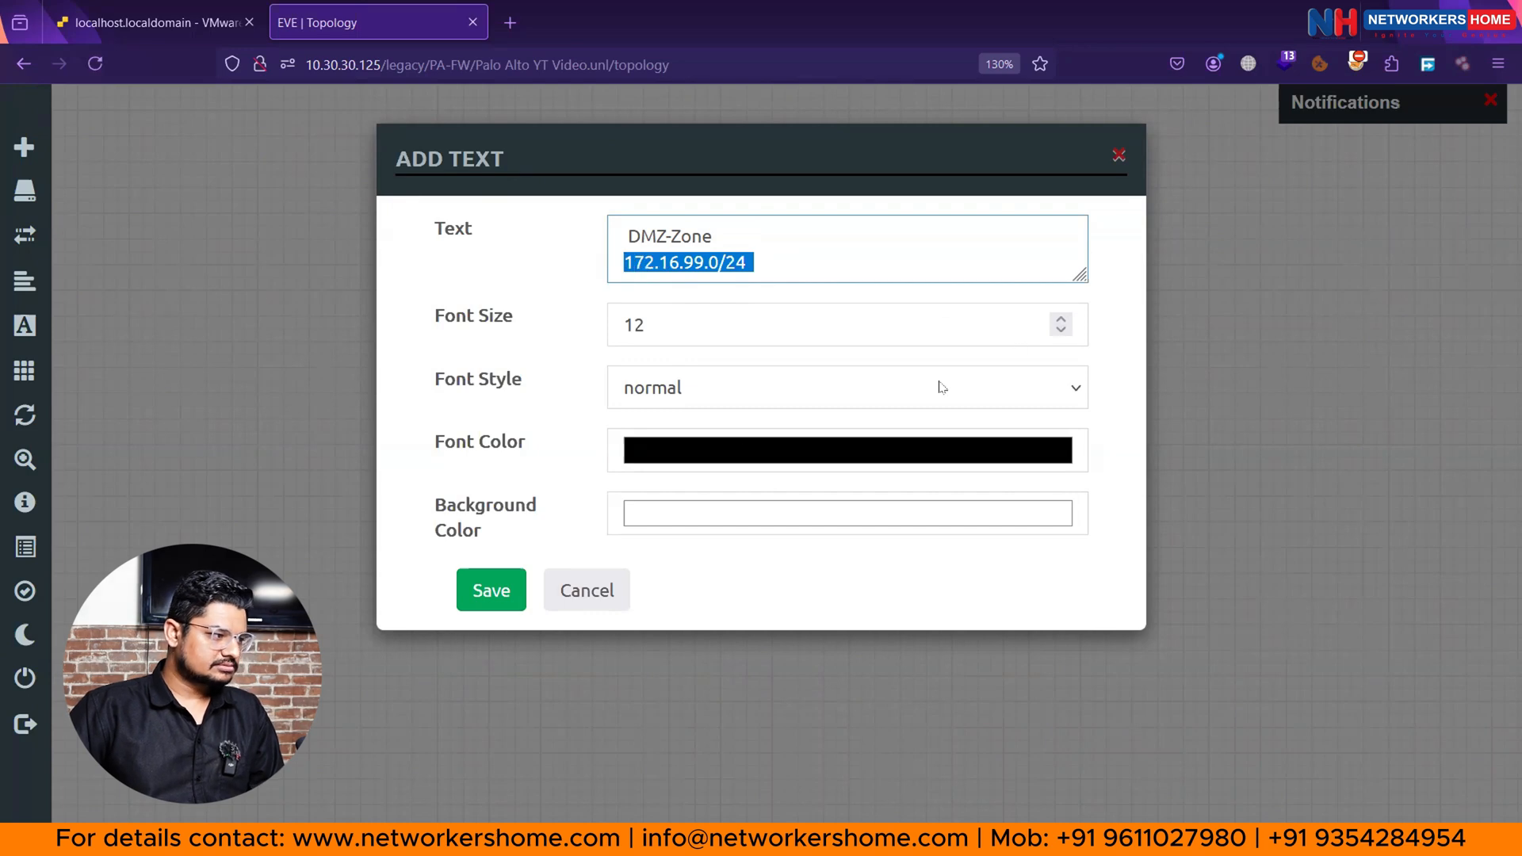
{"action": "left_click", "coordinate": [490, 590]}
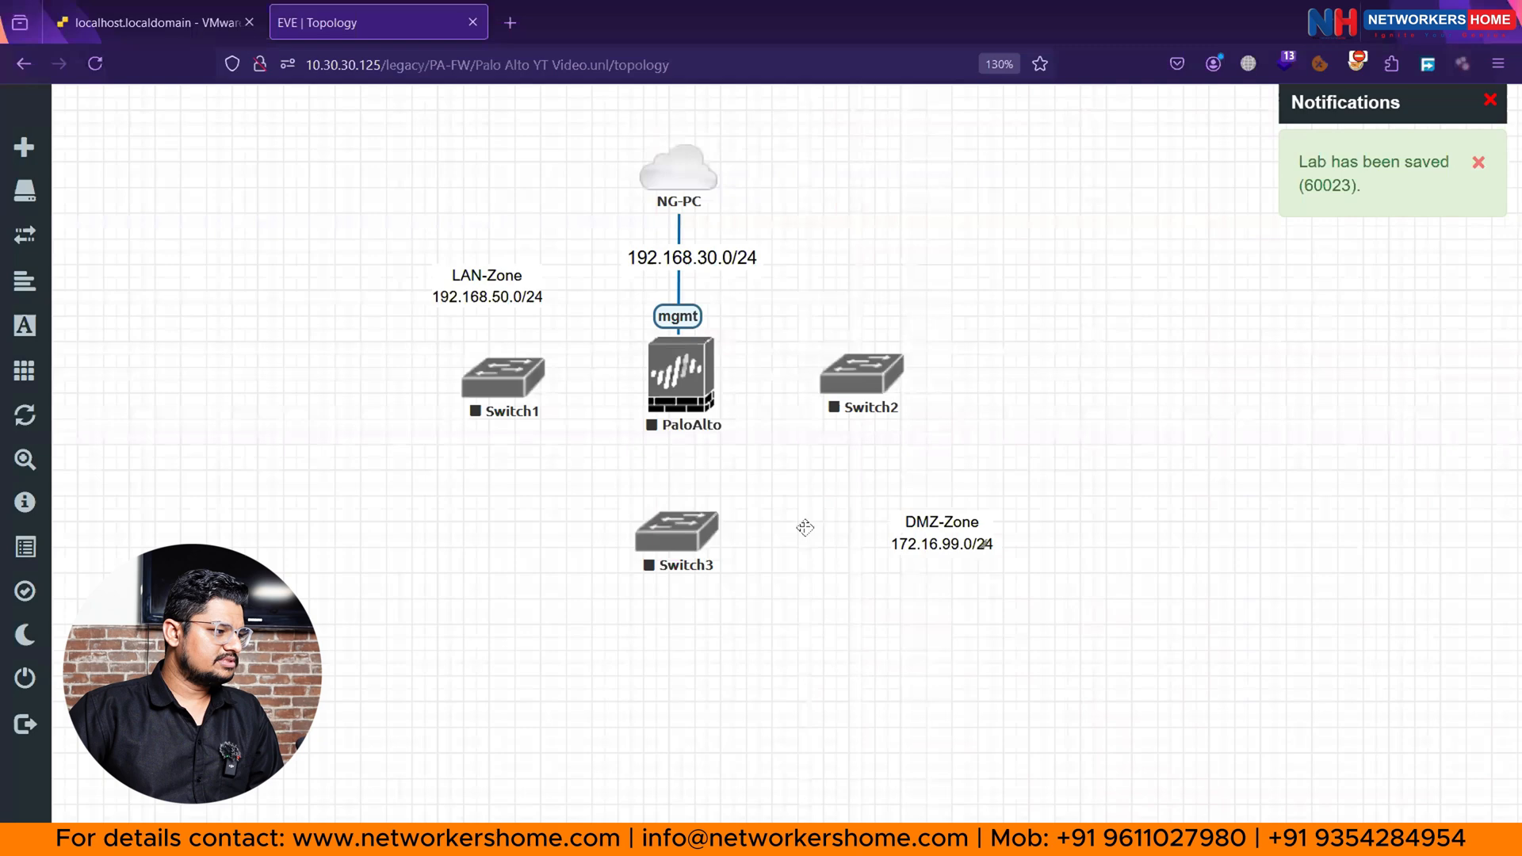
Add a '150.150.150.0/24' text label beside Switch2 and edit it to add 'WAN-Zone' above.
{"action": "right_click", "coordinate": [806, 527]}
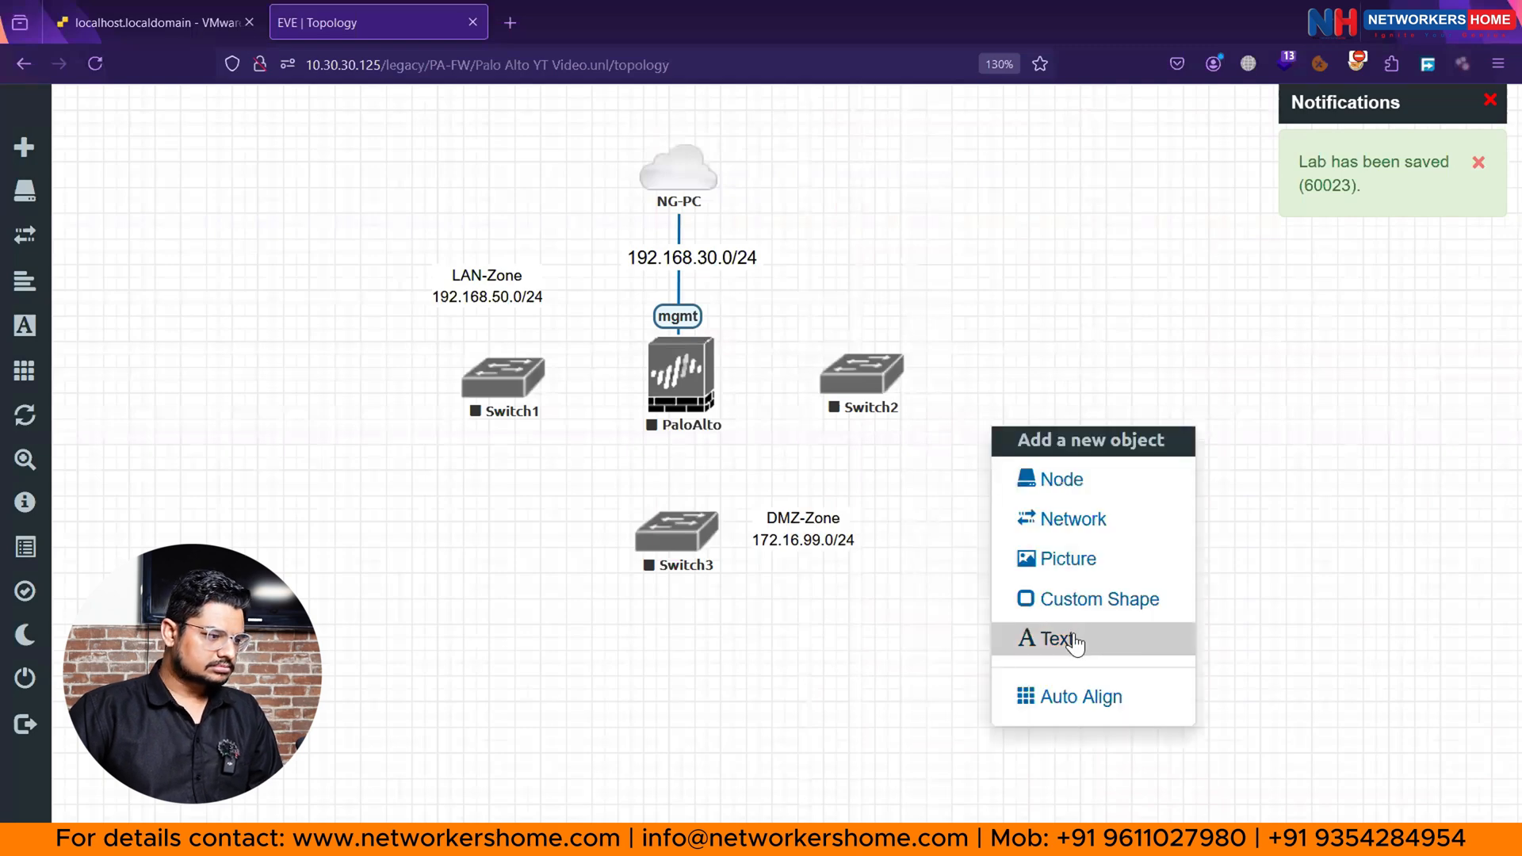
{"action": "mouse_move", "coordinate": [1061, 479]}
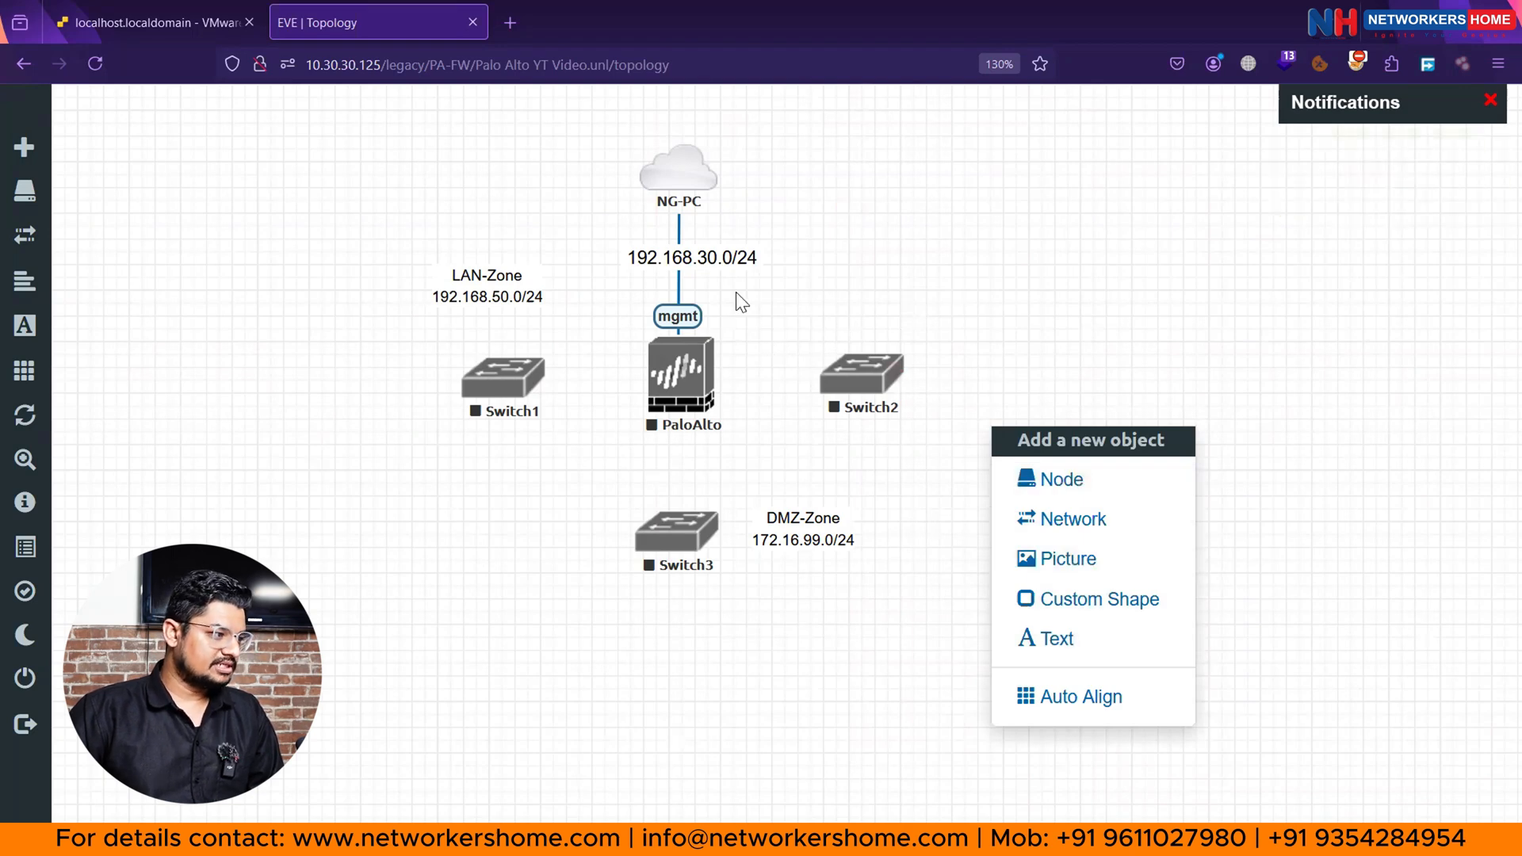
{"action": "left_click", "coordinate": [1058, 637]}
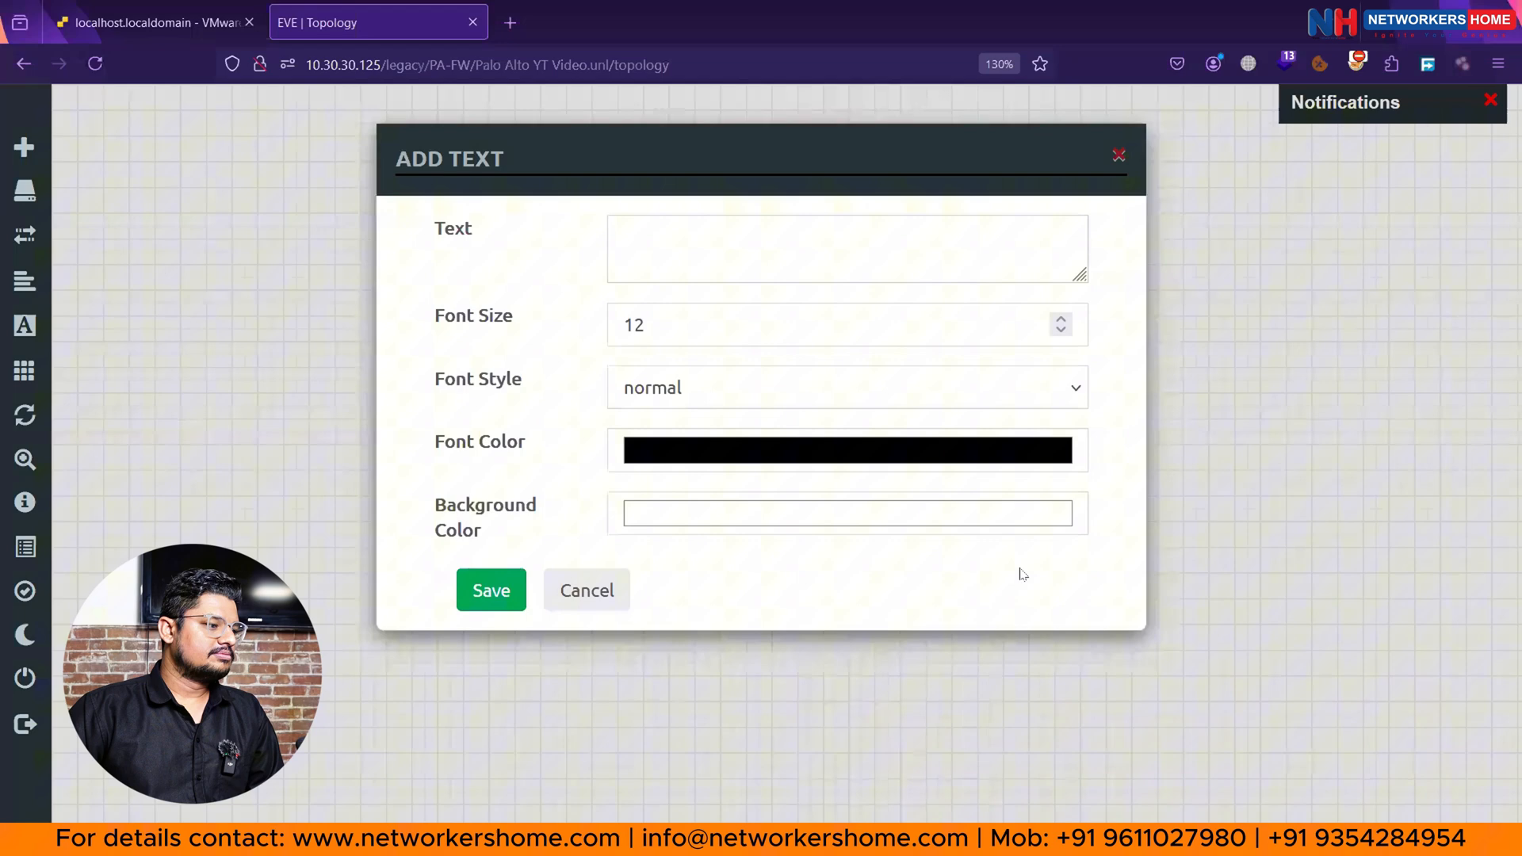
{"action": "left_click", "coordinate": [846, 248]}
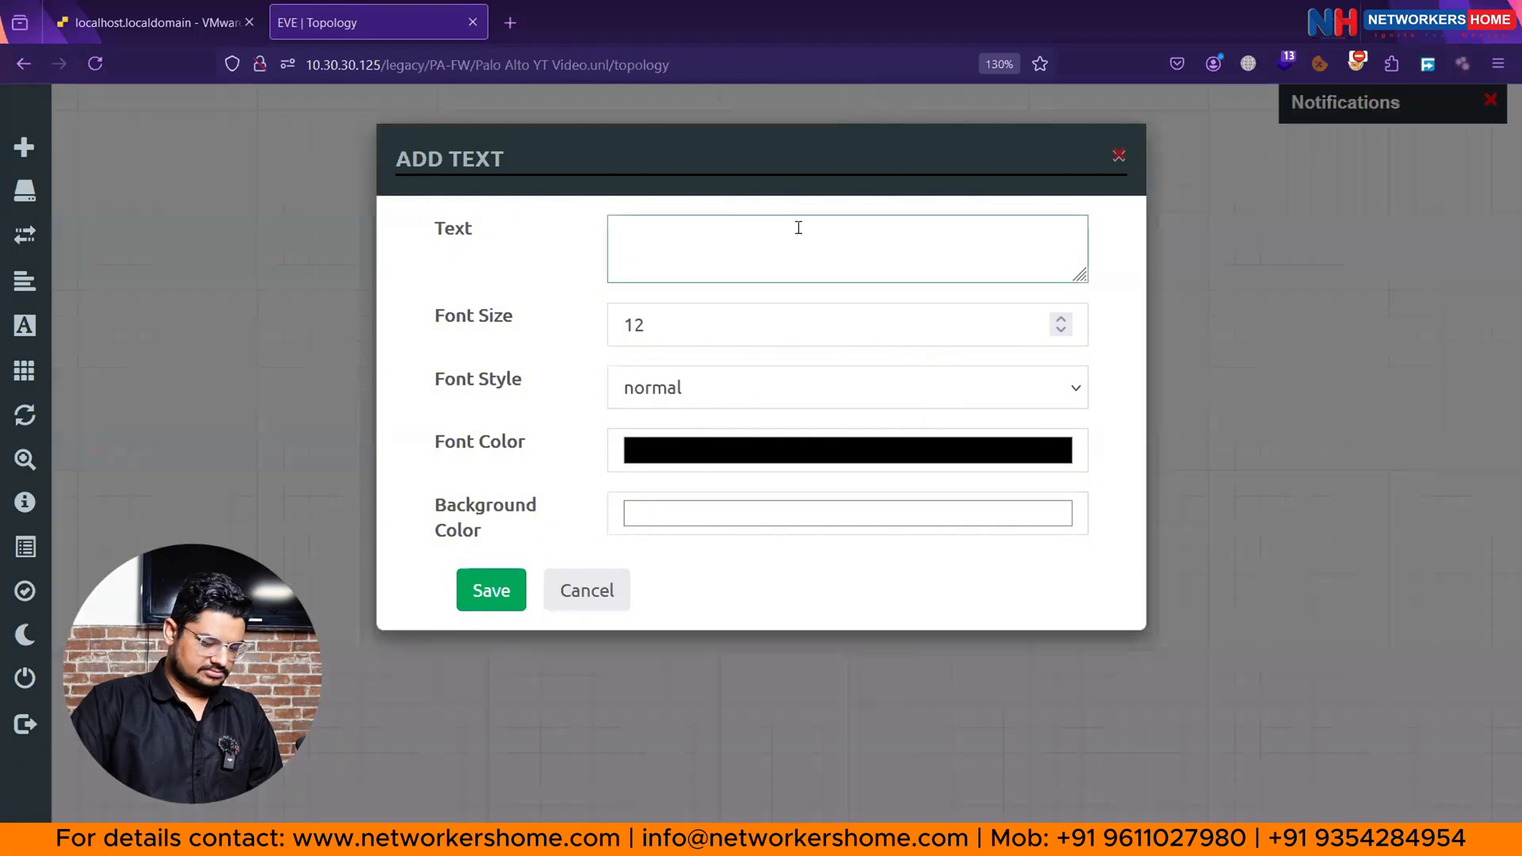
{"action": "type", "text": "150.150.150.0/"}
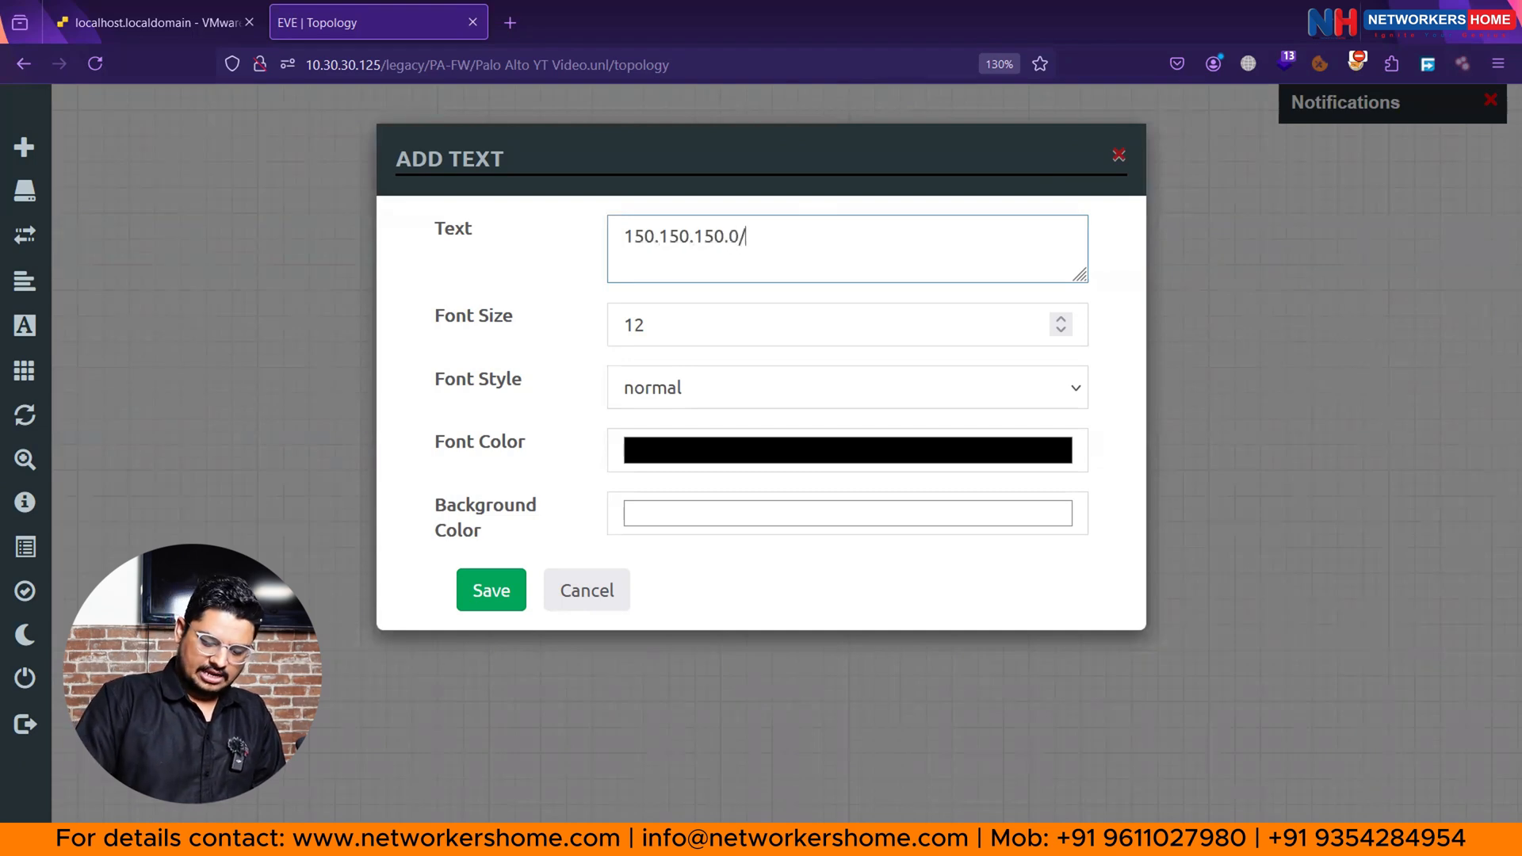
{"action": "type", "text": "24"}
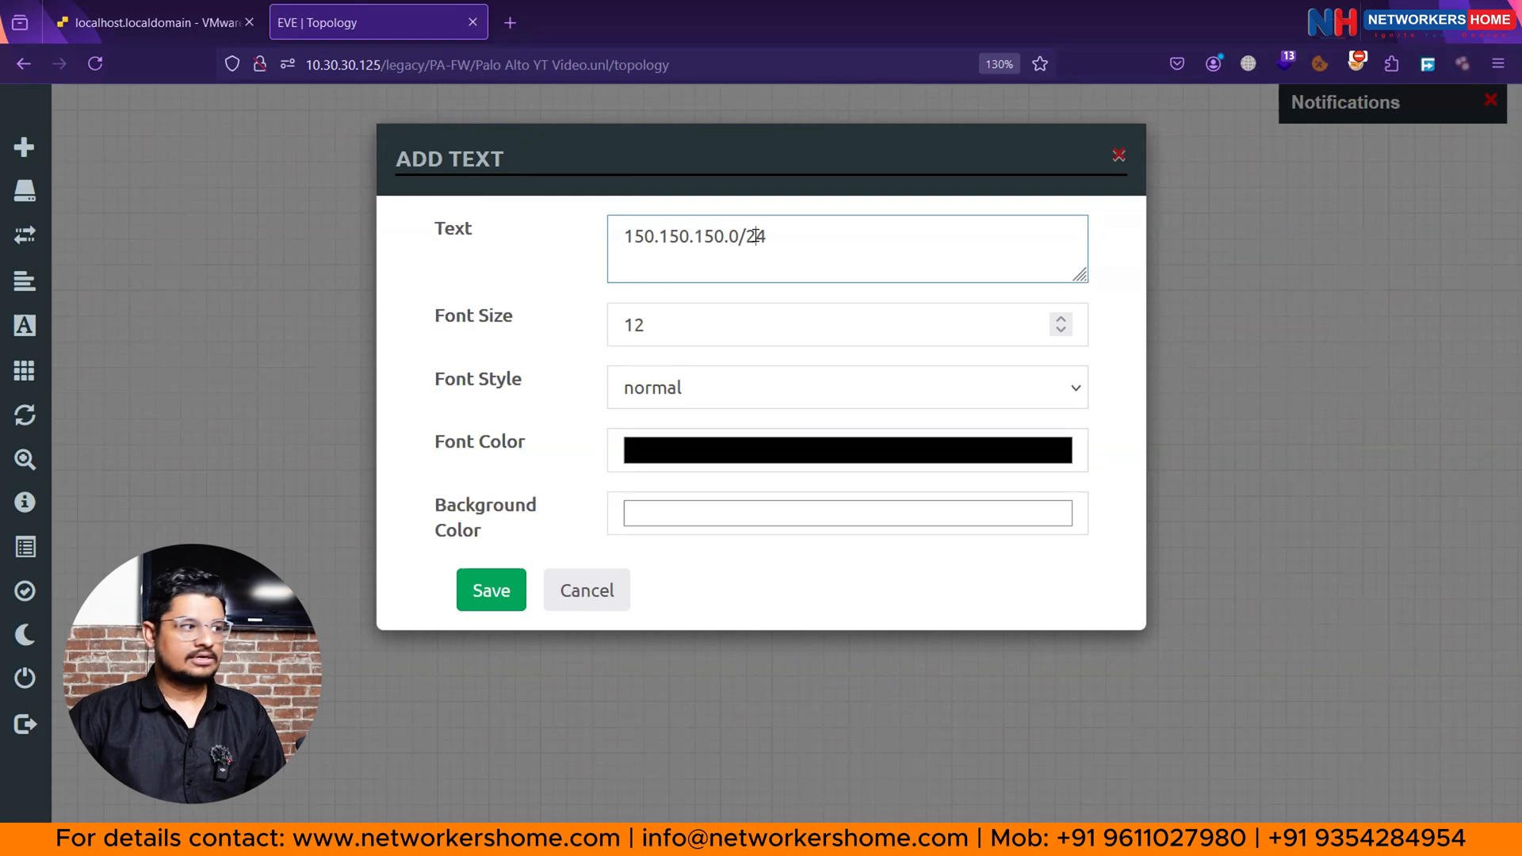
{"action": "double_click", "coordinate": [756, 237]}
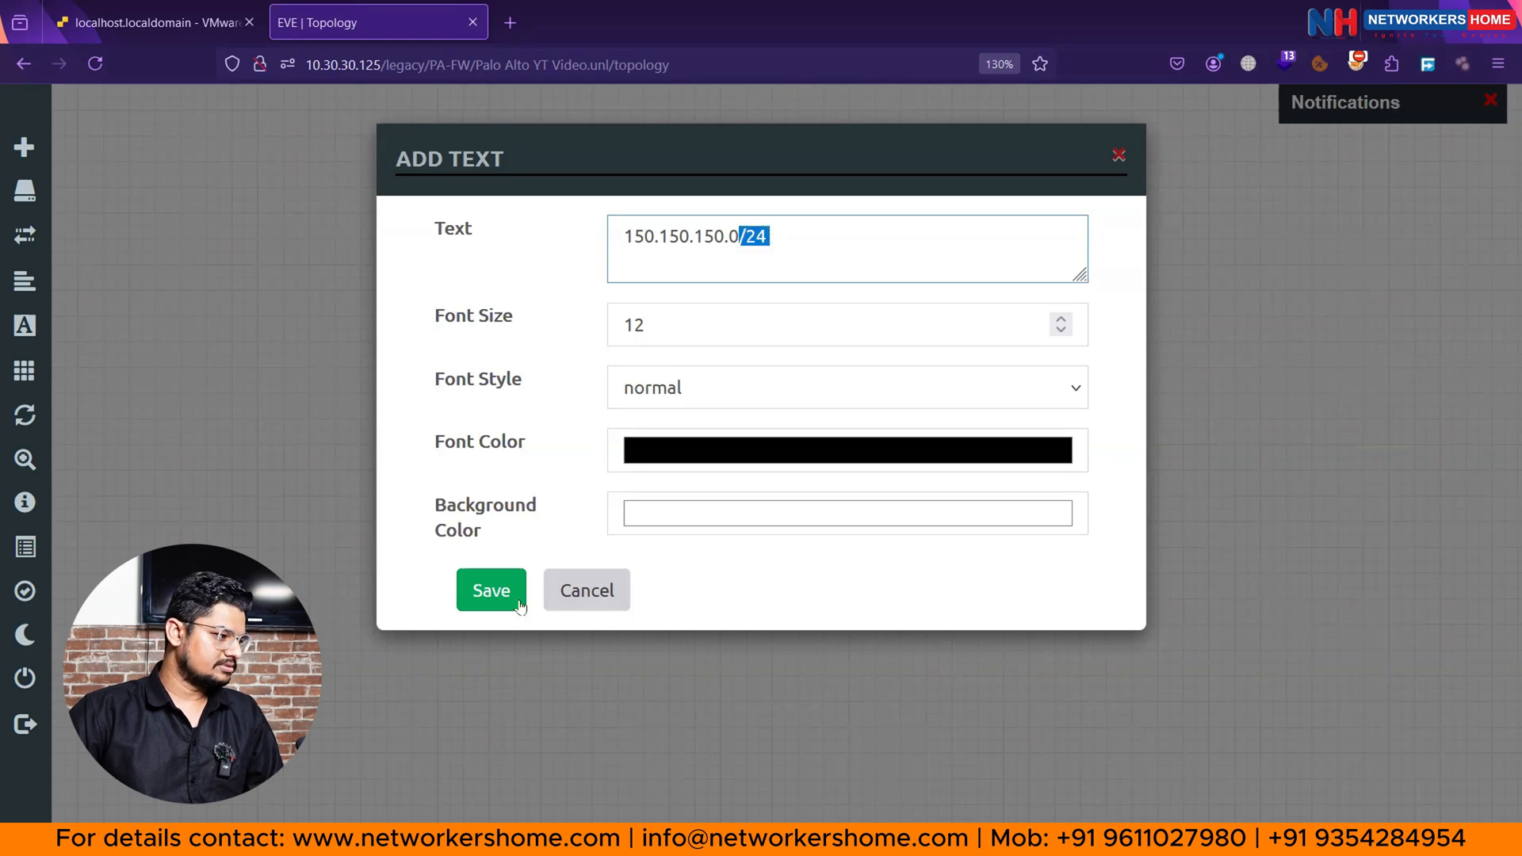
{"action": "left_click", "coordinate": [490, 590]}
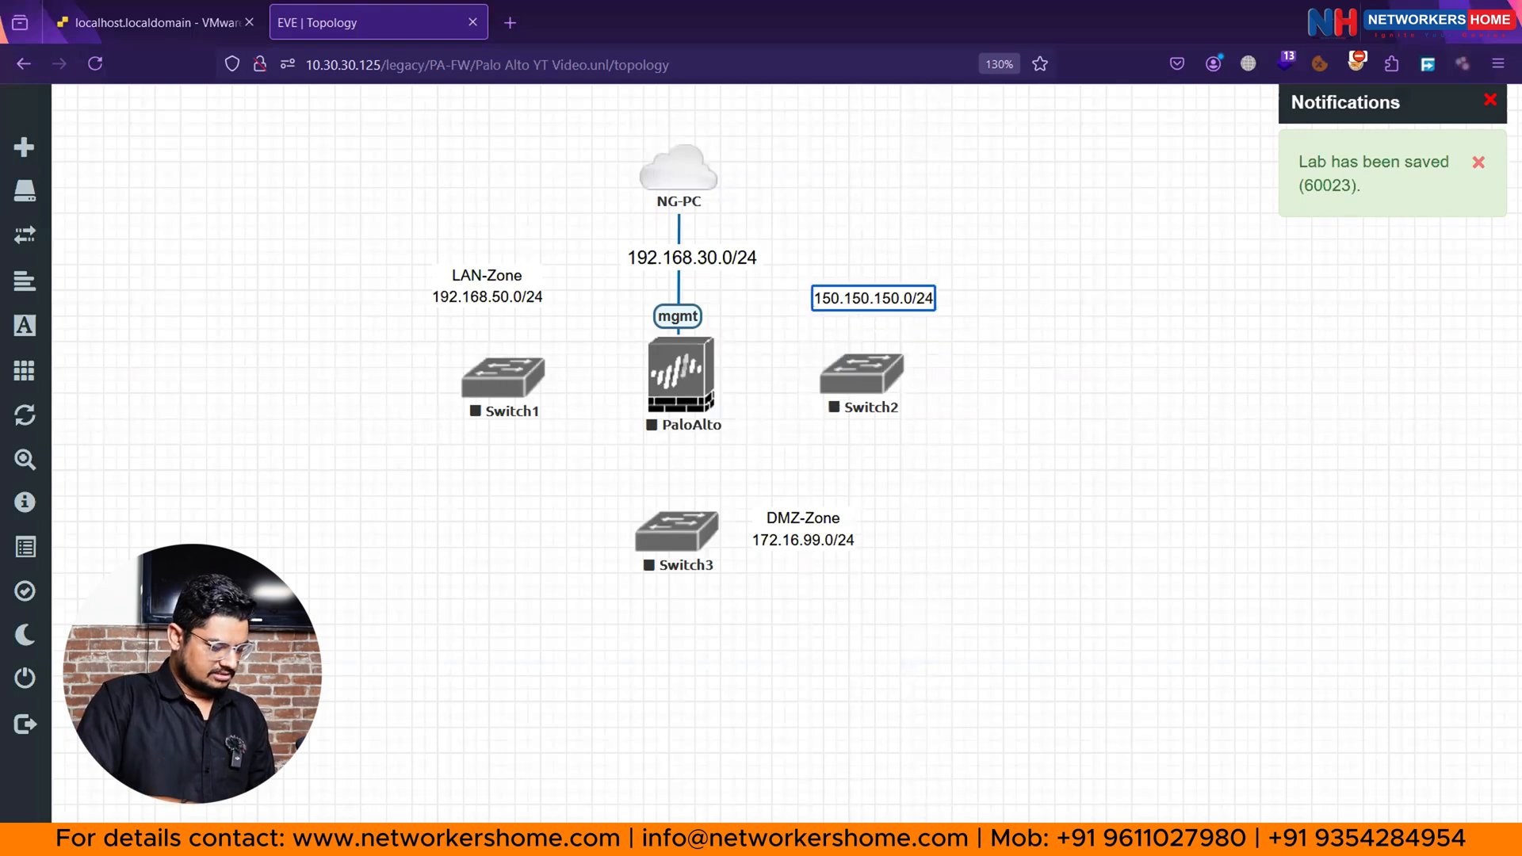
{"action": "type", "text": "WAN-Zone"}
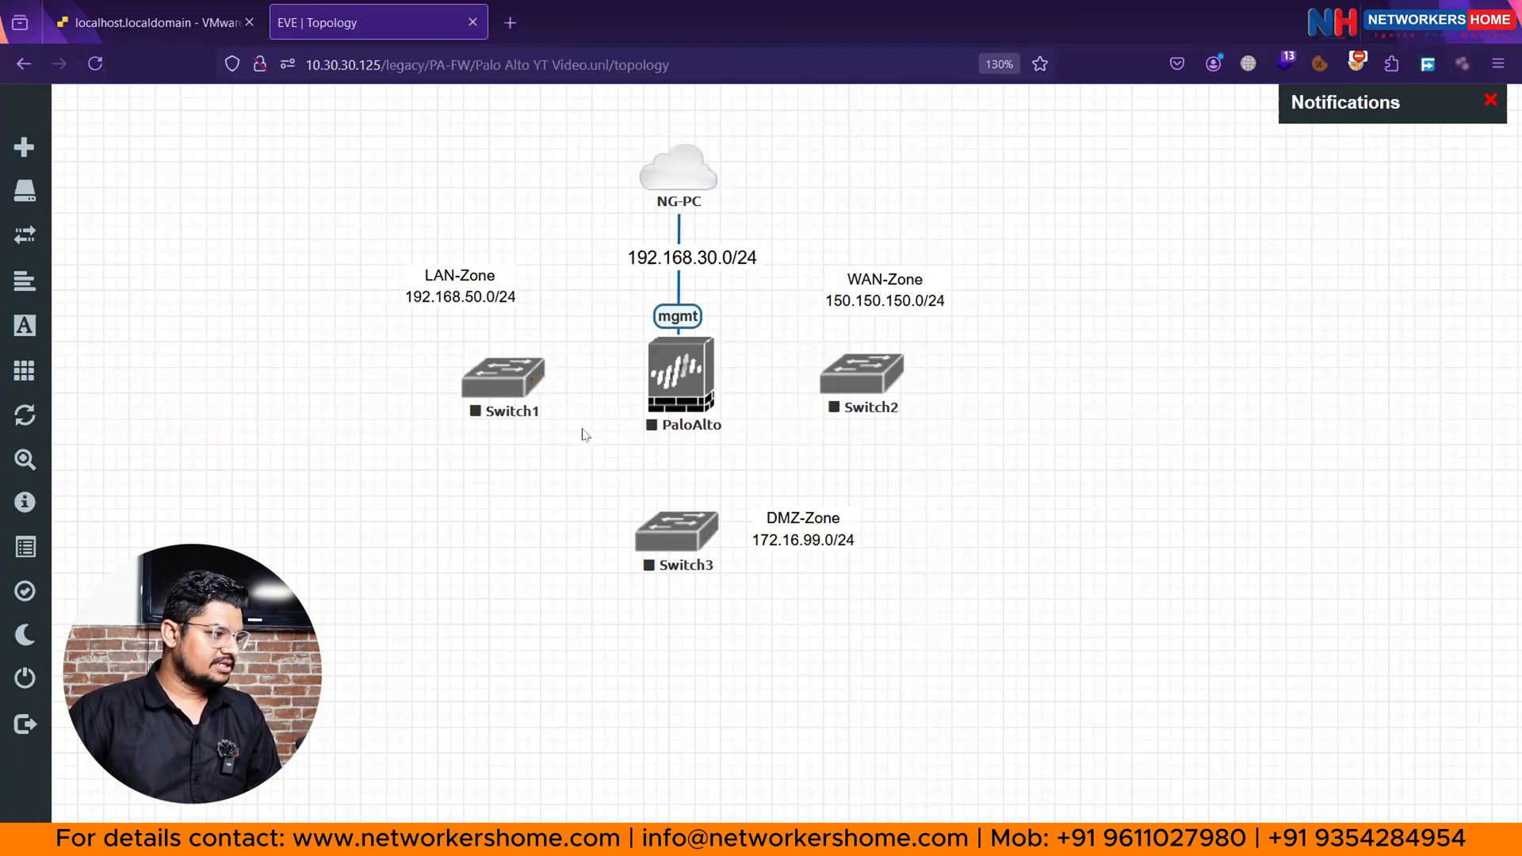
{"action": "mouse_move", "coordinate": [347, 379]}
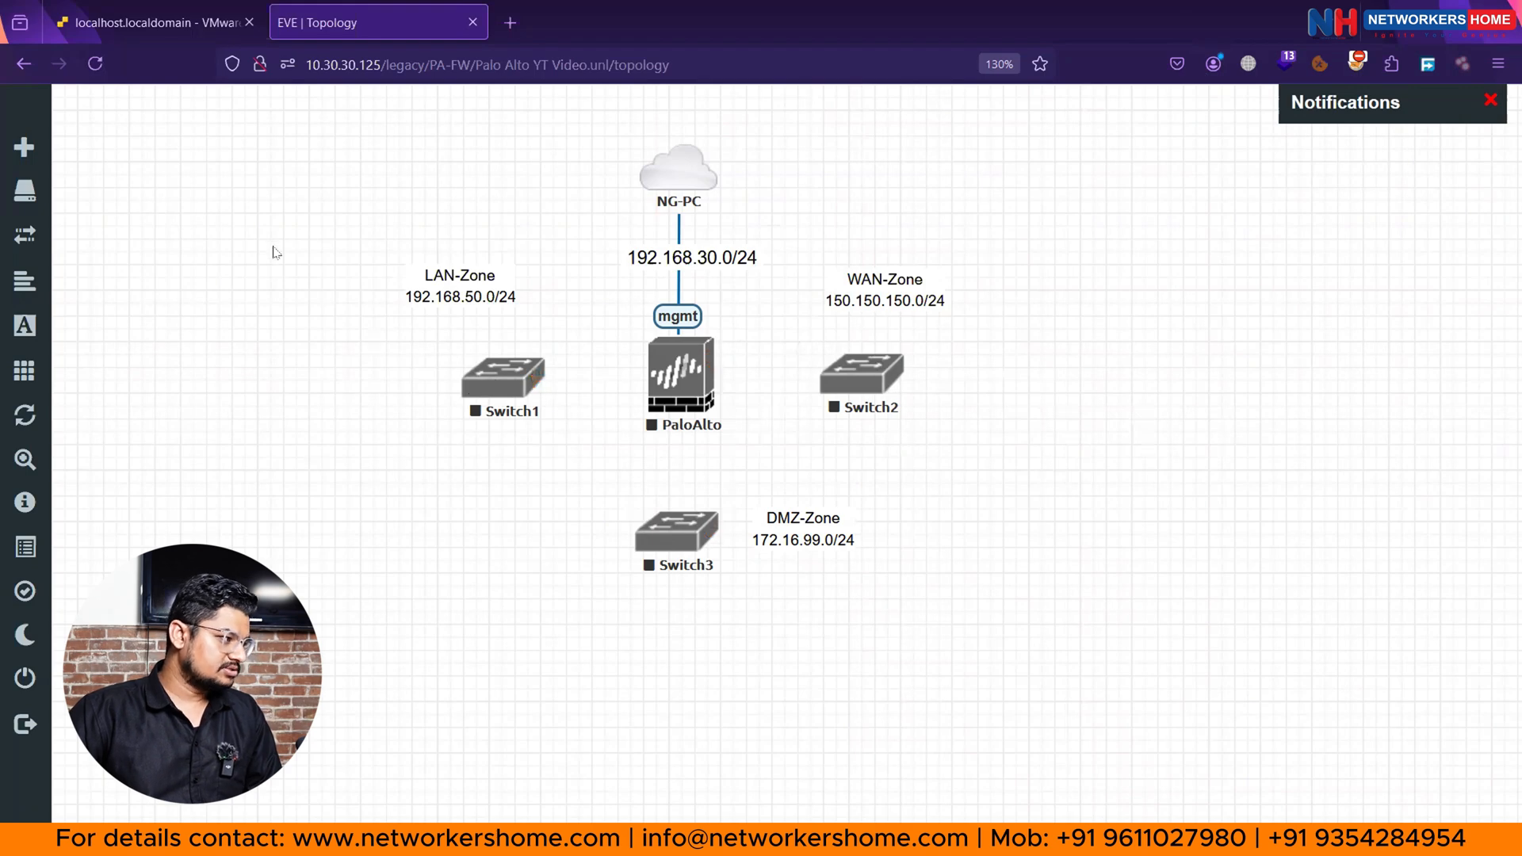
Cable PaloAlto to the switches: eth1/1–Switch1 Gi1/1, eth1/2–Switch2 Gi1/2, eth1/3–Switch3 Gi1/3.
{"action": "left_click_drag", "start_coordinate": [275, 241], "coordinate": [384, 577]}
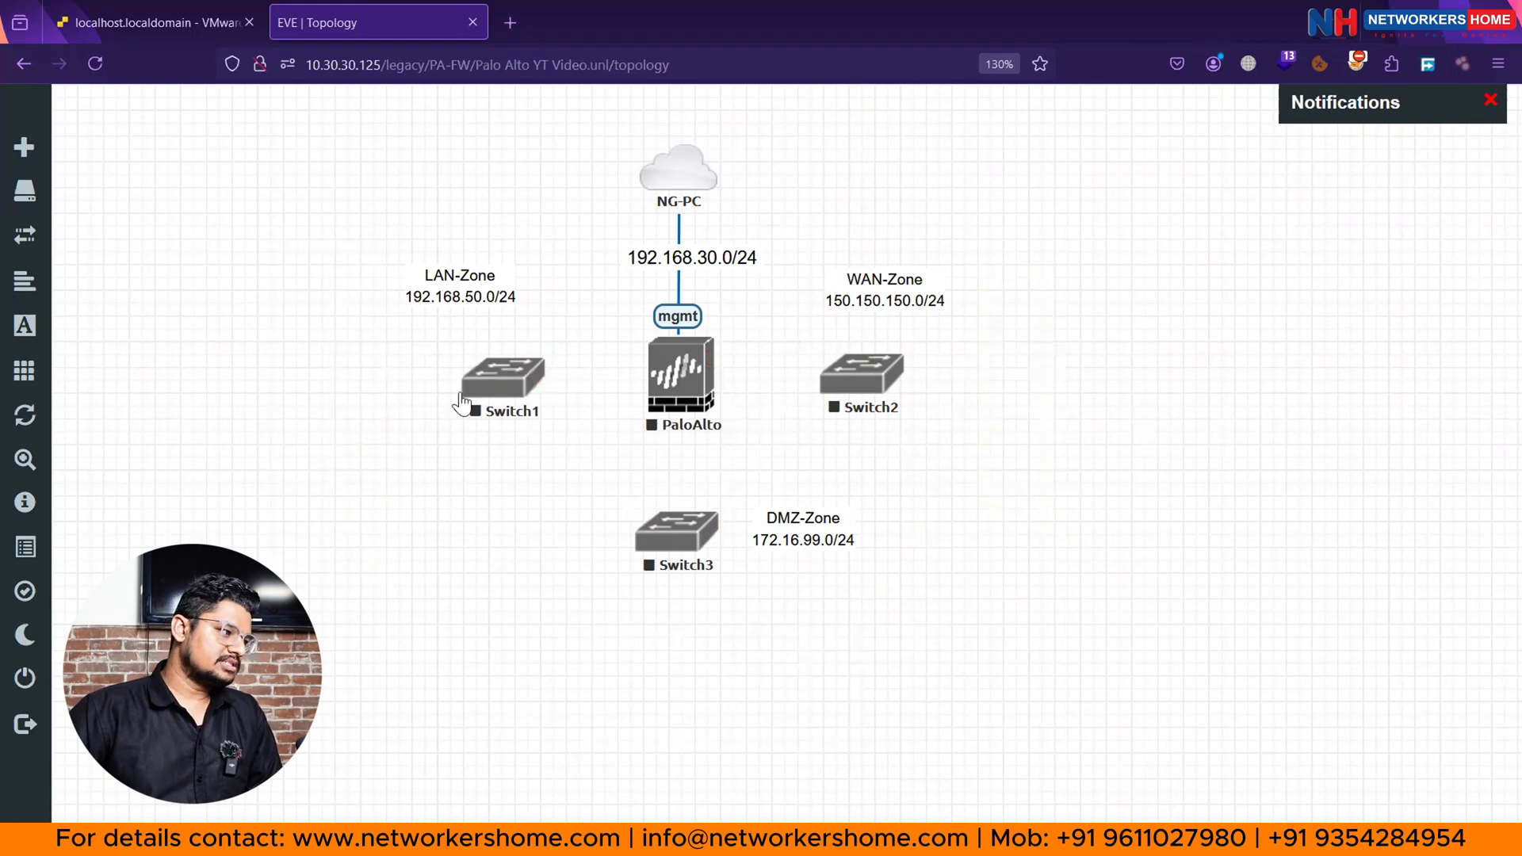
{"action": "mouse_move", "coordinate": [568, 406]}
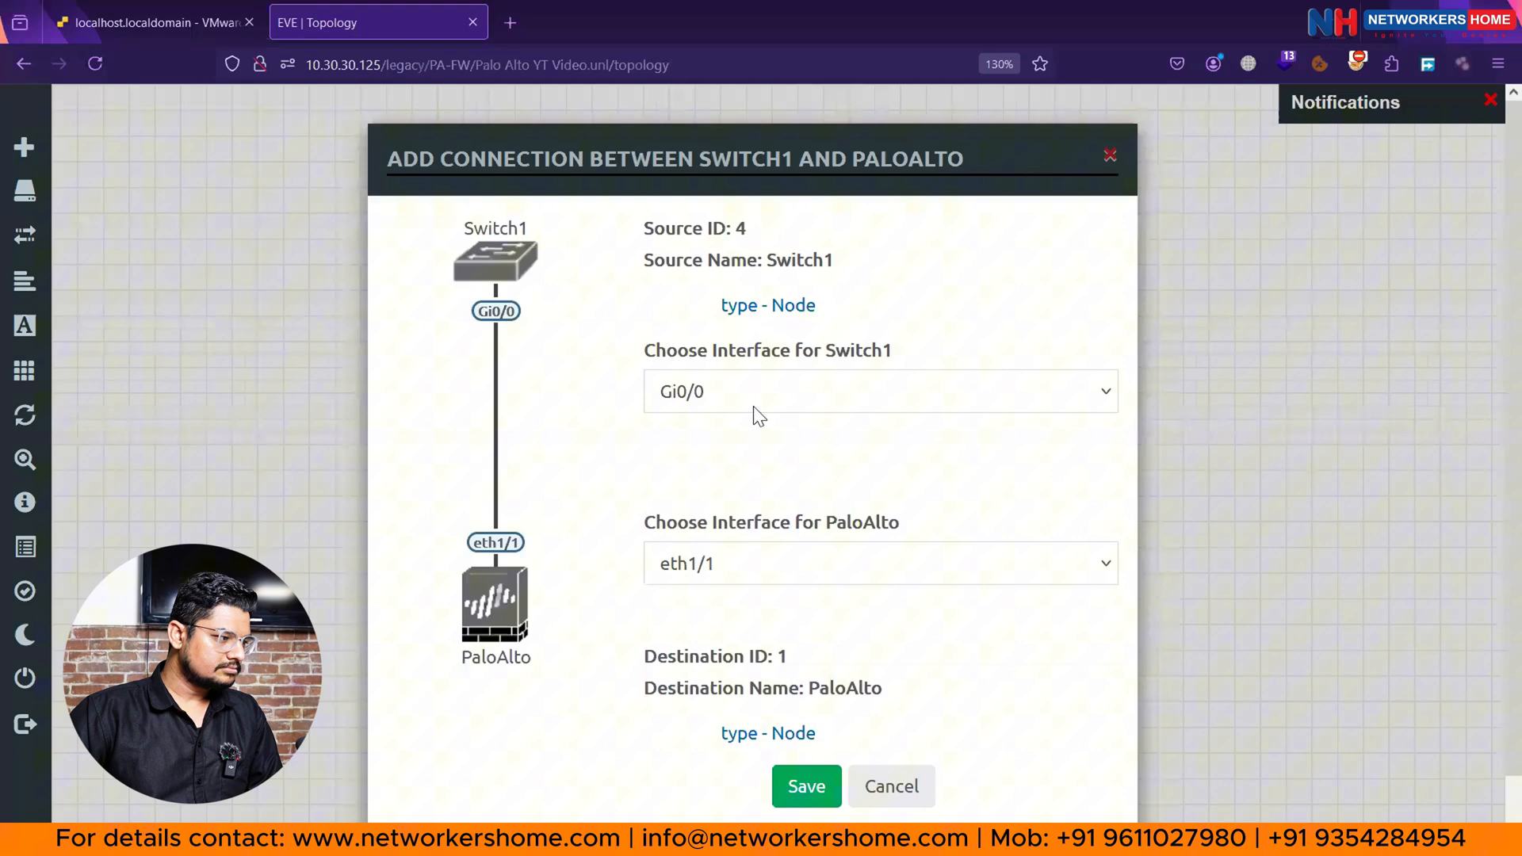
{"action": "left_click", "coordinate": [879, 390]}
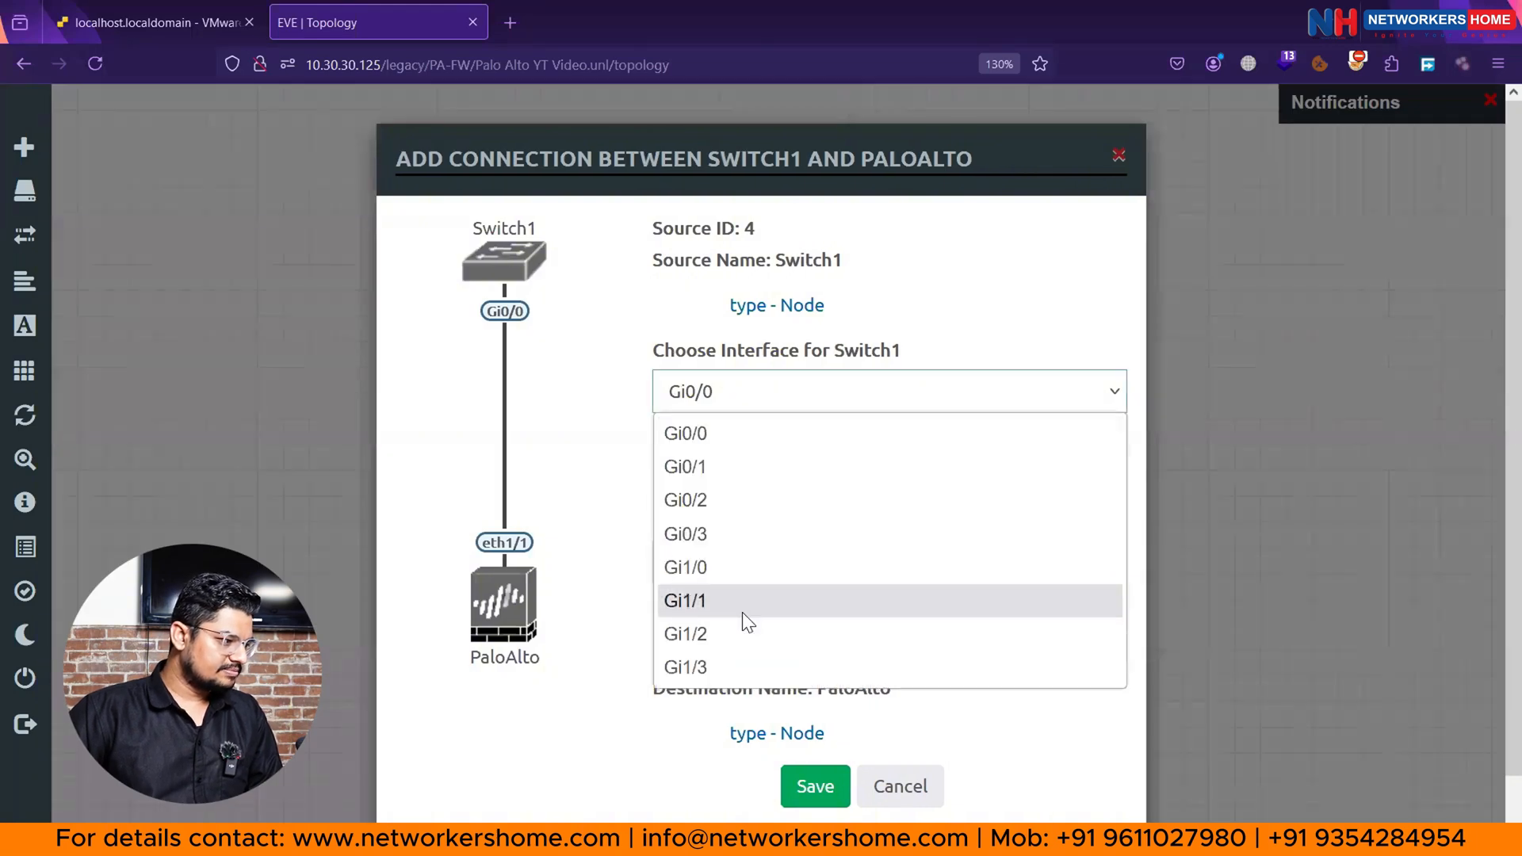
{"action": "left_click", "coordinate": [685, 599]}
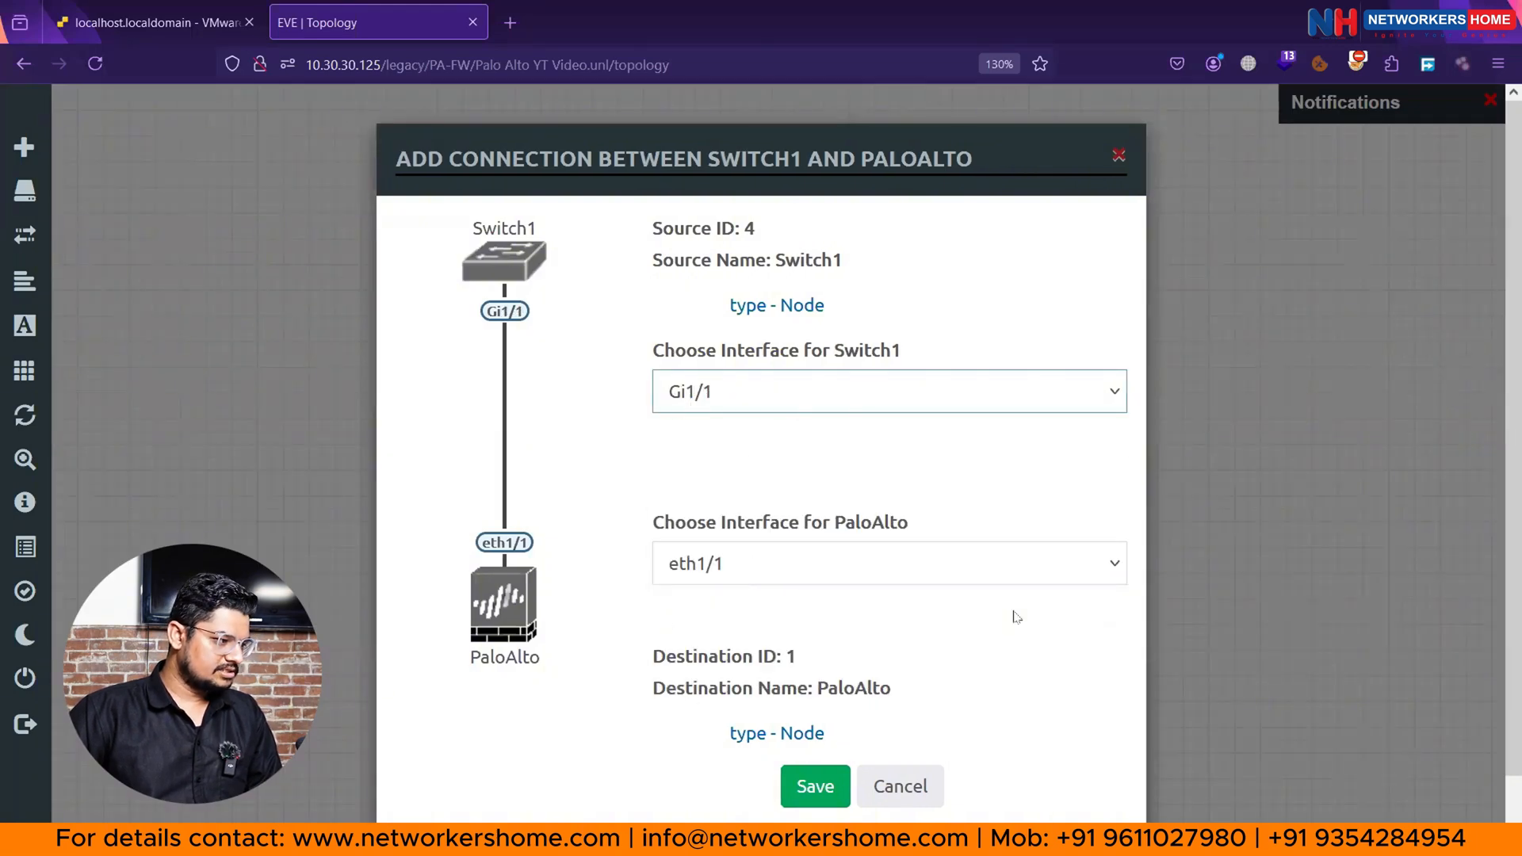
{"action": "left_click", "coordinate": [815, 786]}
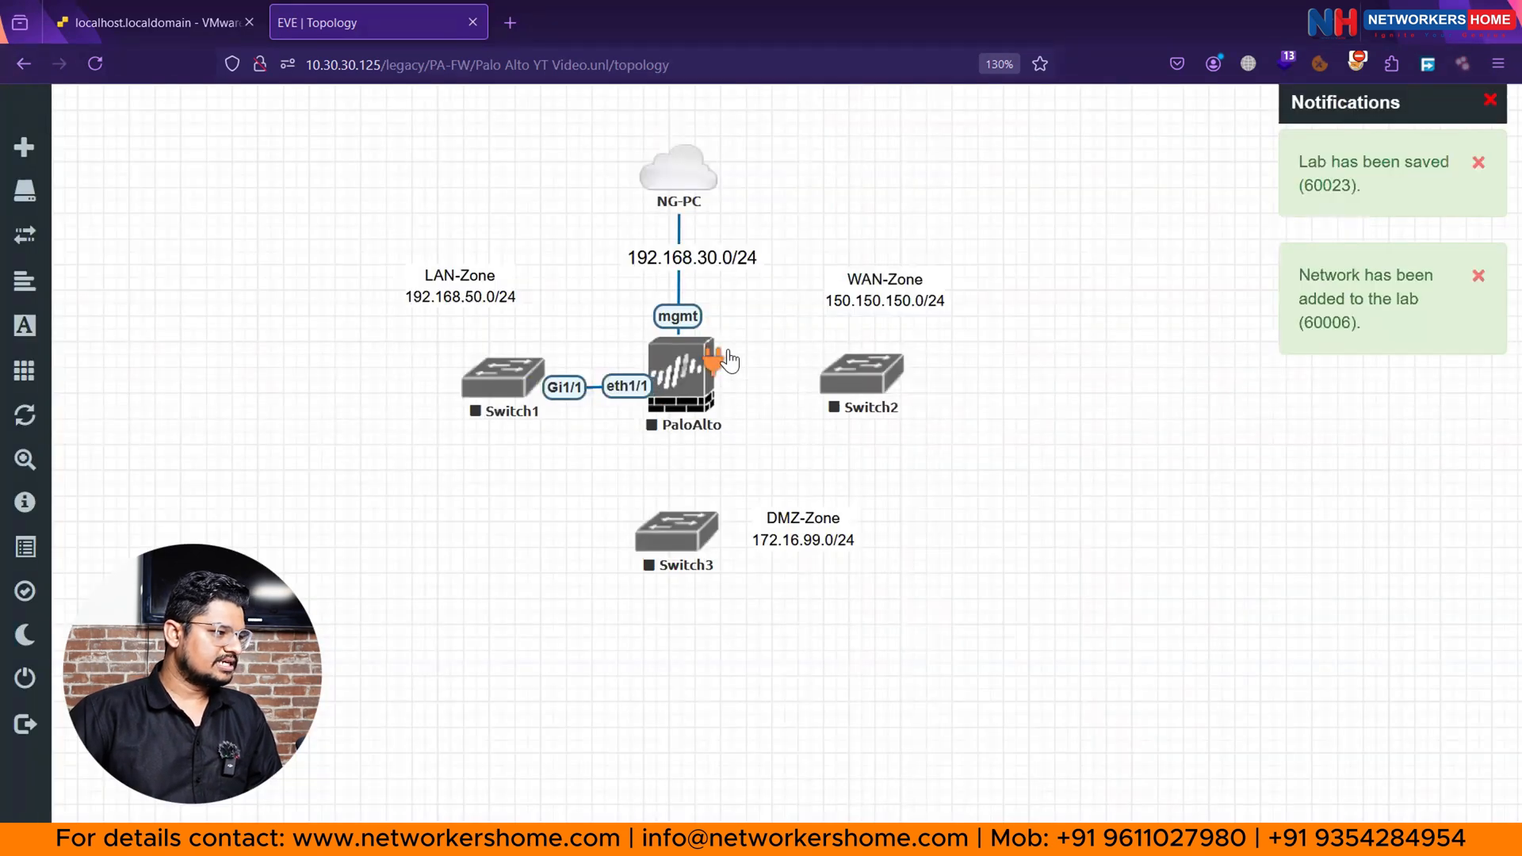
{"action": "left_click_drag", "start_coordinate": [699, 364], "coordinate": [863, 374]}
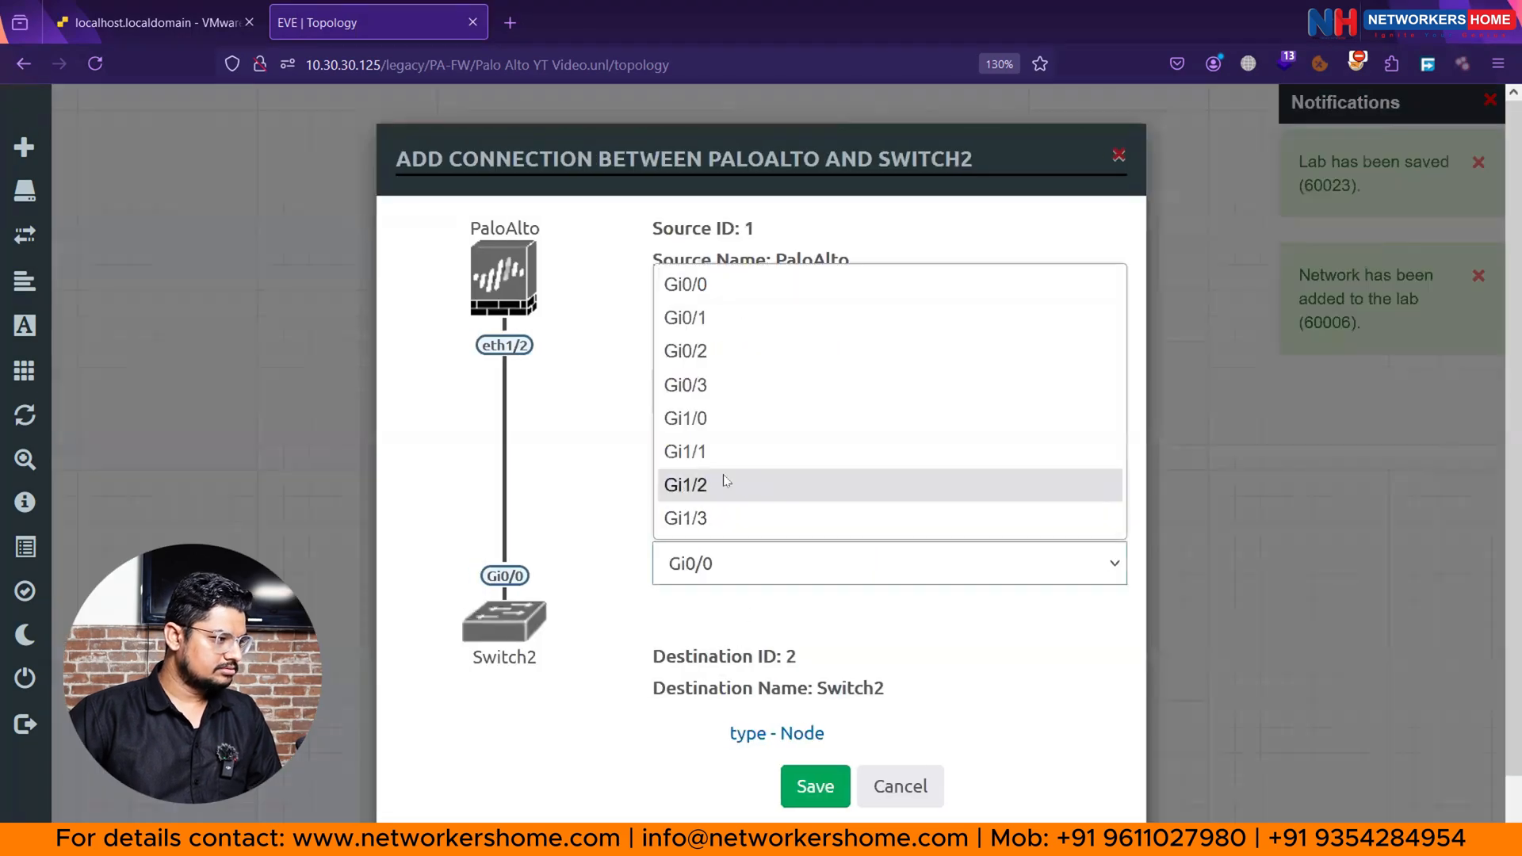
{"action": "left_click", "coordinate": [685, 486]}
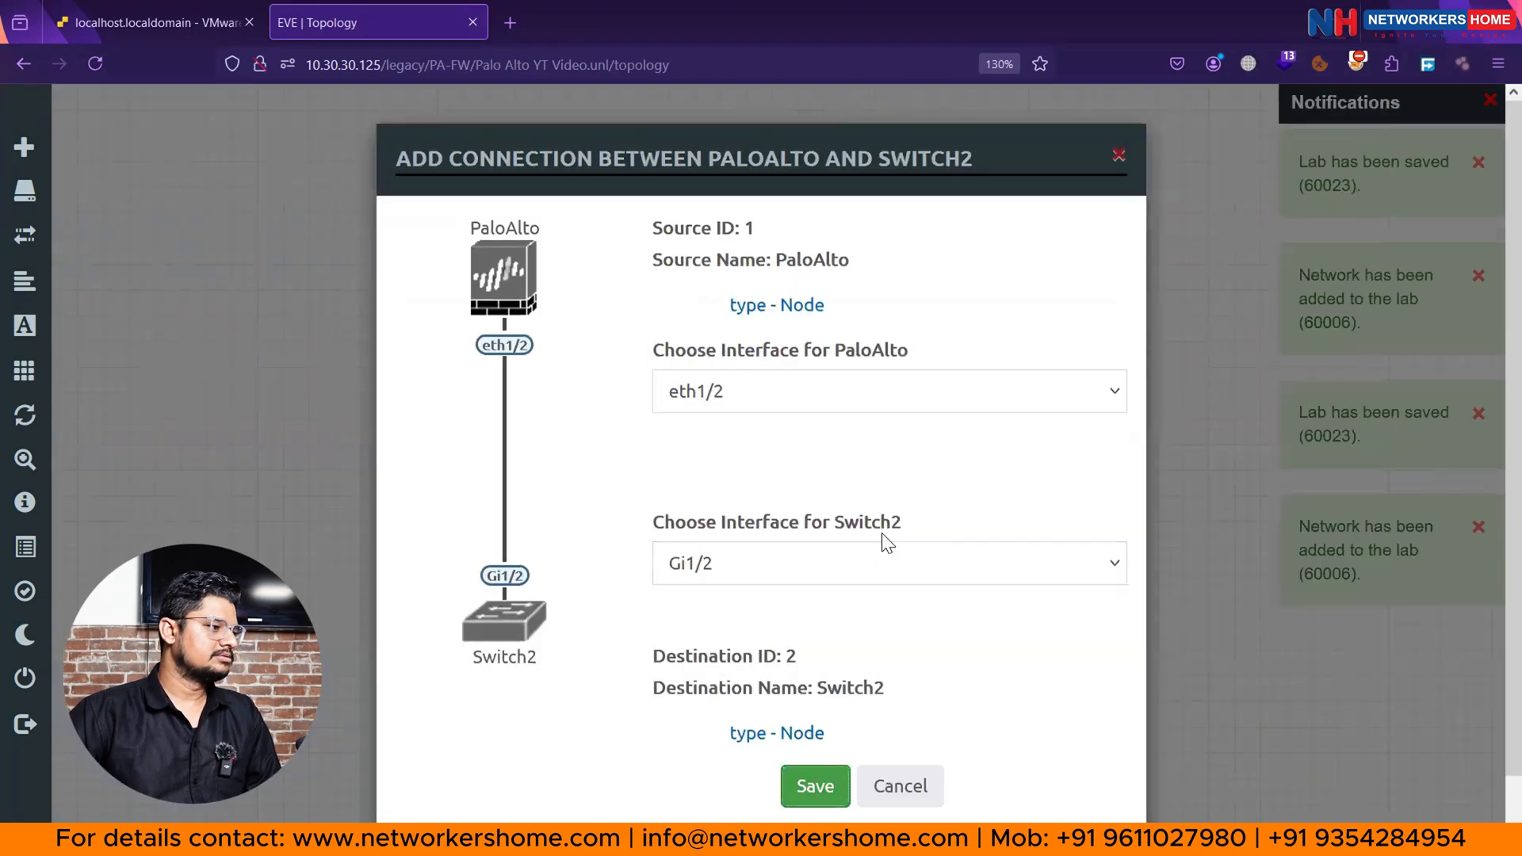
{"action": "left_click", "coordinate": [815, 785]}
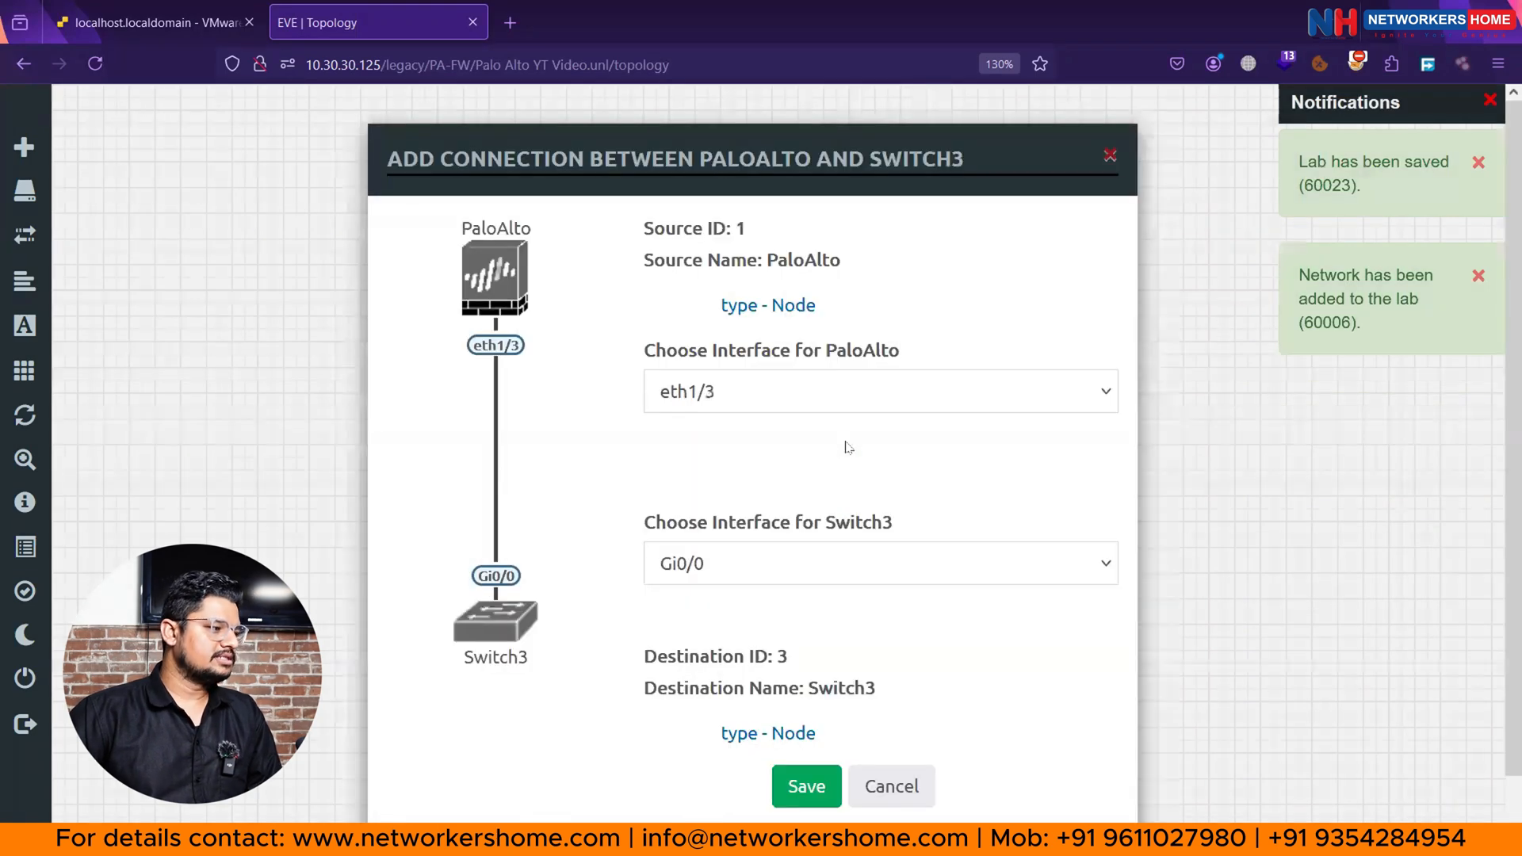
{"action": "left_click", "coordinate": [879, 392]}
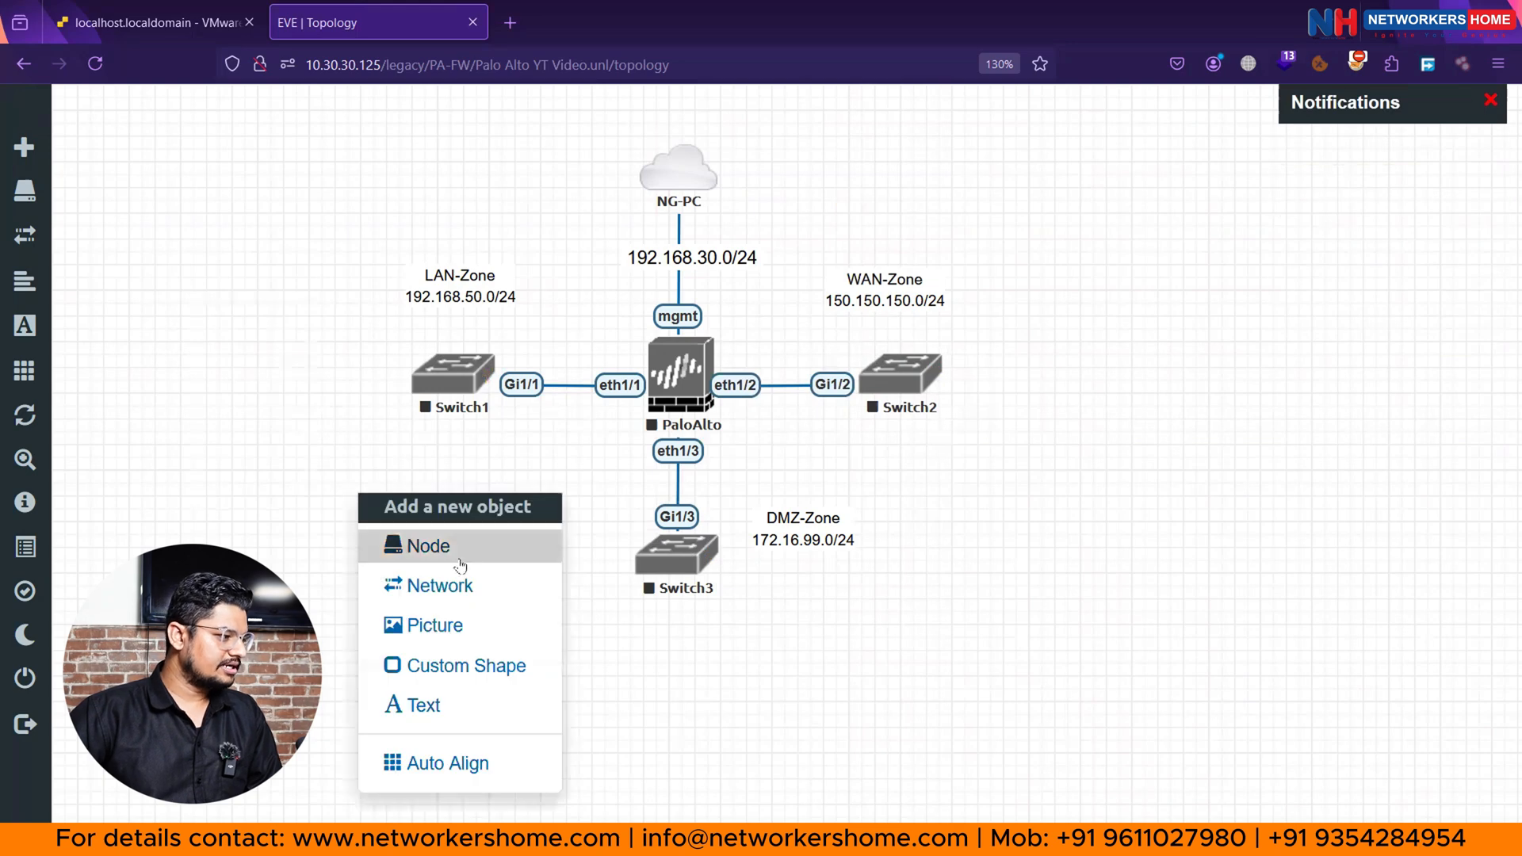
Add a Windows node using the win-10-x64-VL19 image with 2 CPUs near Switch1.
{"action": "left_click", "coordinate": [428, 545]}
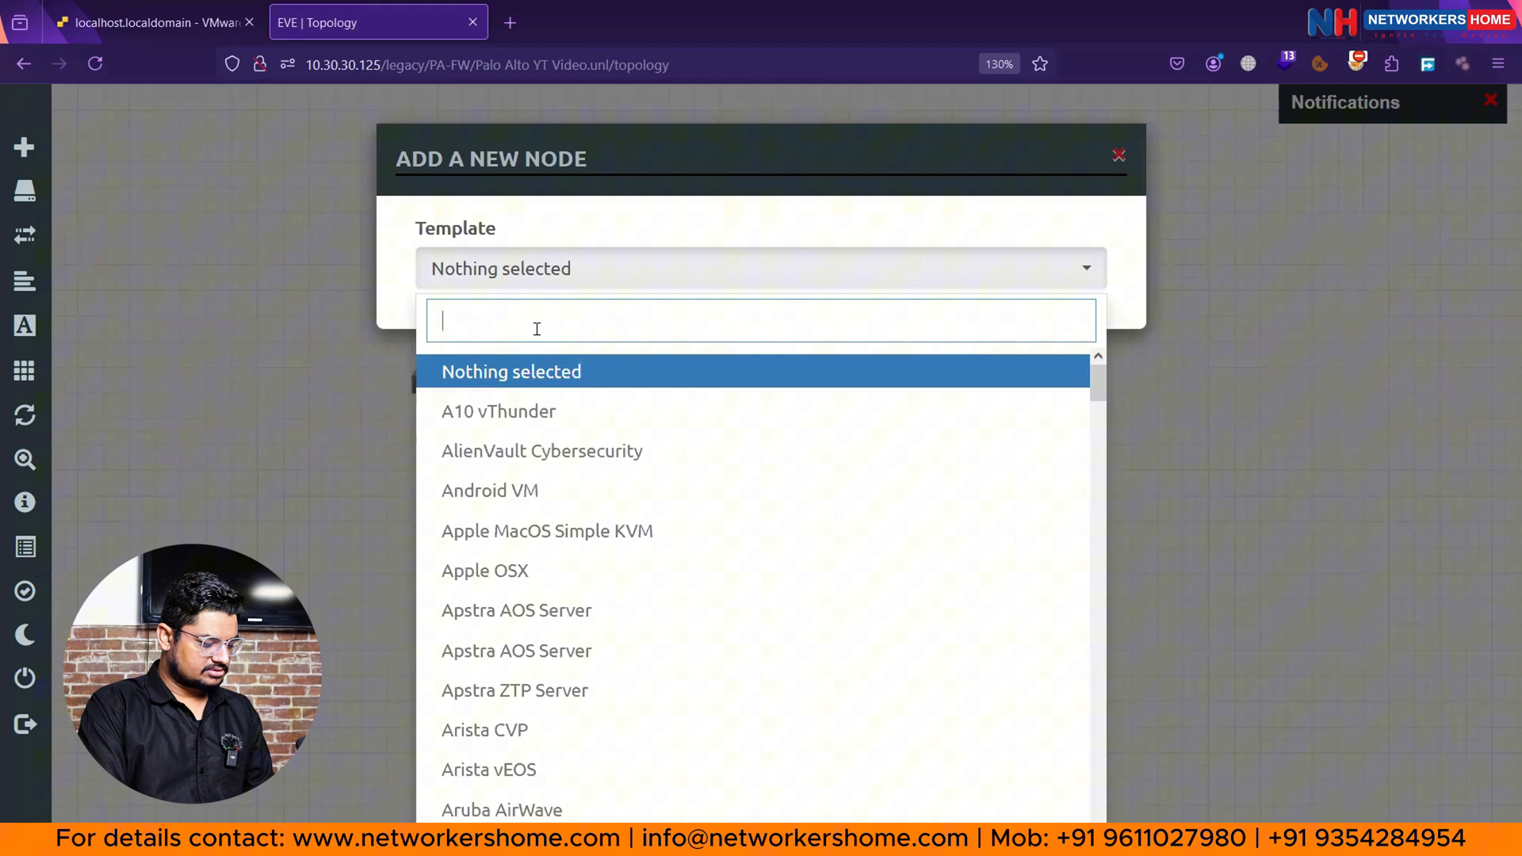
{"action": "type", "text": "win"}
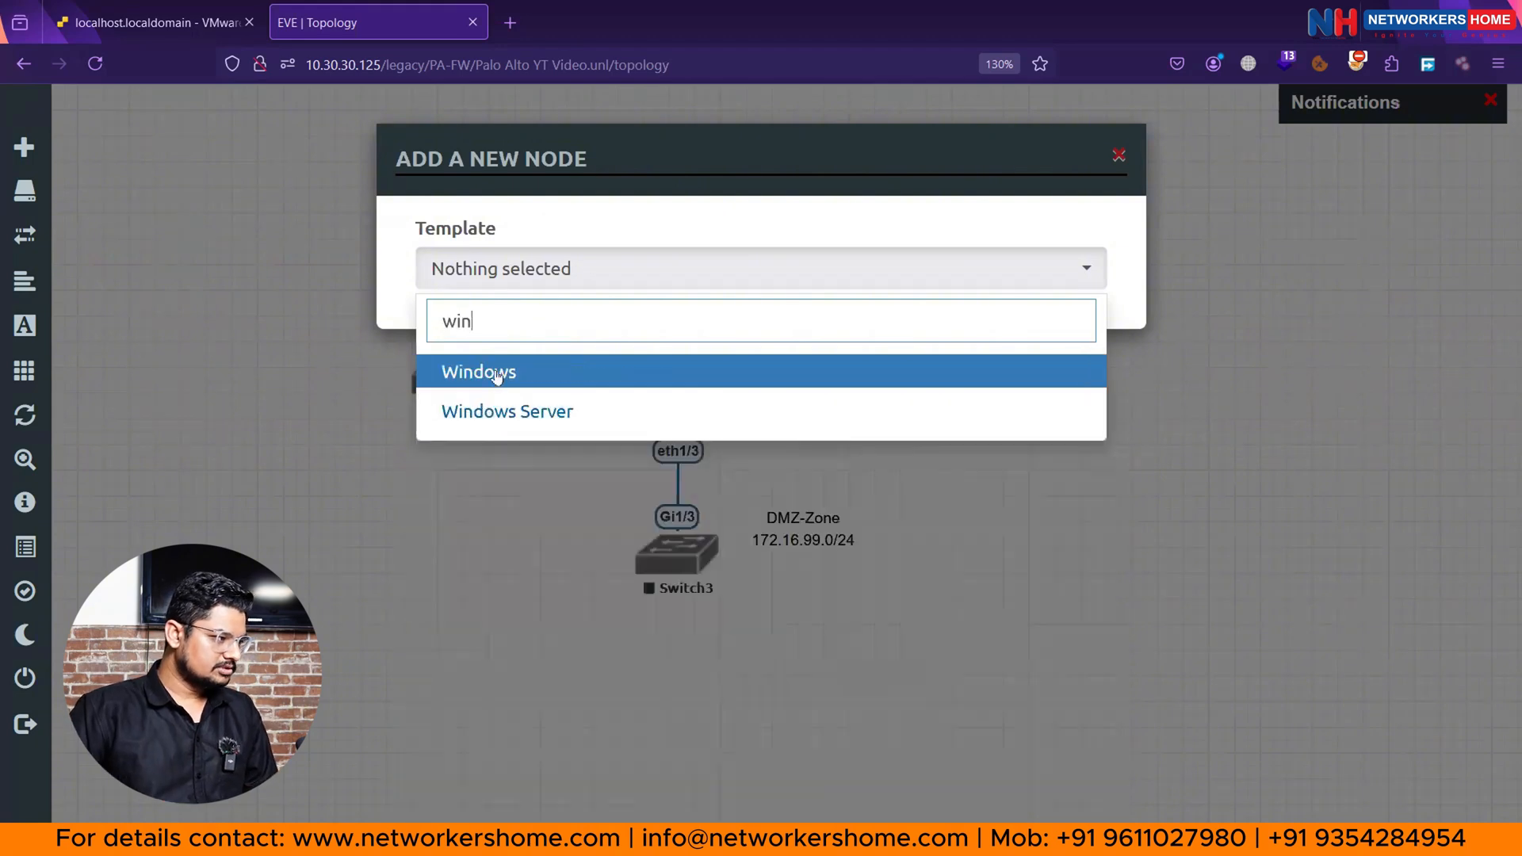
{"action": "left_click", "coordinate": [477, 371]}
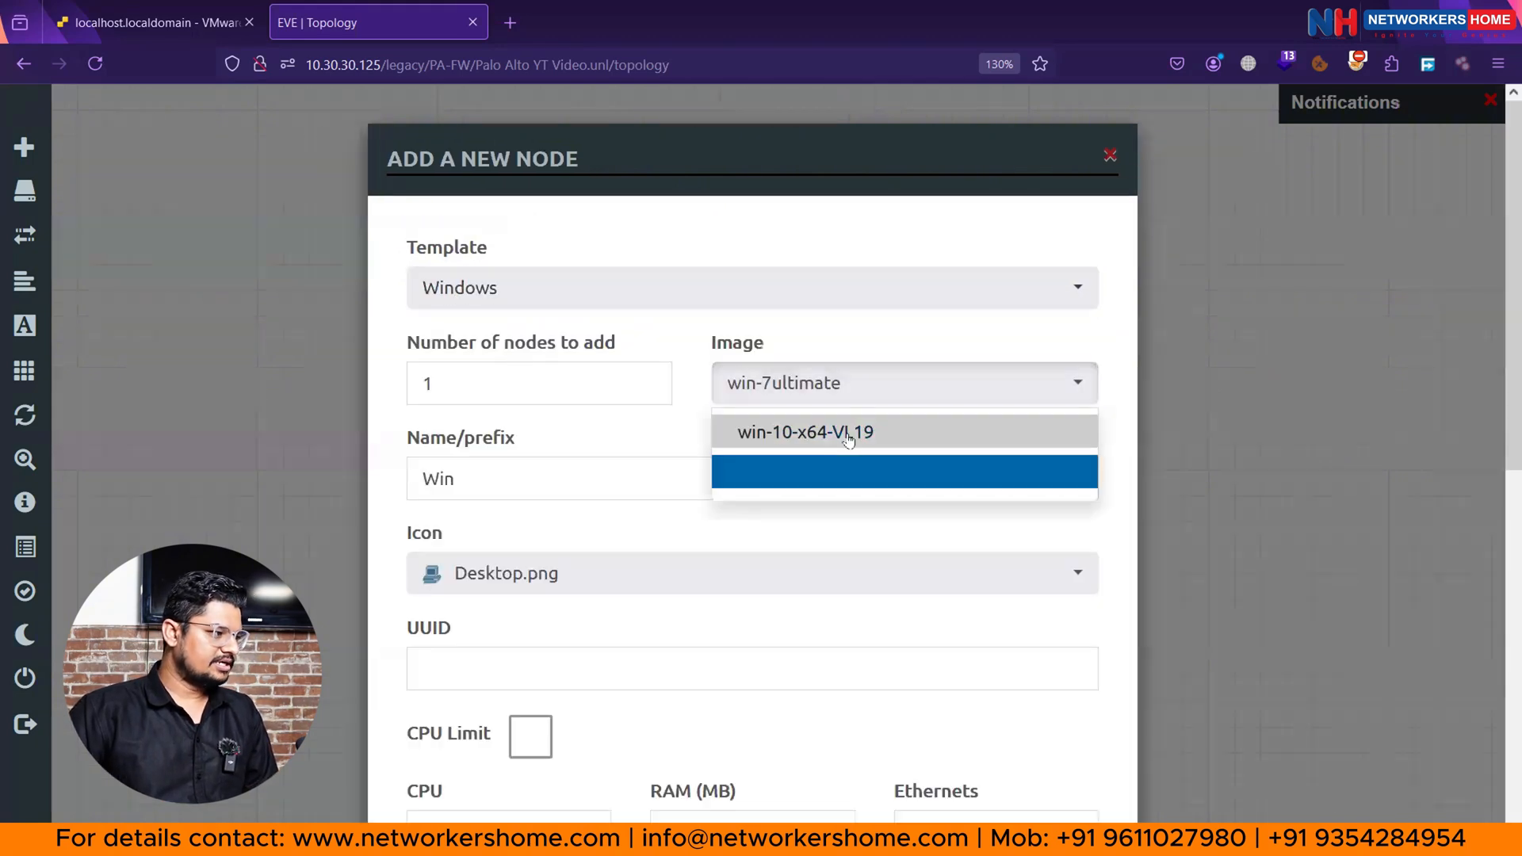
{"action": "left_click", "coordinate": [804, 432]}
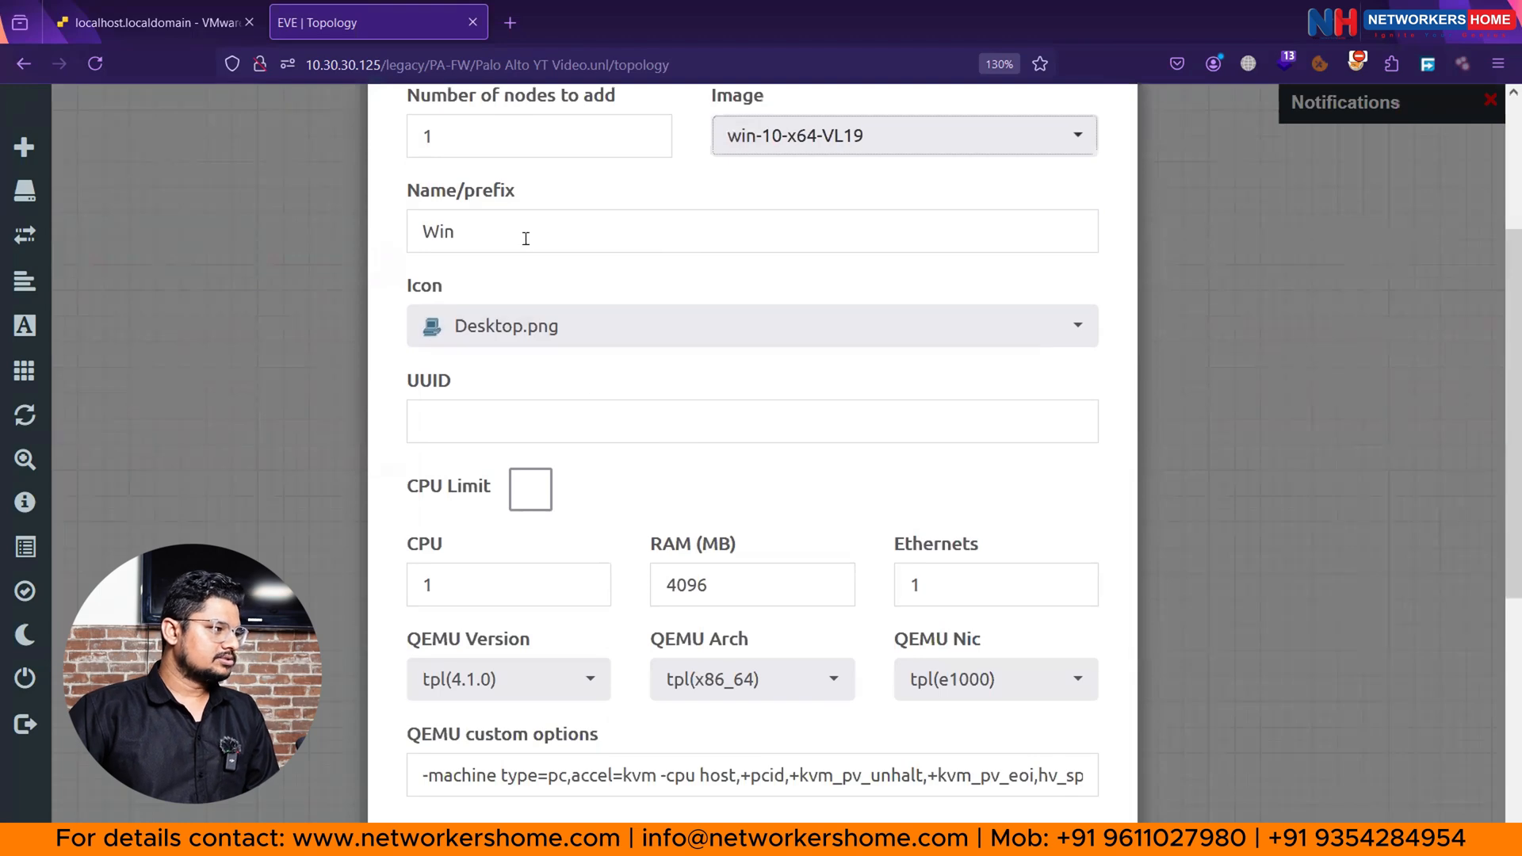
{"action": "scroll", "scroll_direction": "down", "scroll_amount": 3}
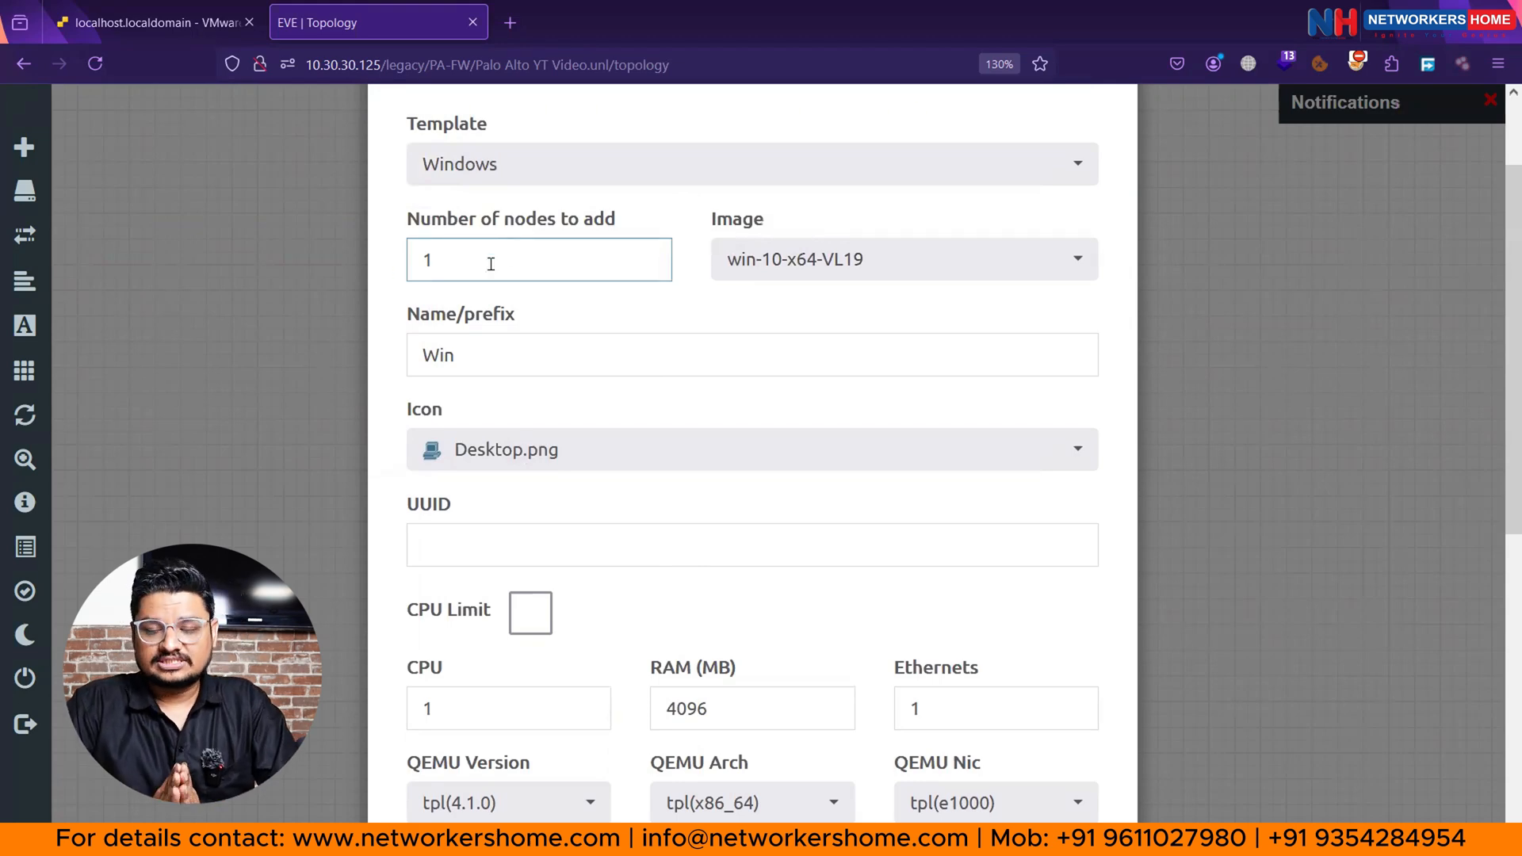
{"action": "left_click", "coordinate": [539, 258]}
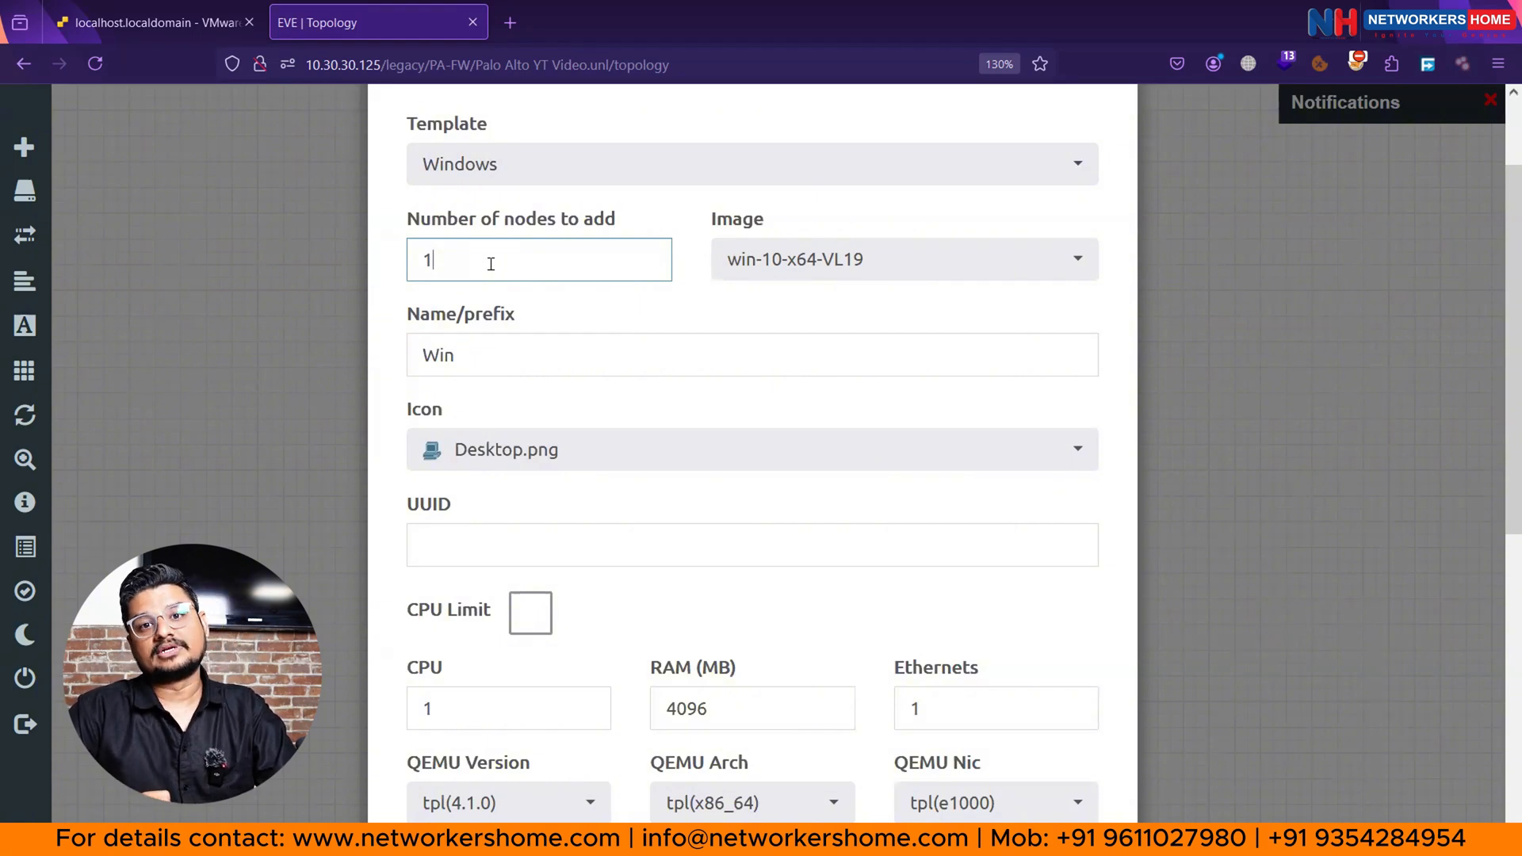
{"action": "mouse_move", "coordinate": [654, 356]}
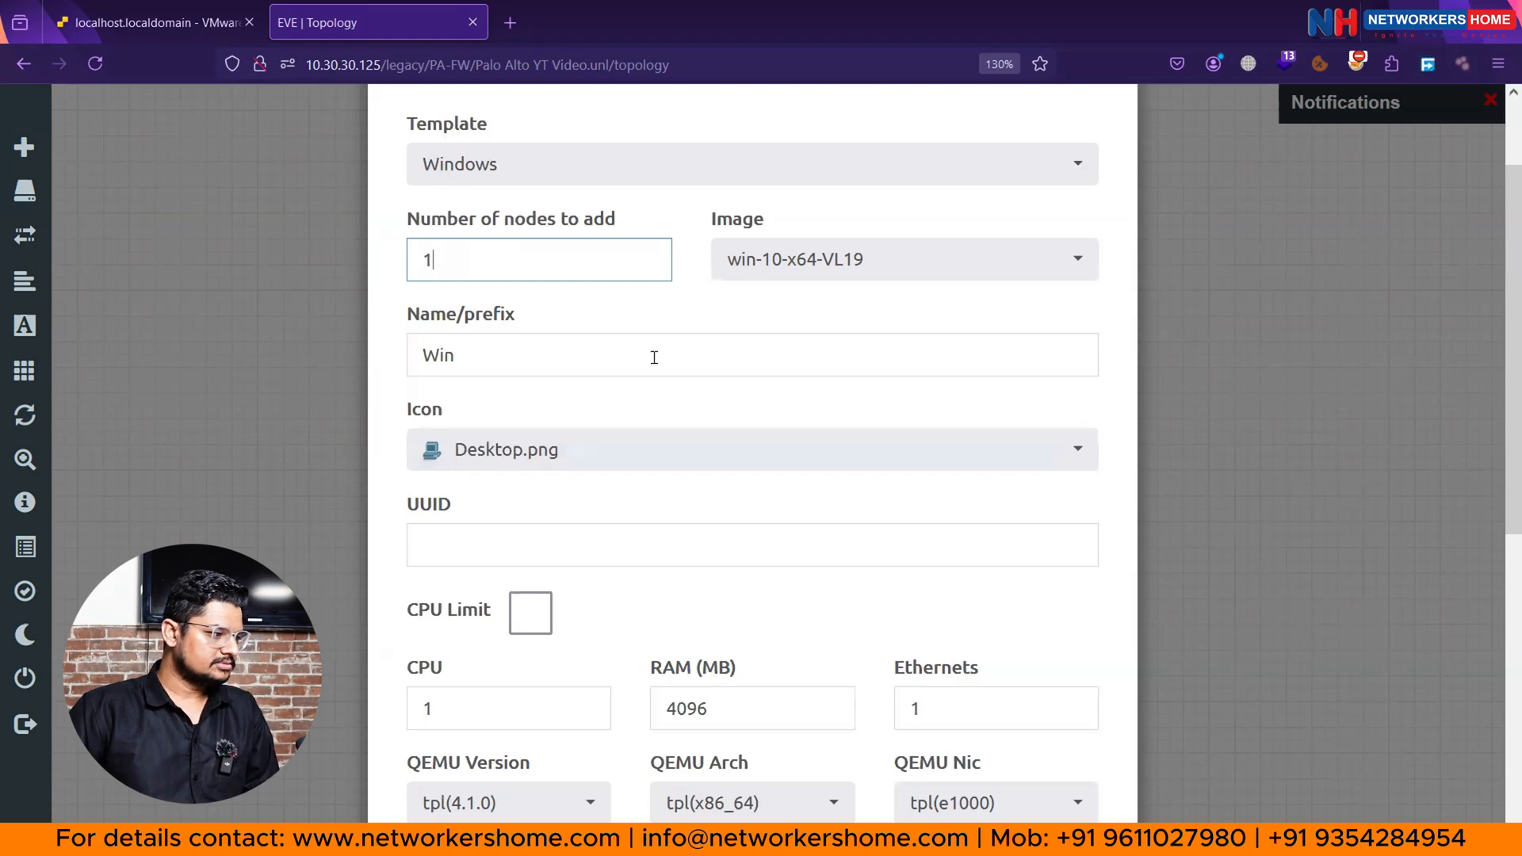
{"action": "scroll", "scroll_direction": "down", "scroll_amount": 3}
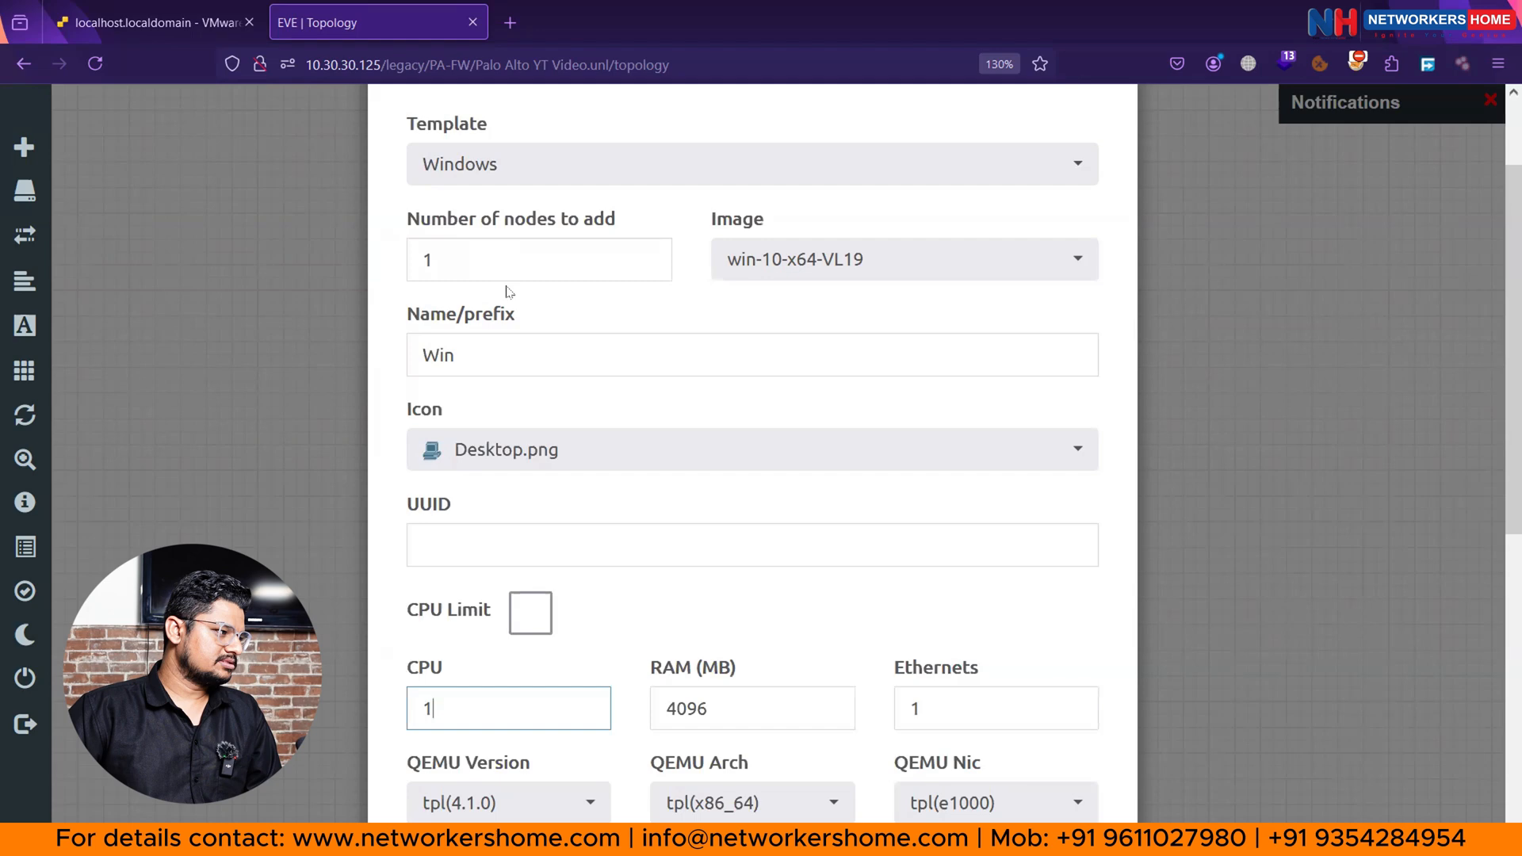
{"action": "scroll", "scroll_direction": "down", "scroll_amount": 3}
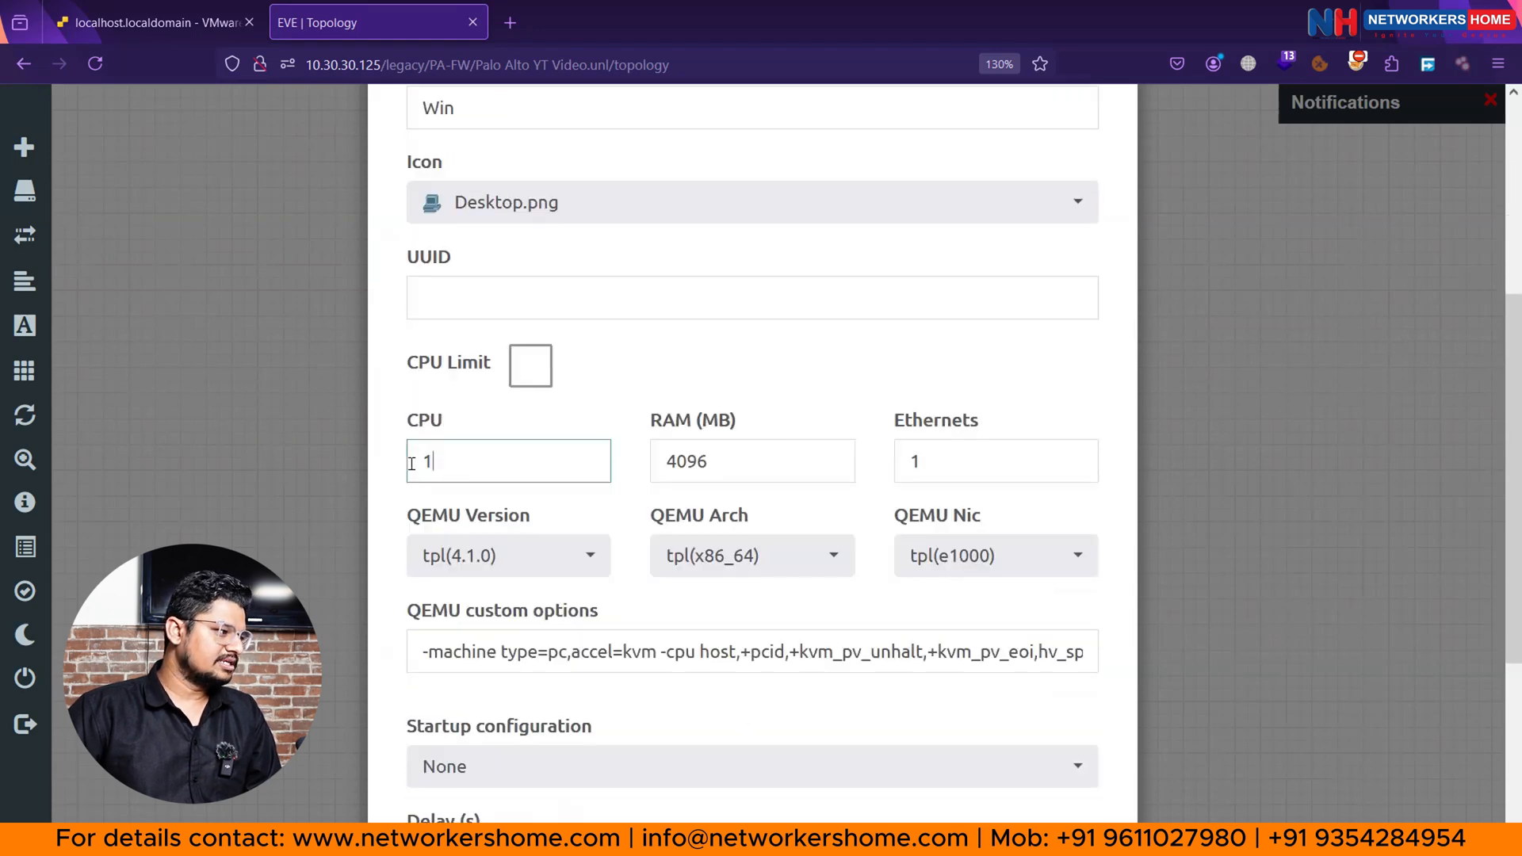
{"action": "type", "text": "2"}
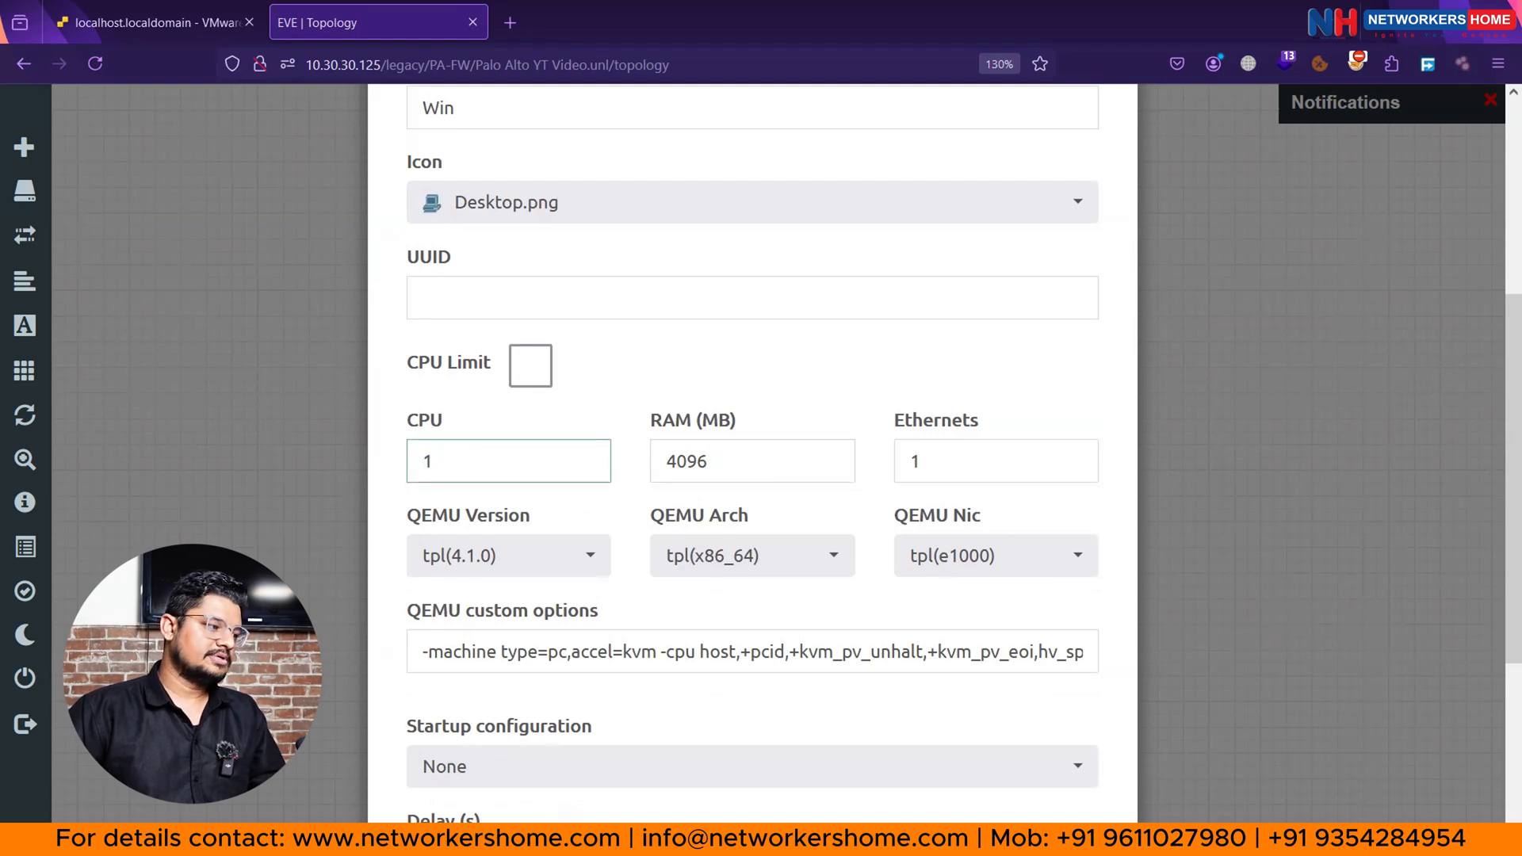
{"action": "left_click", "coordinate": [507, 461]}
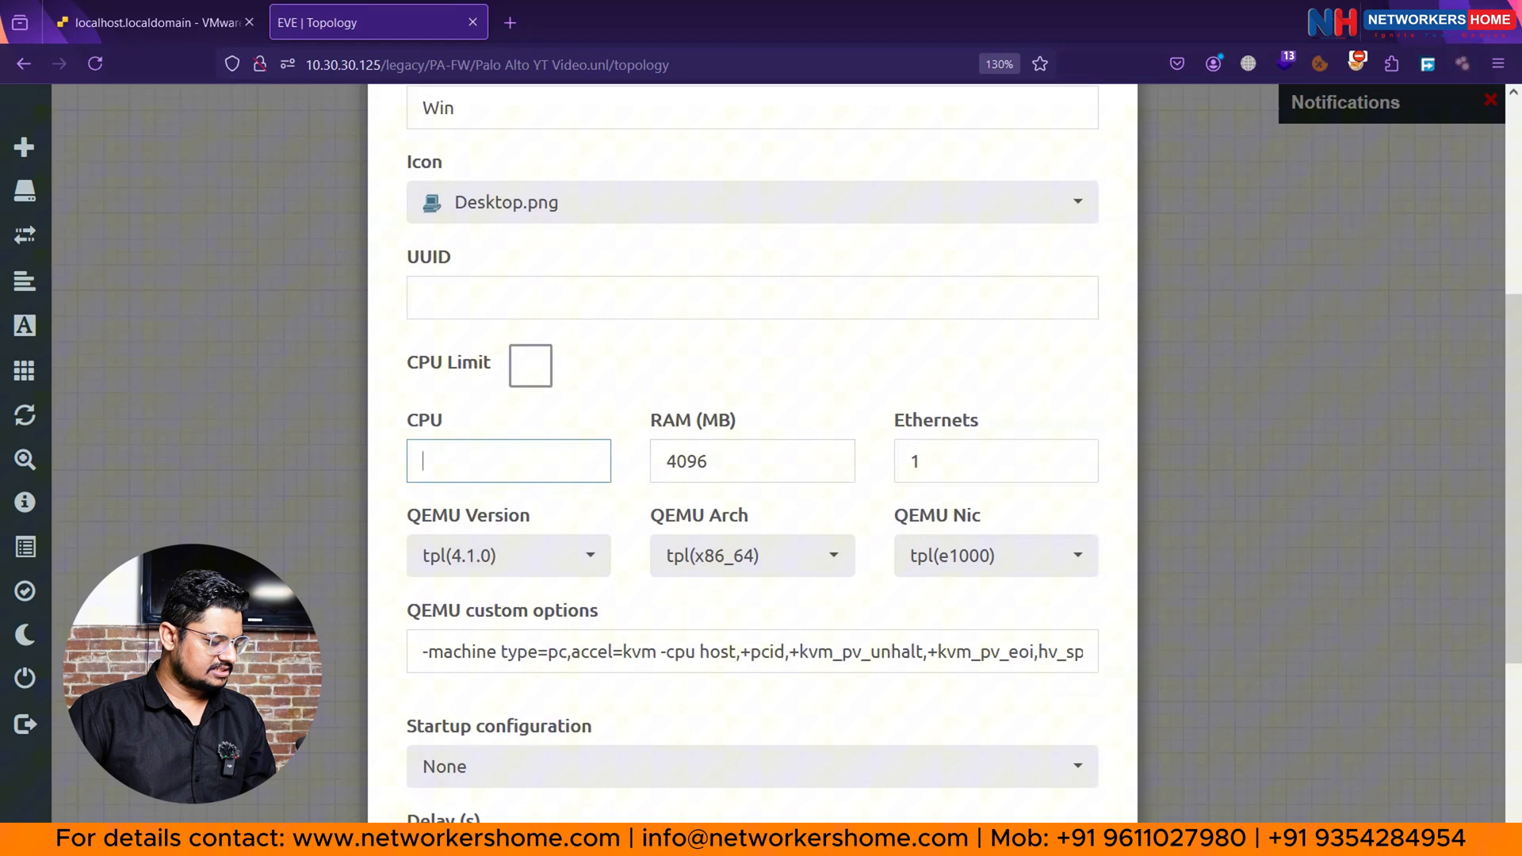
{"action": "type", "text": "2"}
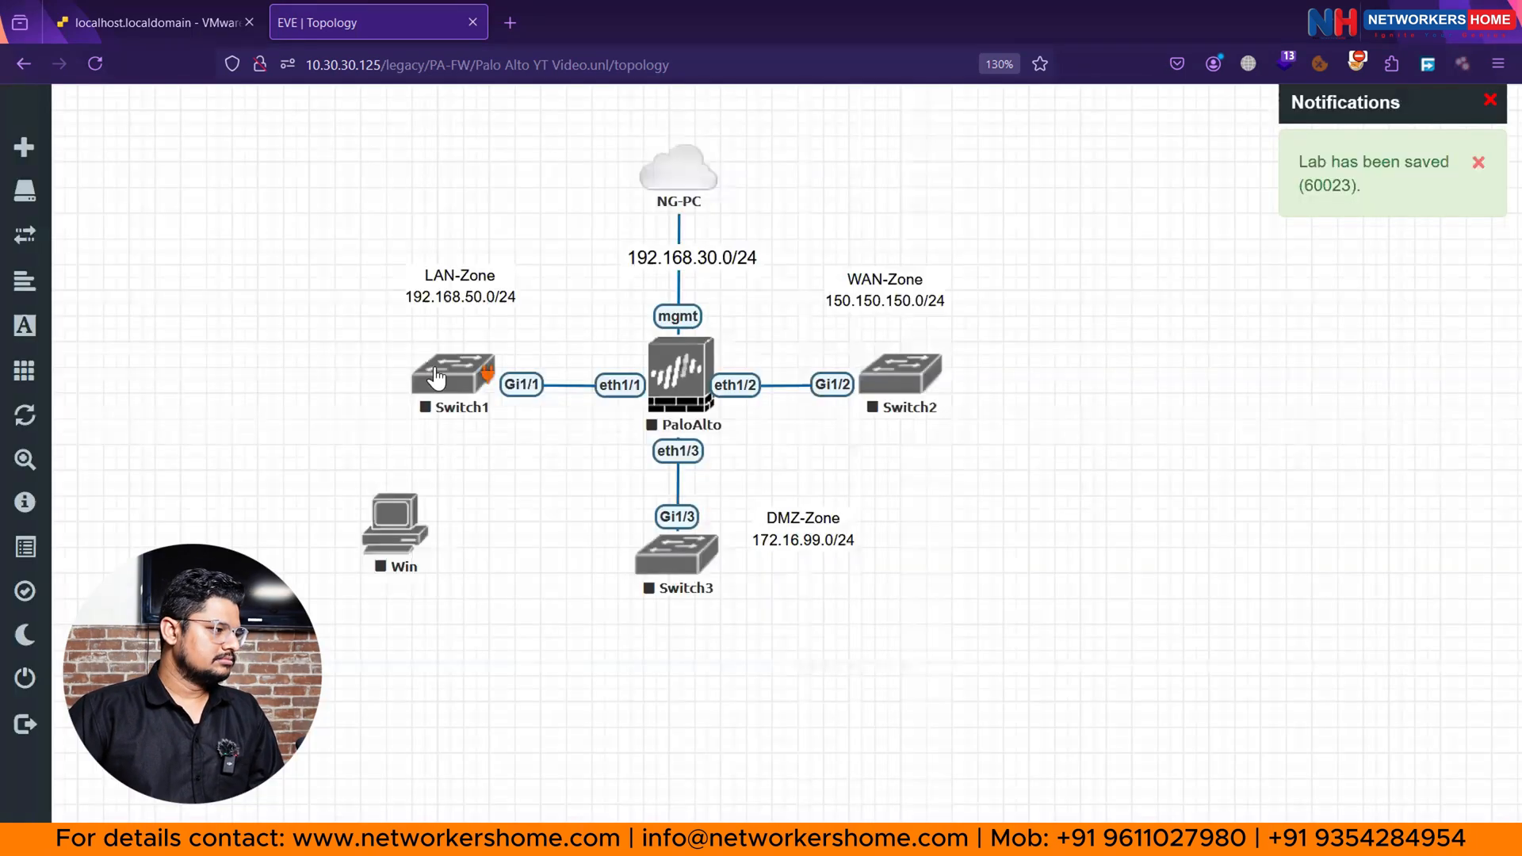
Place the Win PC left of Switch1 and link its e0 to Switch1 Gi0/0.
{"action": "left_click_drag", "start_coordinate": [394, 525], "coordinate": [230, 393]}
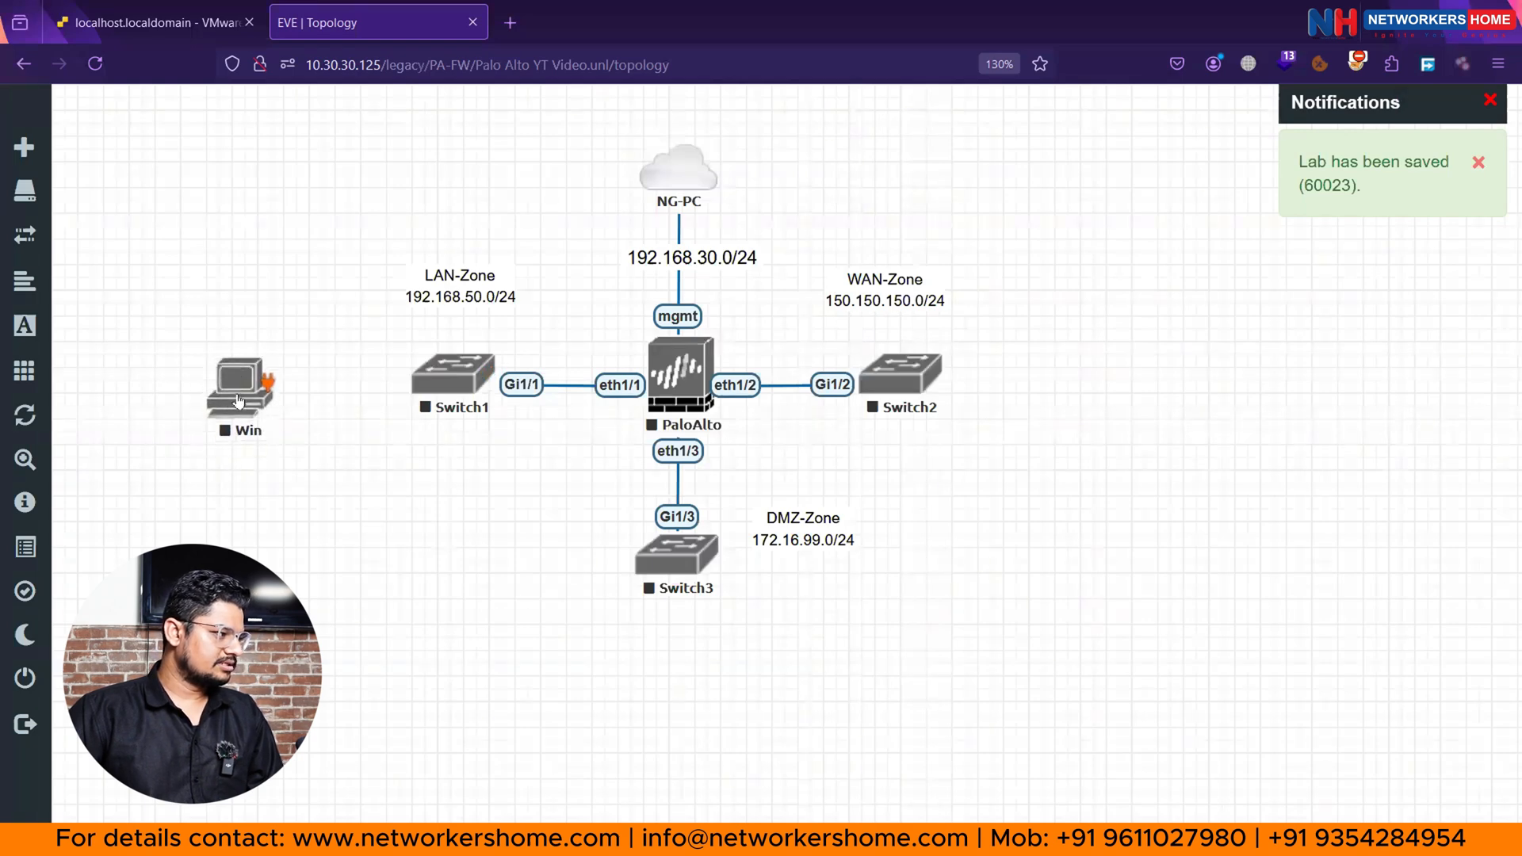
{"action": "left_click_drag", "start_coordinate": [239, 389], "coordinate": [452, 379]}
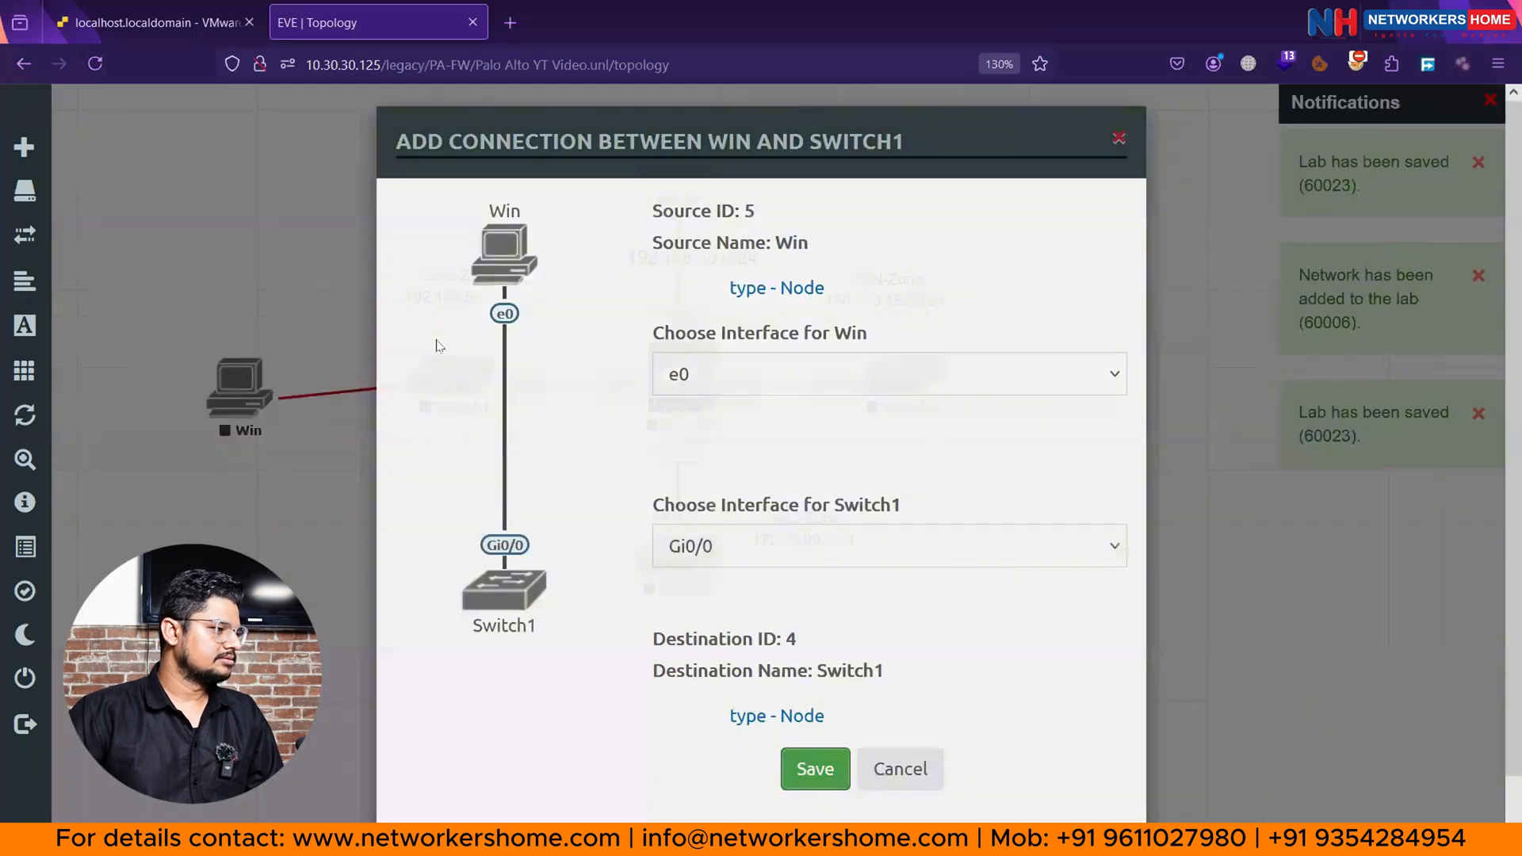
{"action": "left_click", "coordinate": [813, 769]}
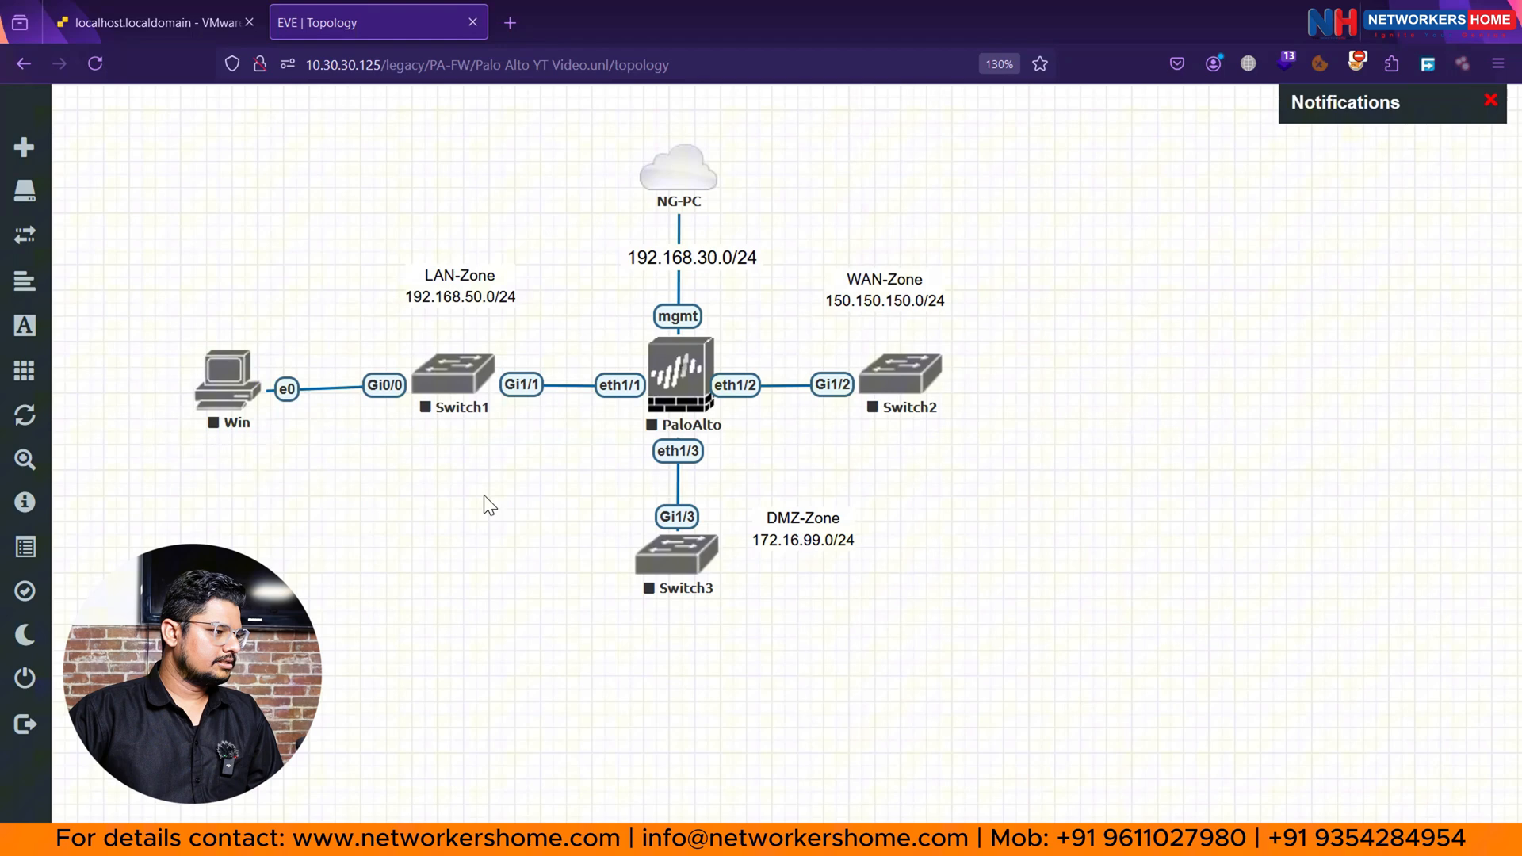
{"action": "mouse_move", "coordinate": [717, 726]}
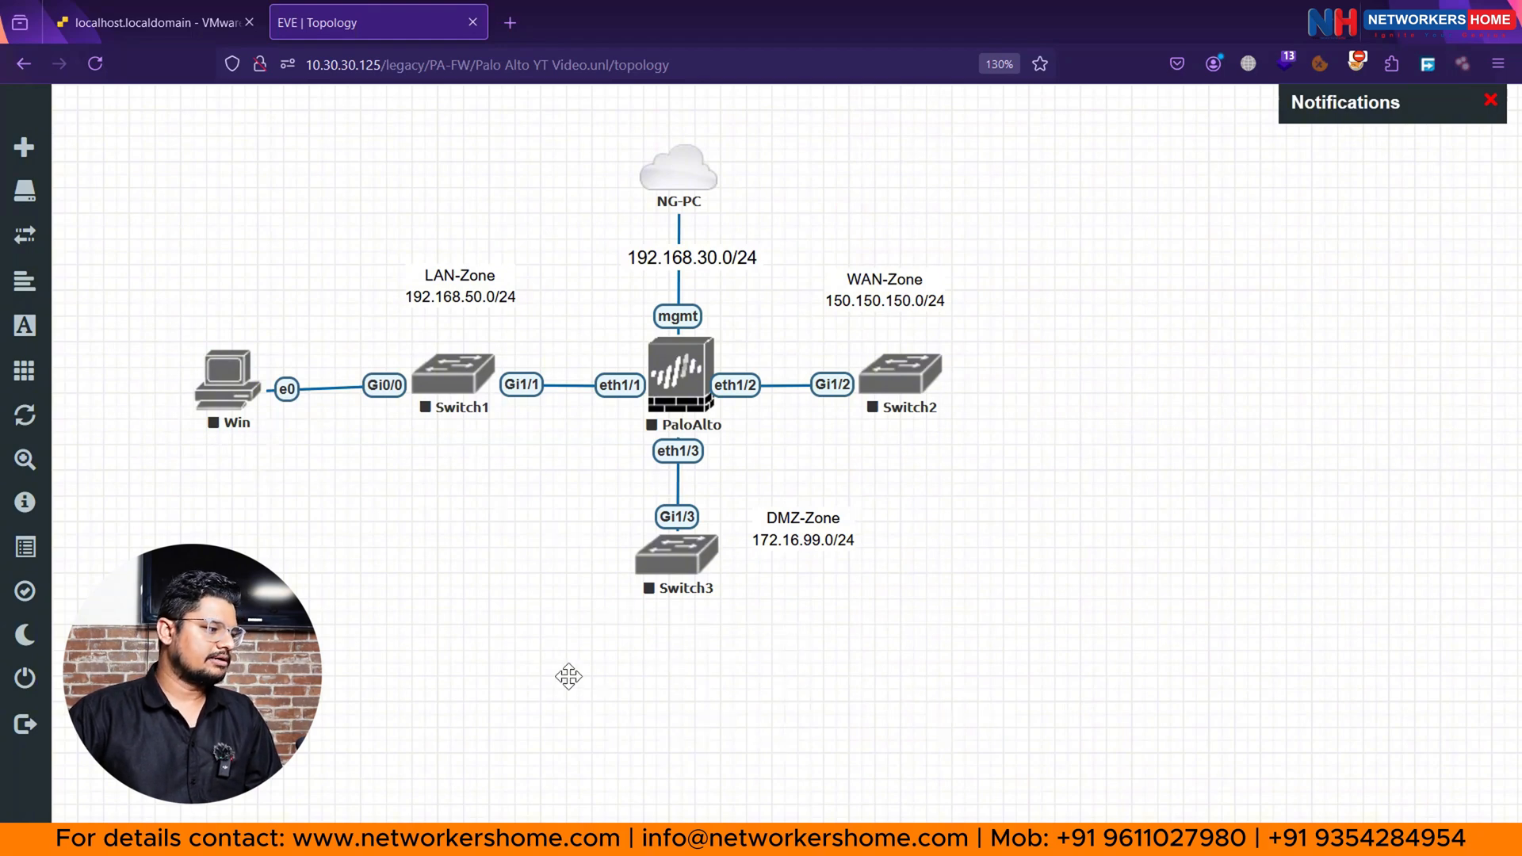
{"action": "mouse_move", "coordinate": [876, 782]}
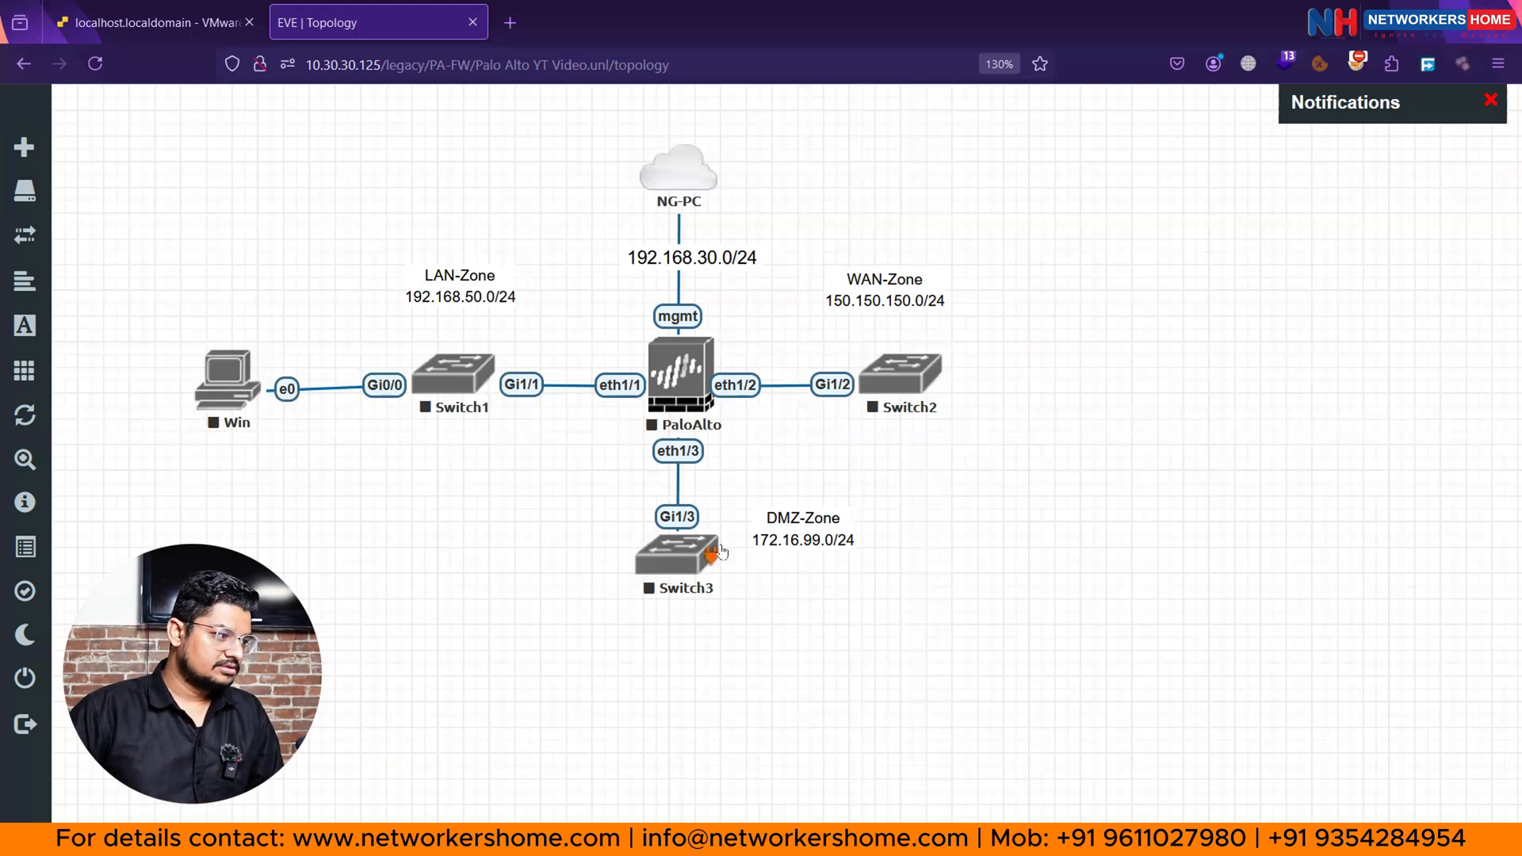
{"action": "mouse_move", "coordinate": [787, 650]}
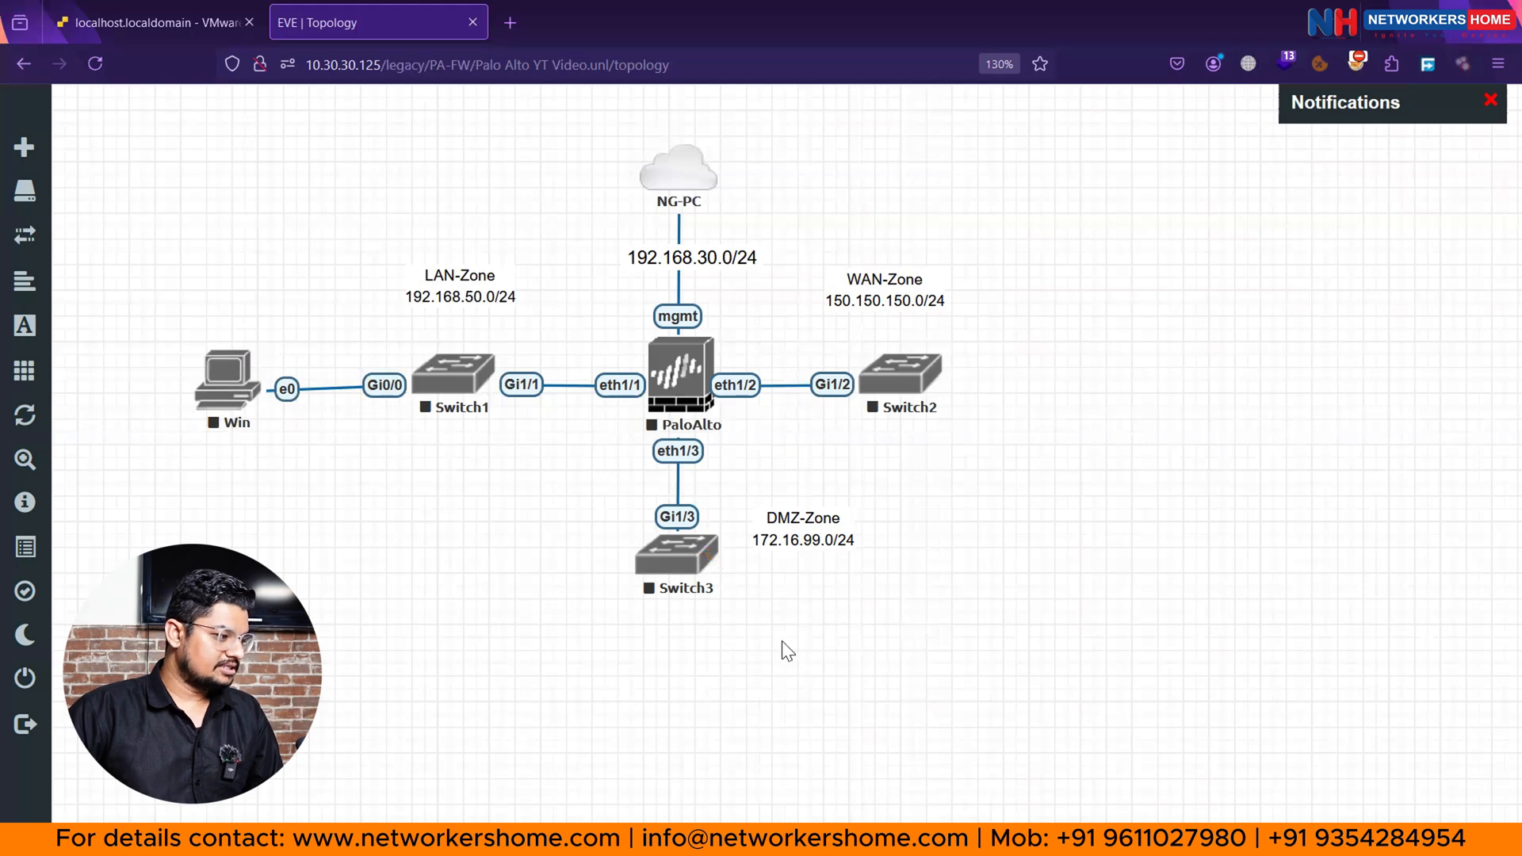
{"action": "mouse_move", "coordinate": [823, 596]}
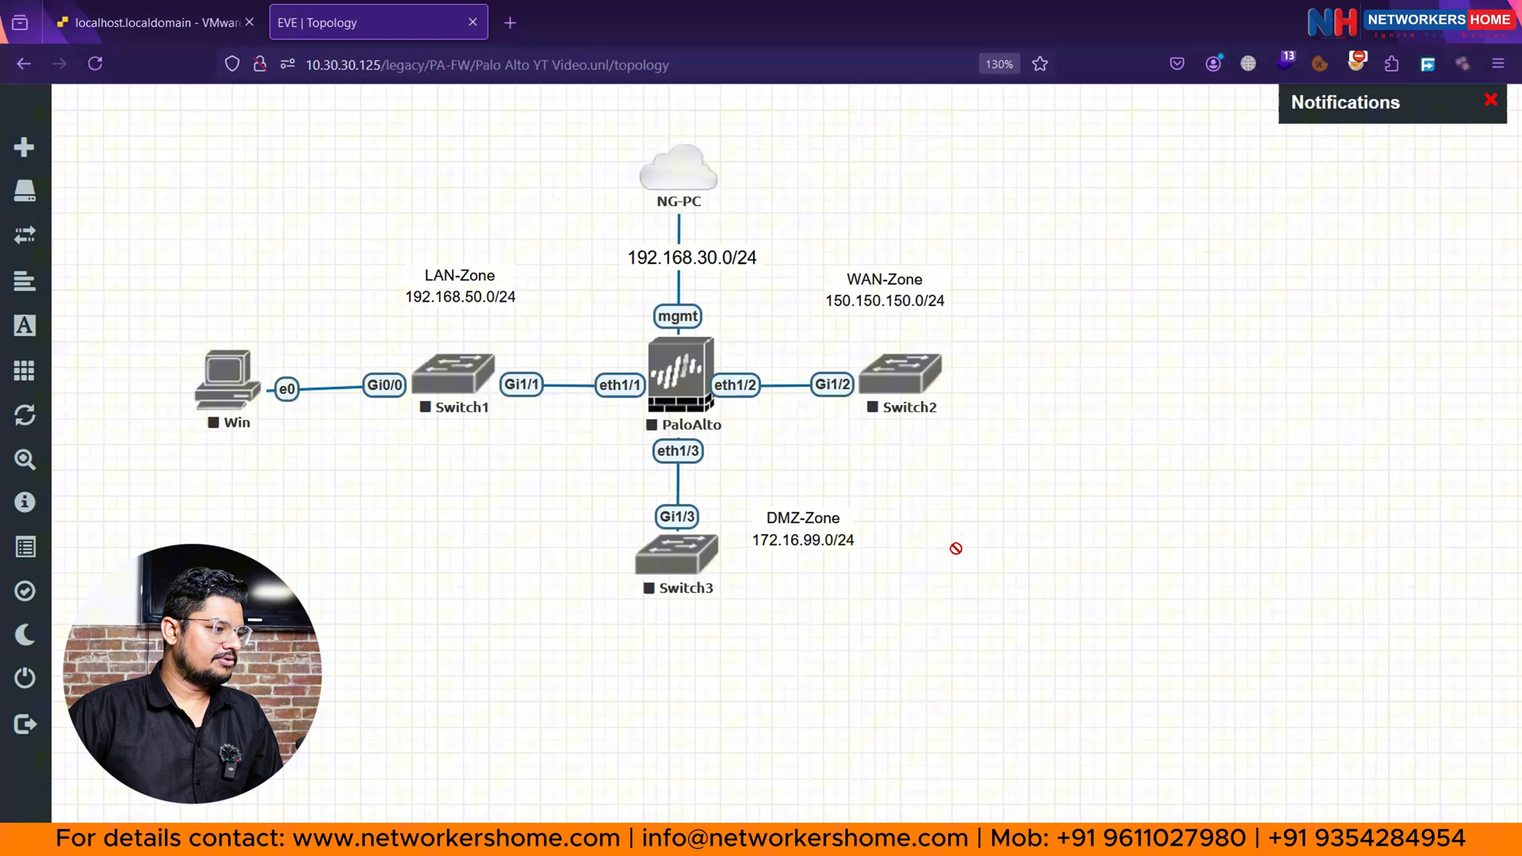
Add 2 Cisco vIOS Router nodes and drag one into position below Switch3.
{"action": "type", "text": "io"}
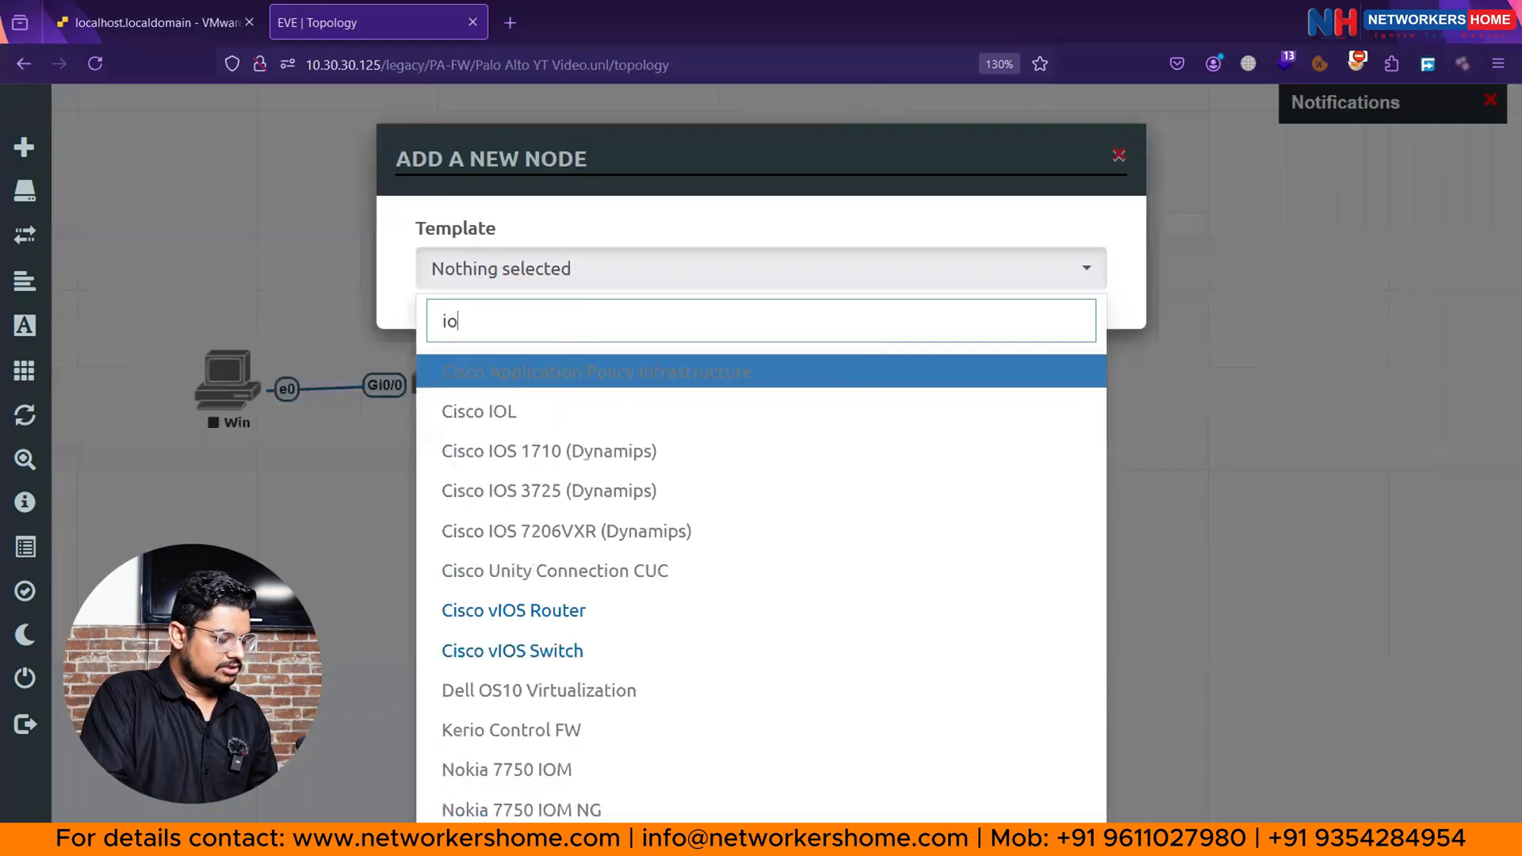
{"action": "left_click", "coordinate": [514, 609]}
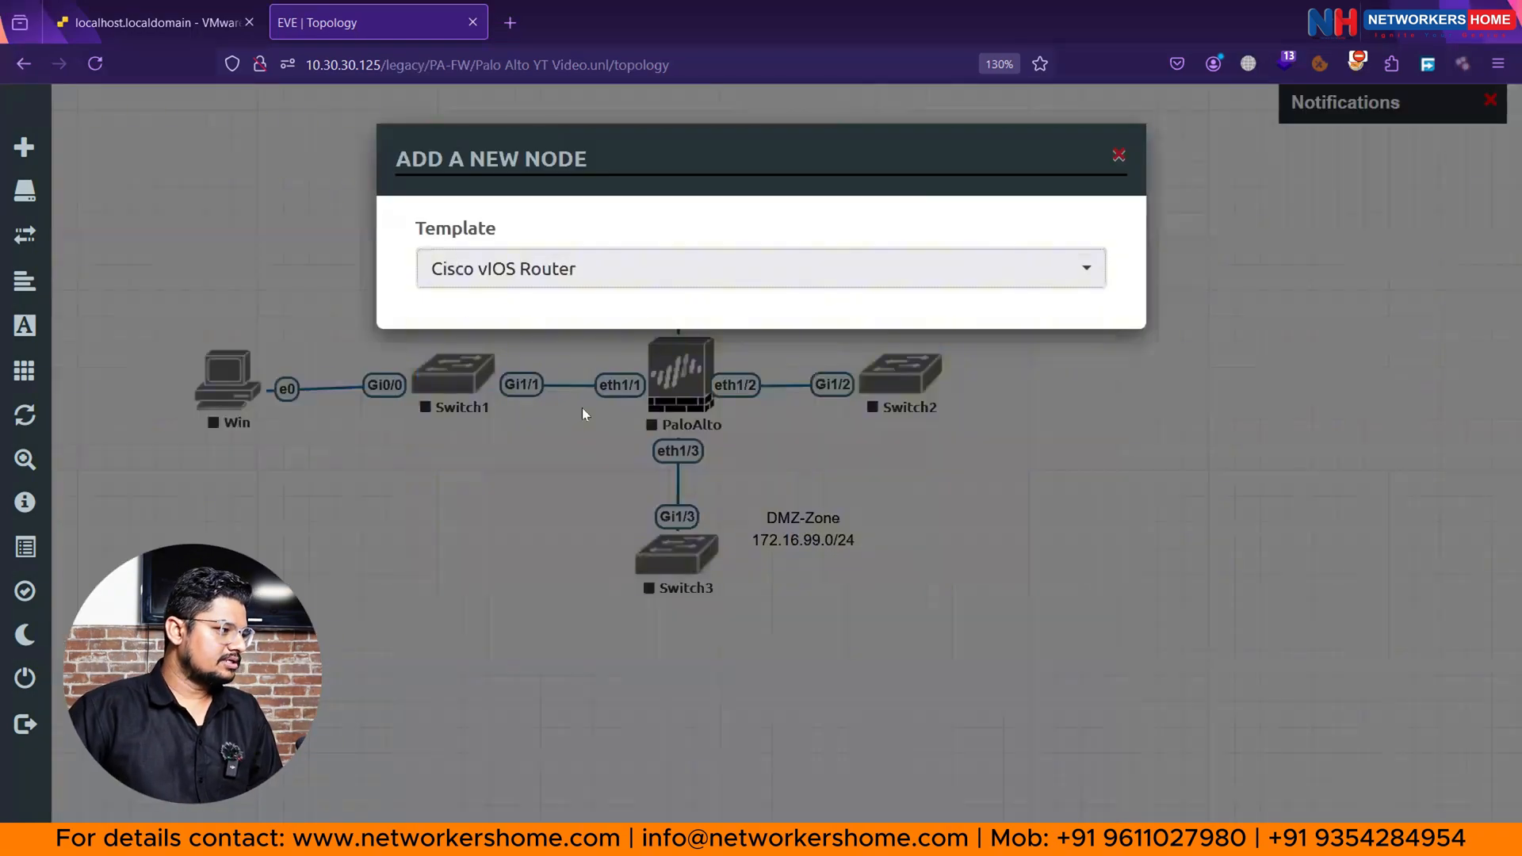
{"action": "type", "text": "2"}
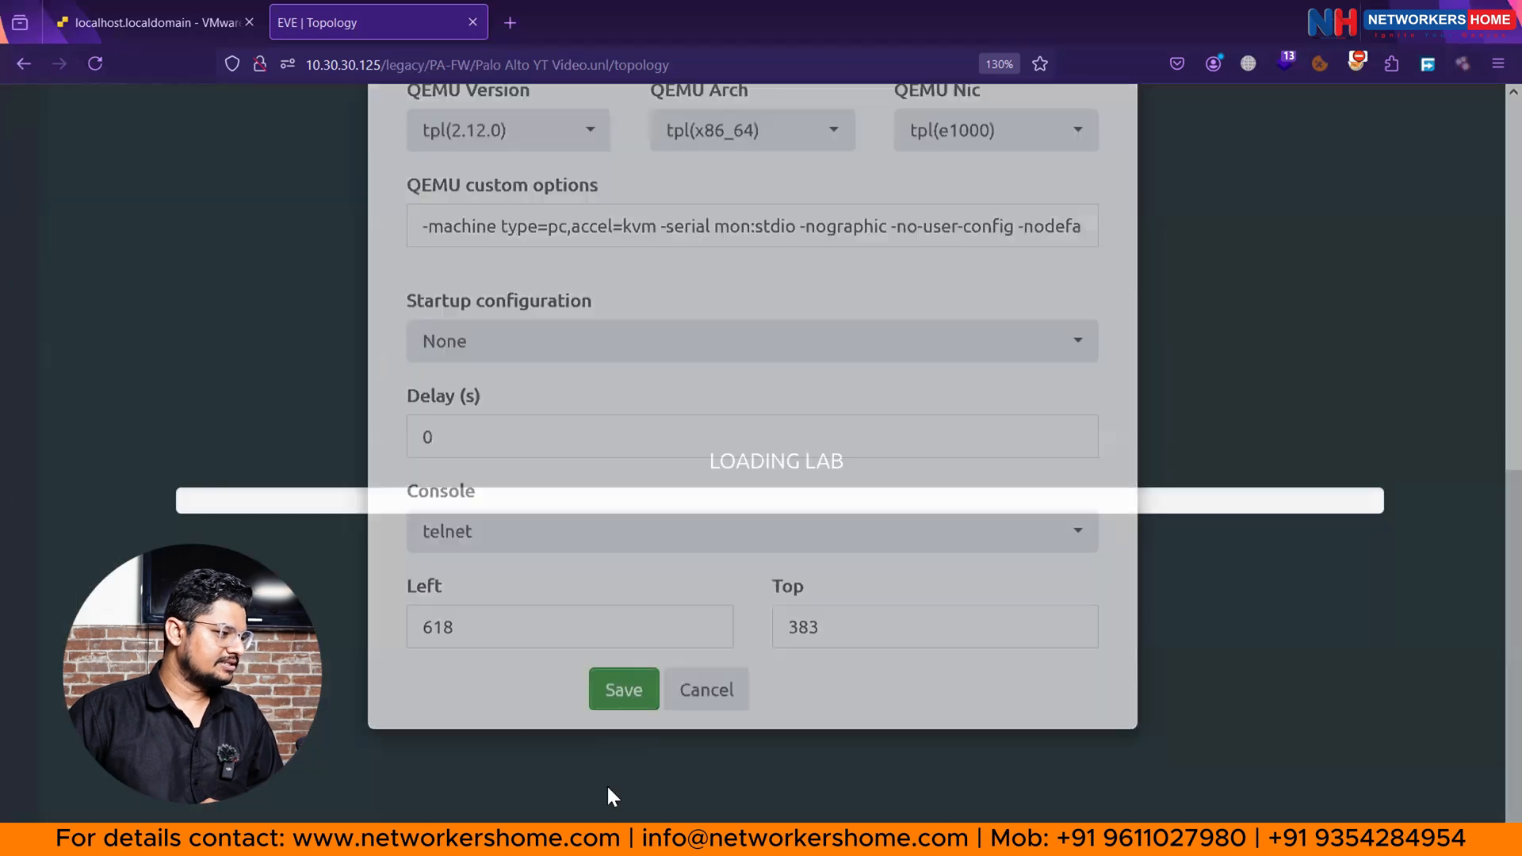
{"action": "left_click", "coordinate": [623, 690]}
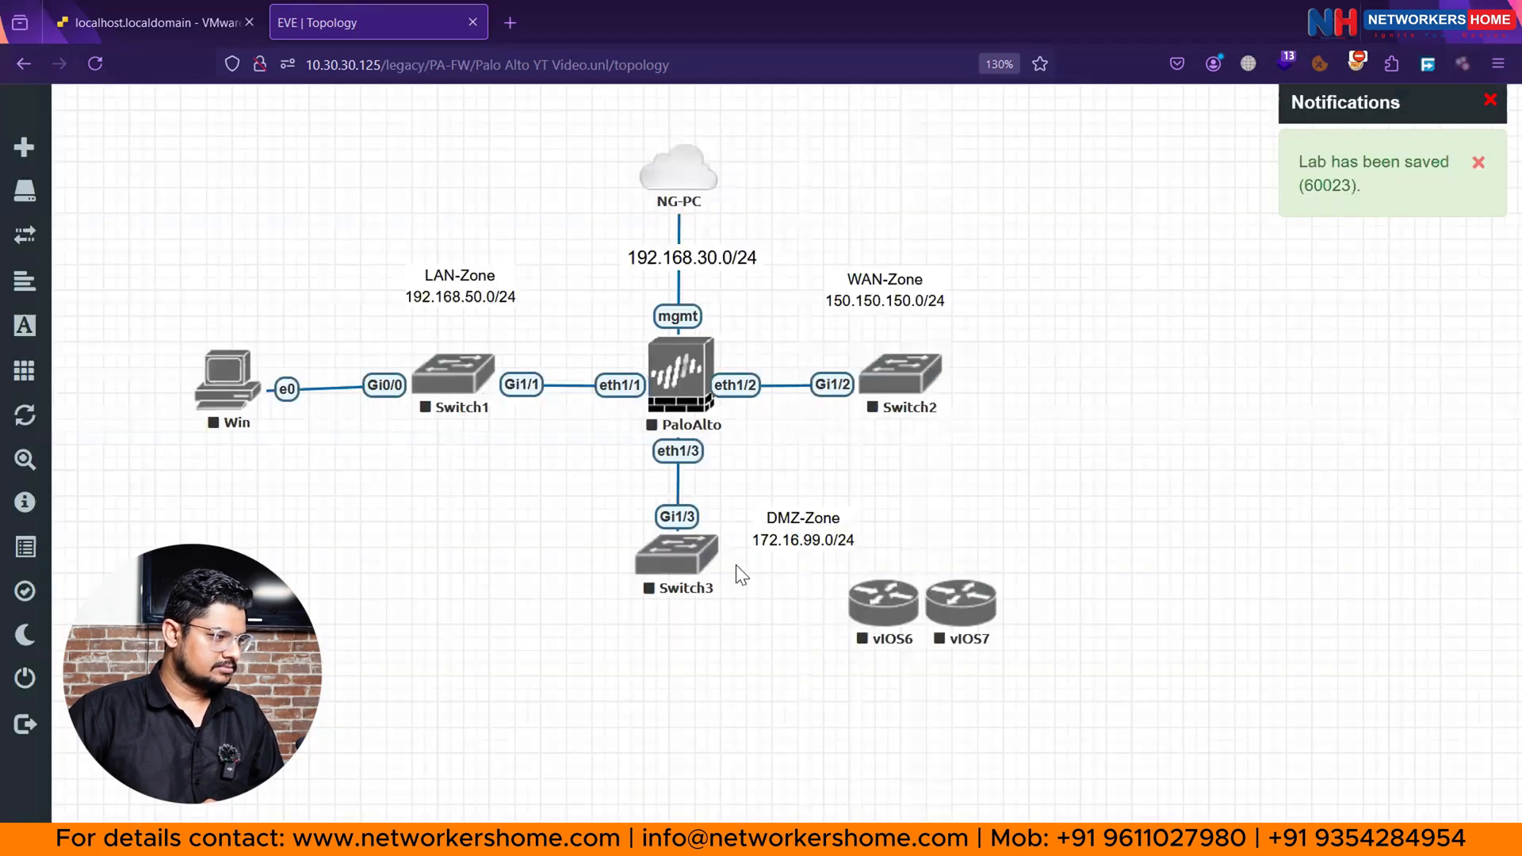
{"action": "left_click_drag", "start_coordinate": [882, 607], "coordinate": [676, 695]}
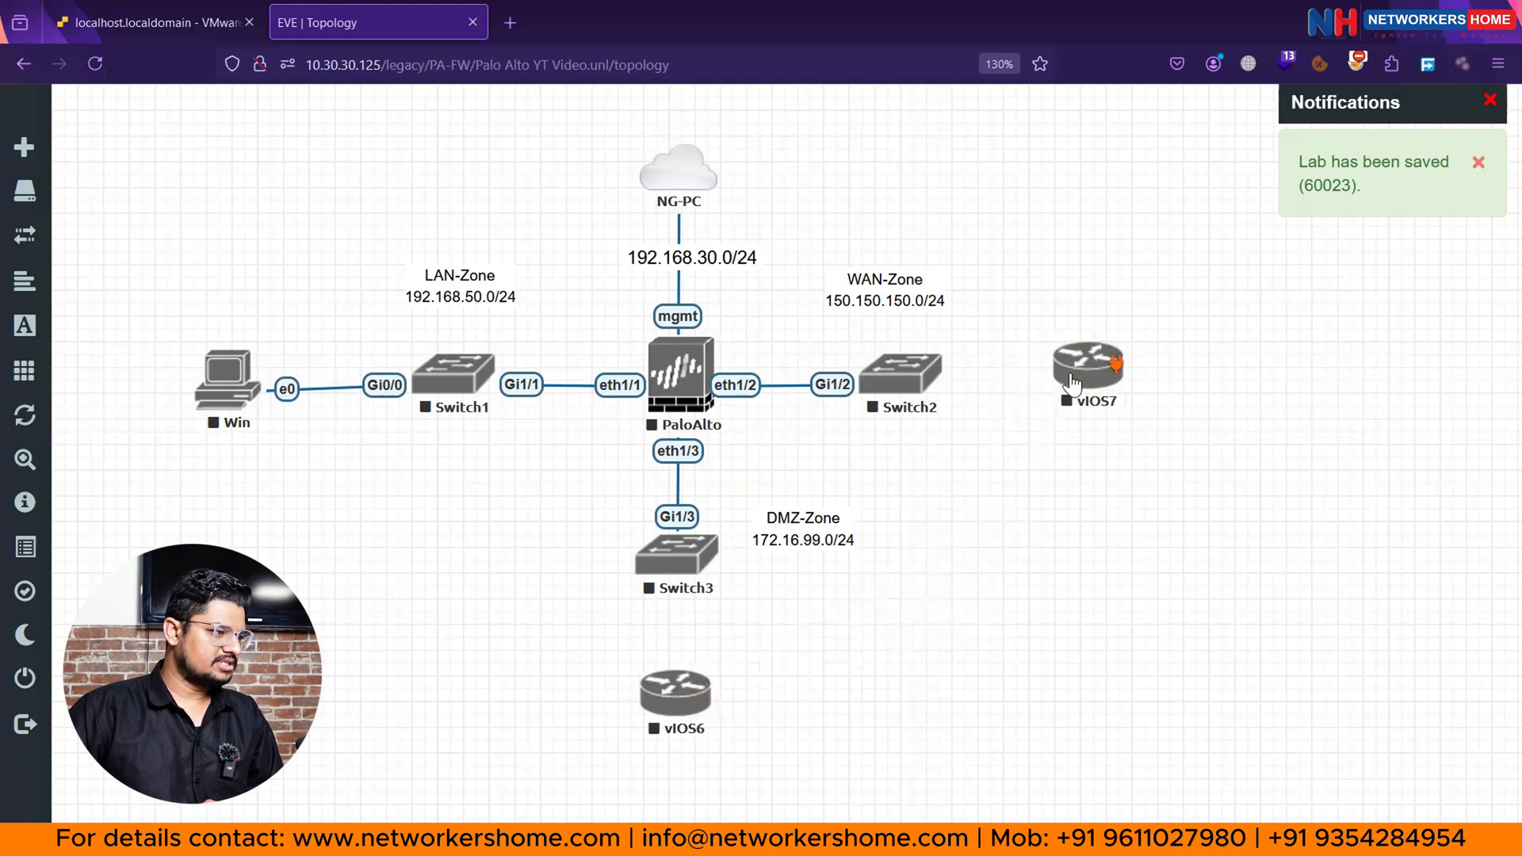
Rename vIOS7 to ISP and vIOS6 to DMZ-Server via their Edit settings.
{"action": "right_click", "coordinate": [1088, 369]}
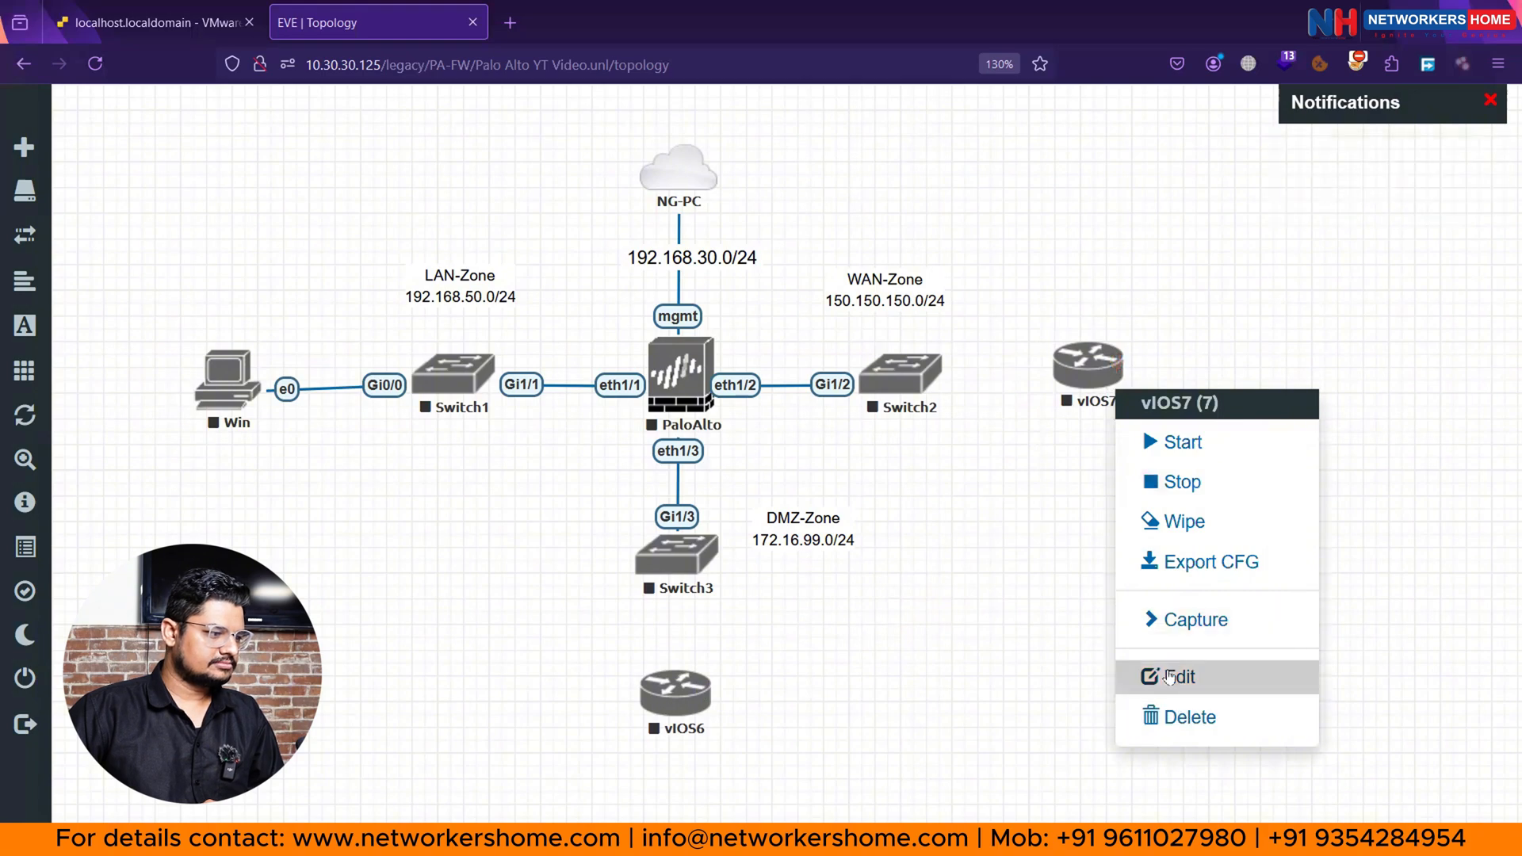
{"action": "left_click", "coordinate": [1181, 677]}
{"action": "type", "text": "ISP-"}
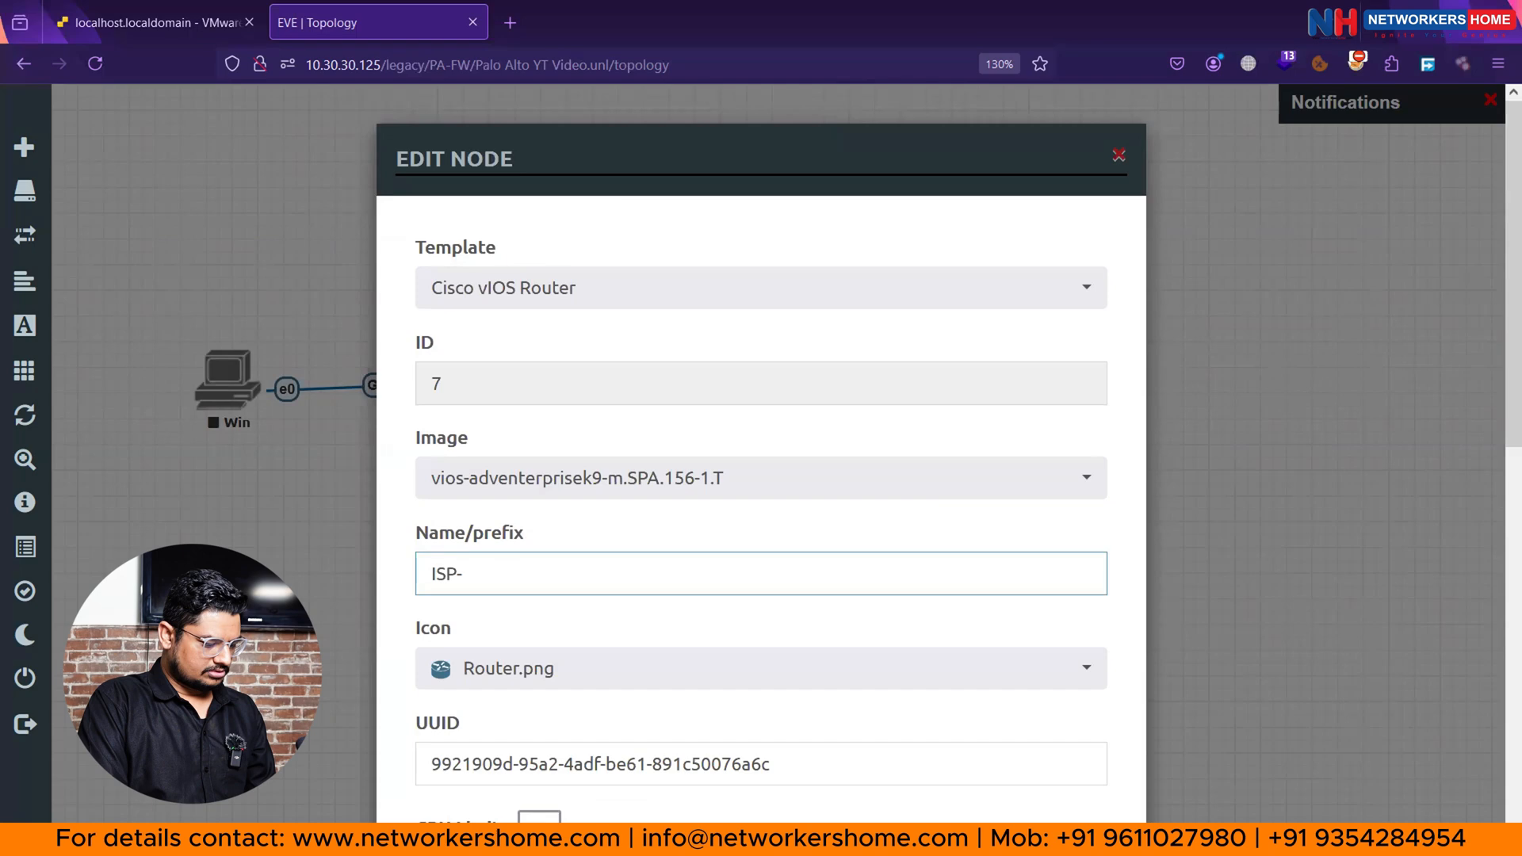
{"action": "type", "text": "N"}
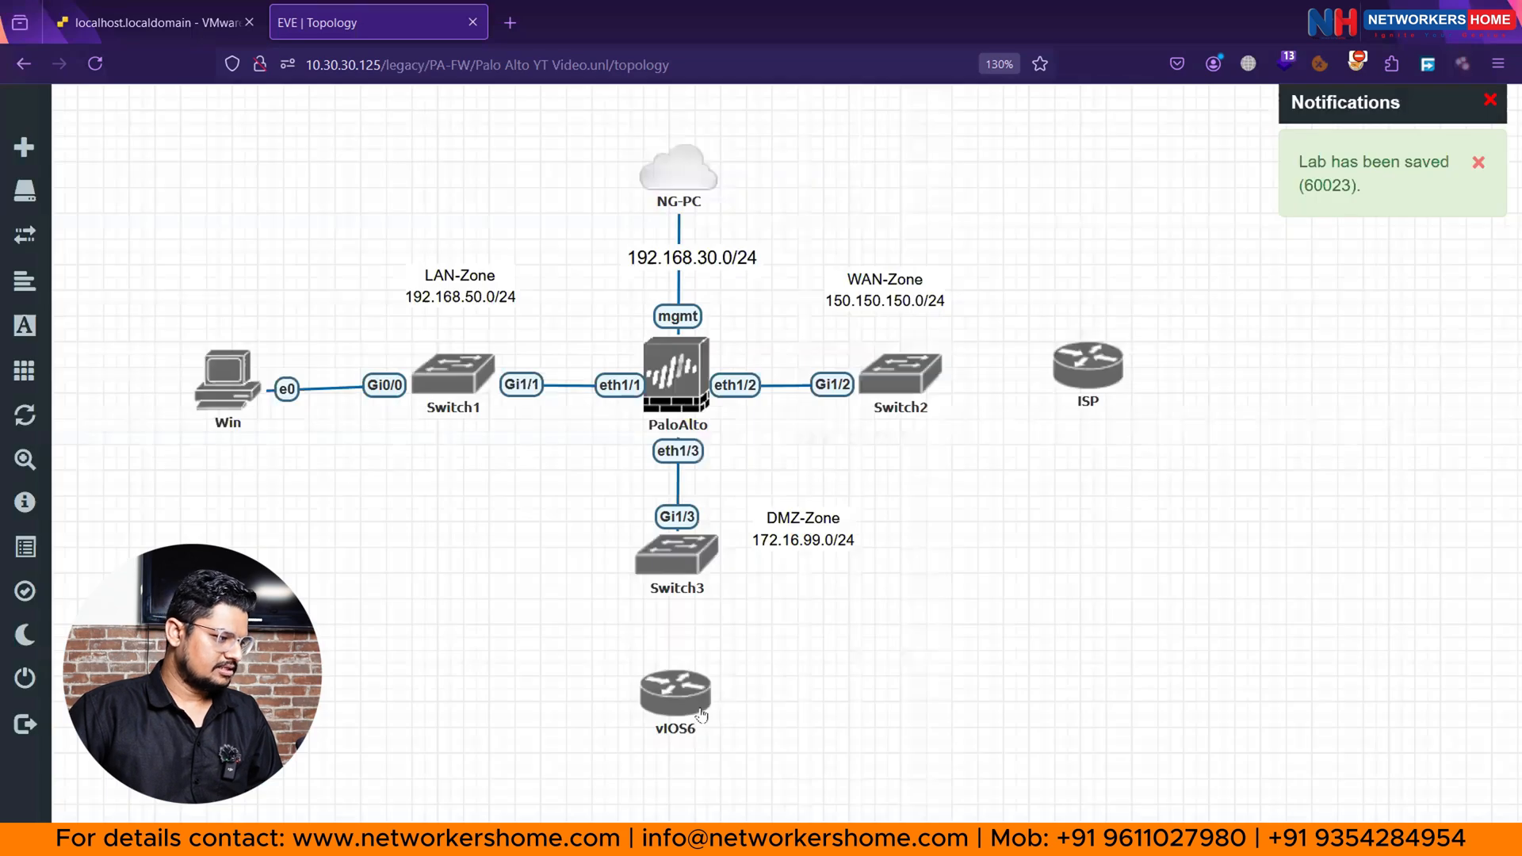
{"action": "right_click", "coordinate": [674, 695]}
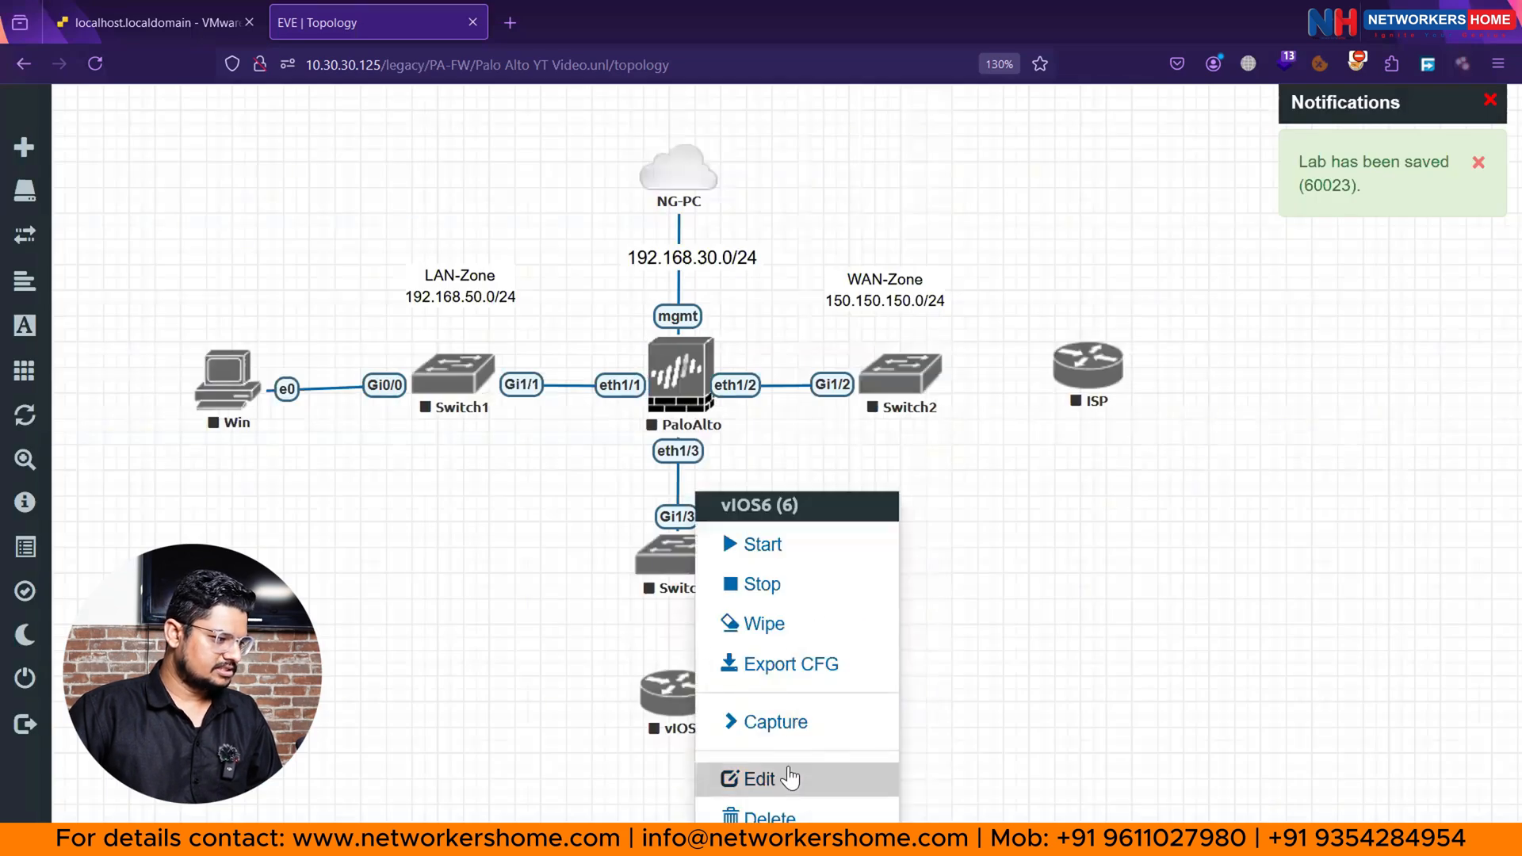
{"action": "left_click", "coordinate": [759, 777]}
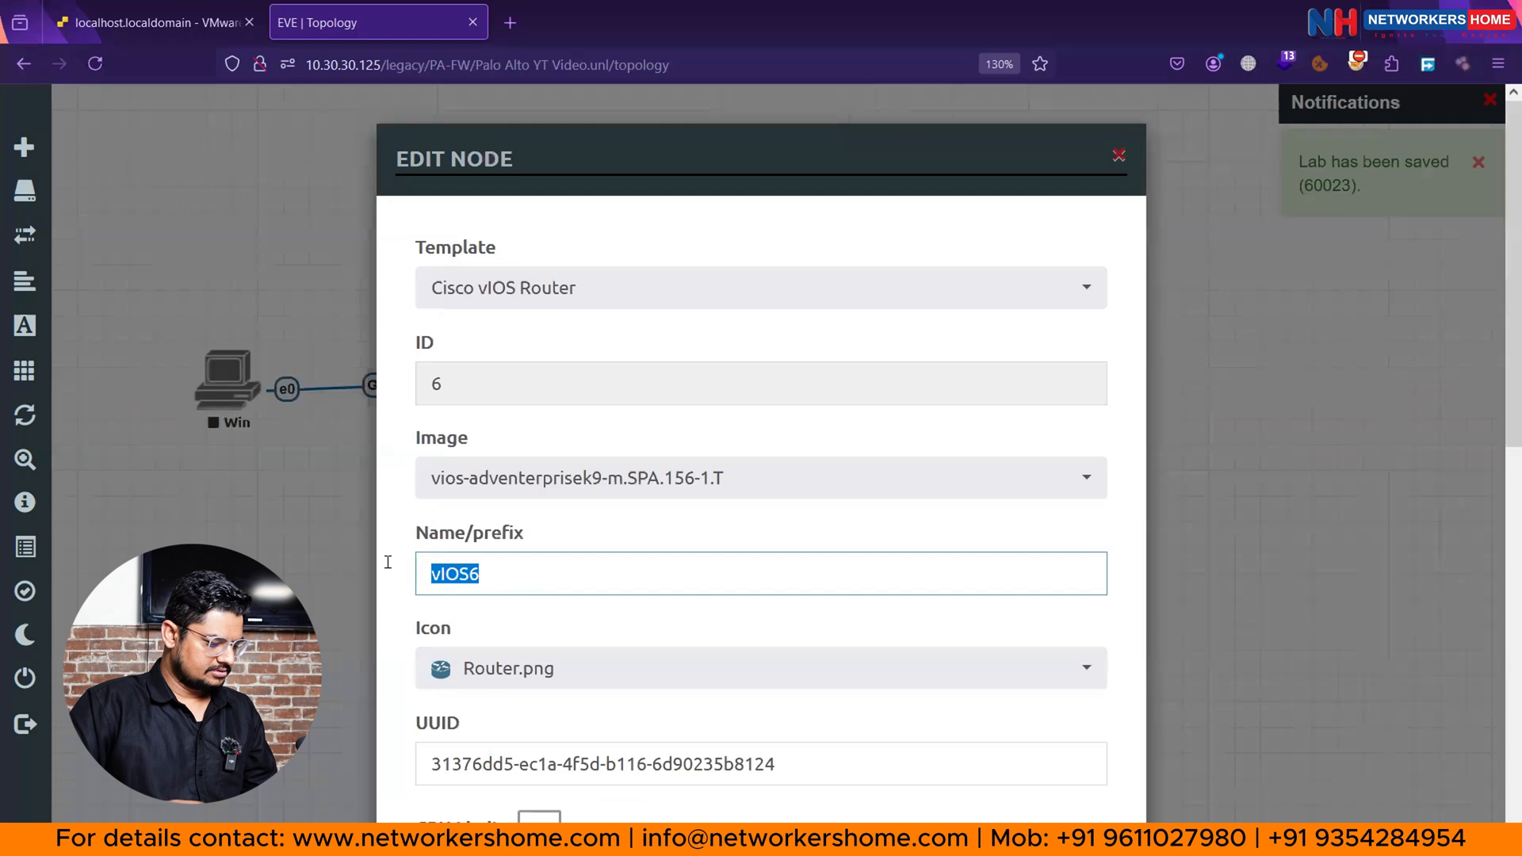
{"action": "type", "text": "DMZ"}
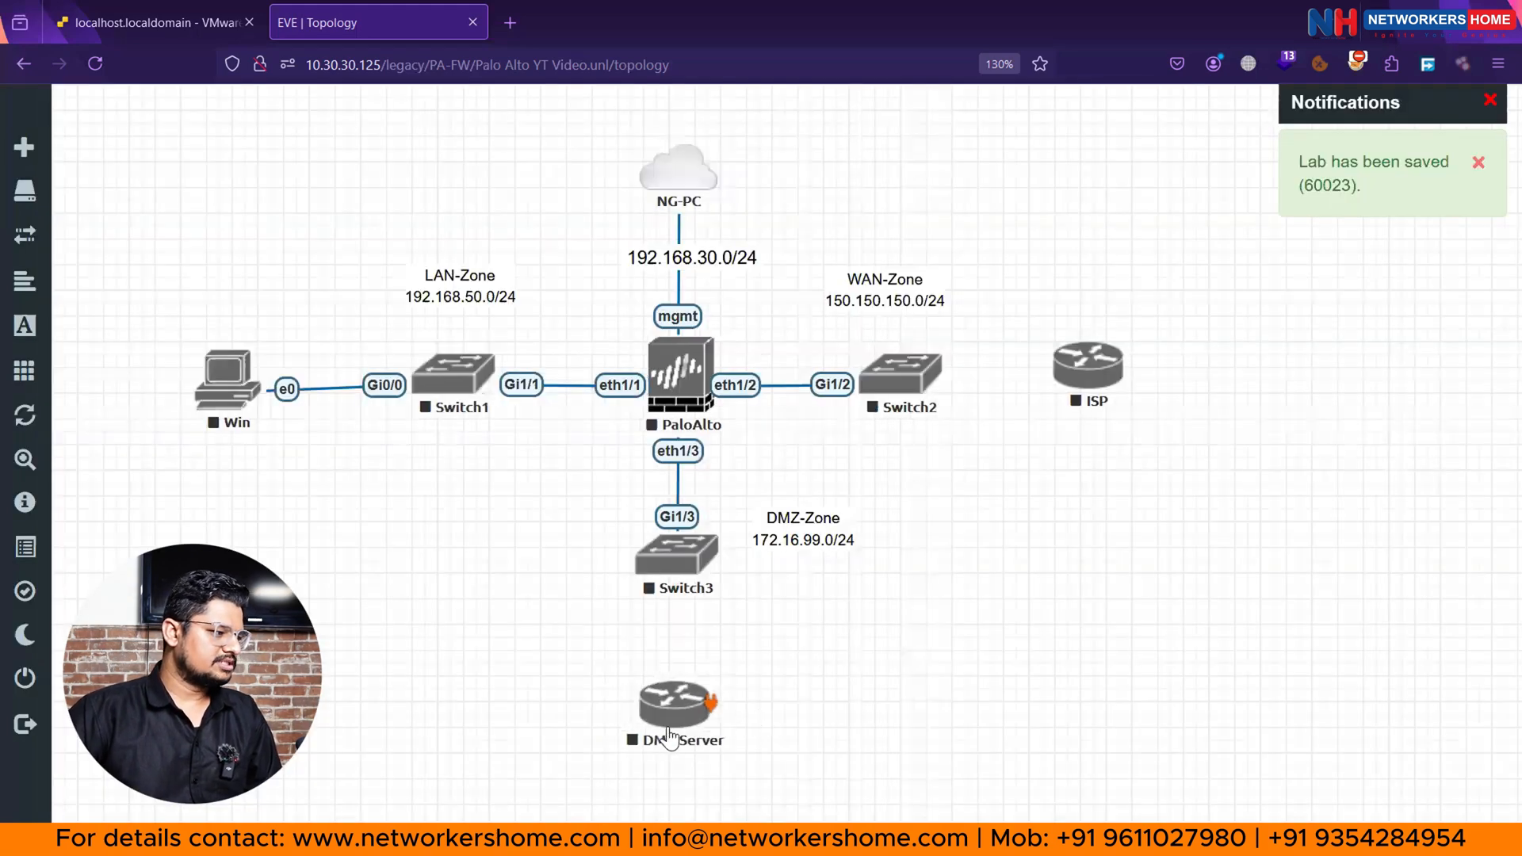
{"action": "mouse_move", "coordinate": [729, 681]}
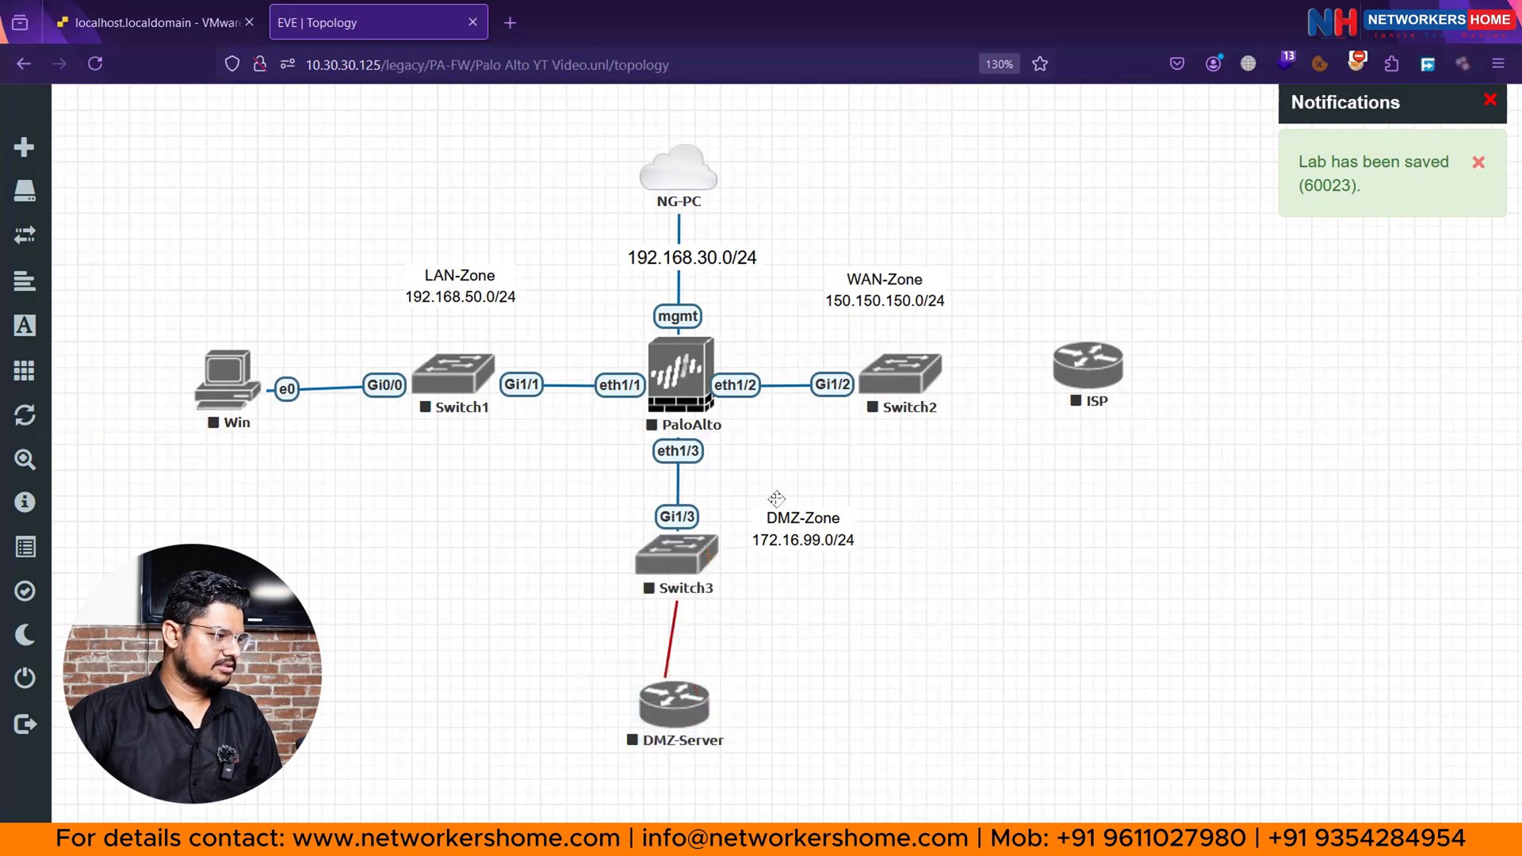
Link DMZ-Server Gi0/0 to Switch3 Gi0/0 and ISP Gi0/0 to Switch2 Gi0/0.
{"action": "left_click", "coordinate": [888, 392]}
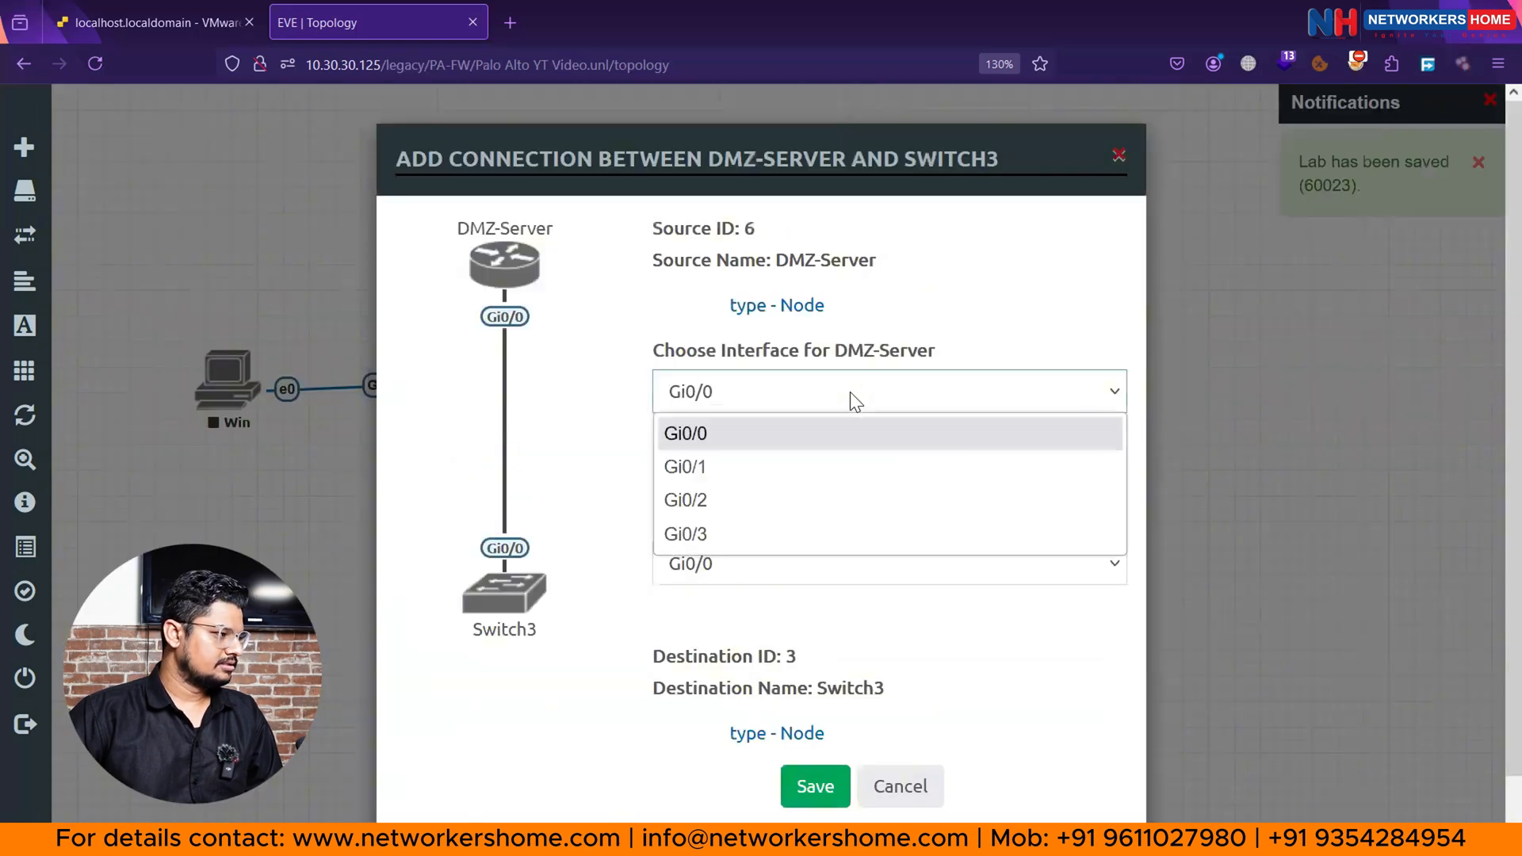
{"action": "left_click", "coordinate": [685, 433]}
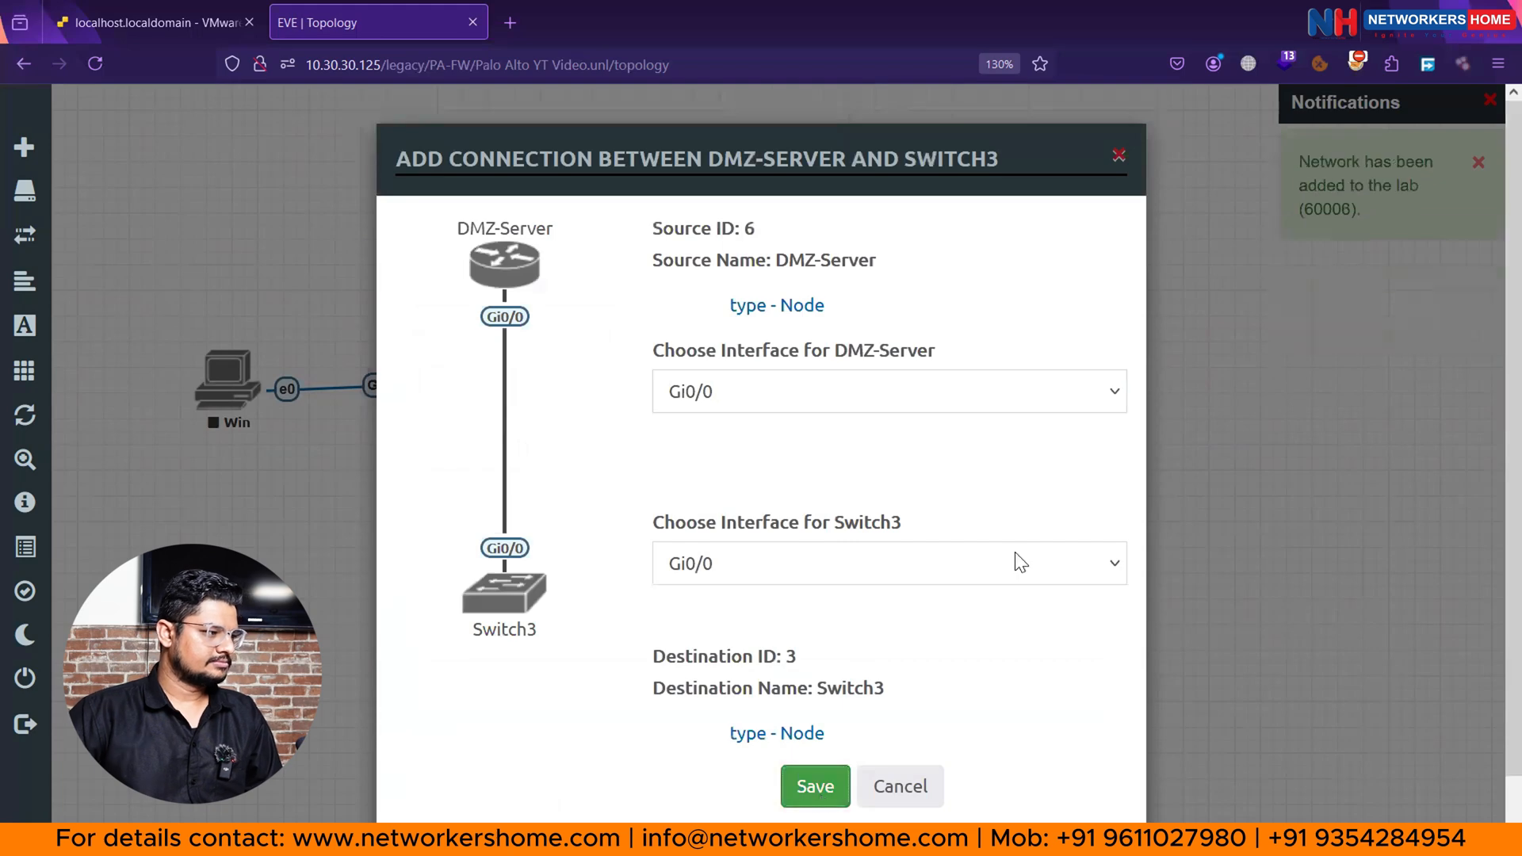
{"action": "left_click", "coordinate": [815, 786]}
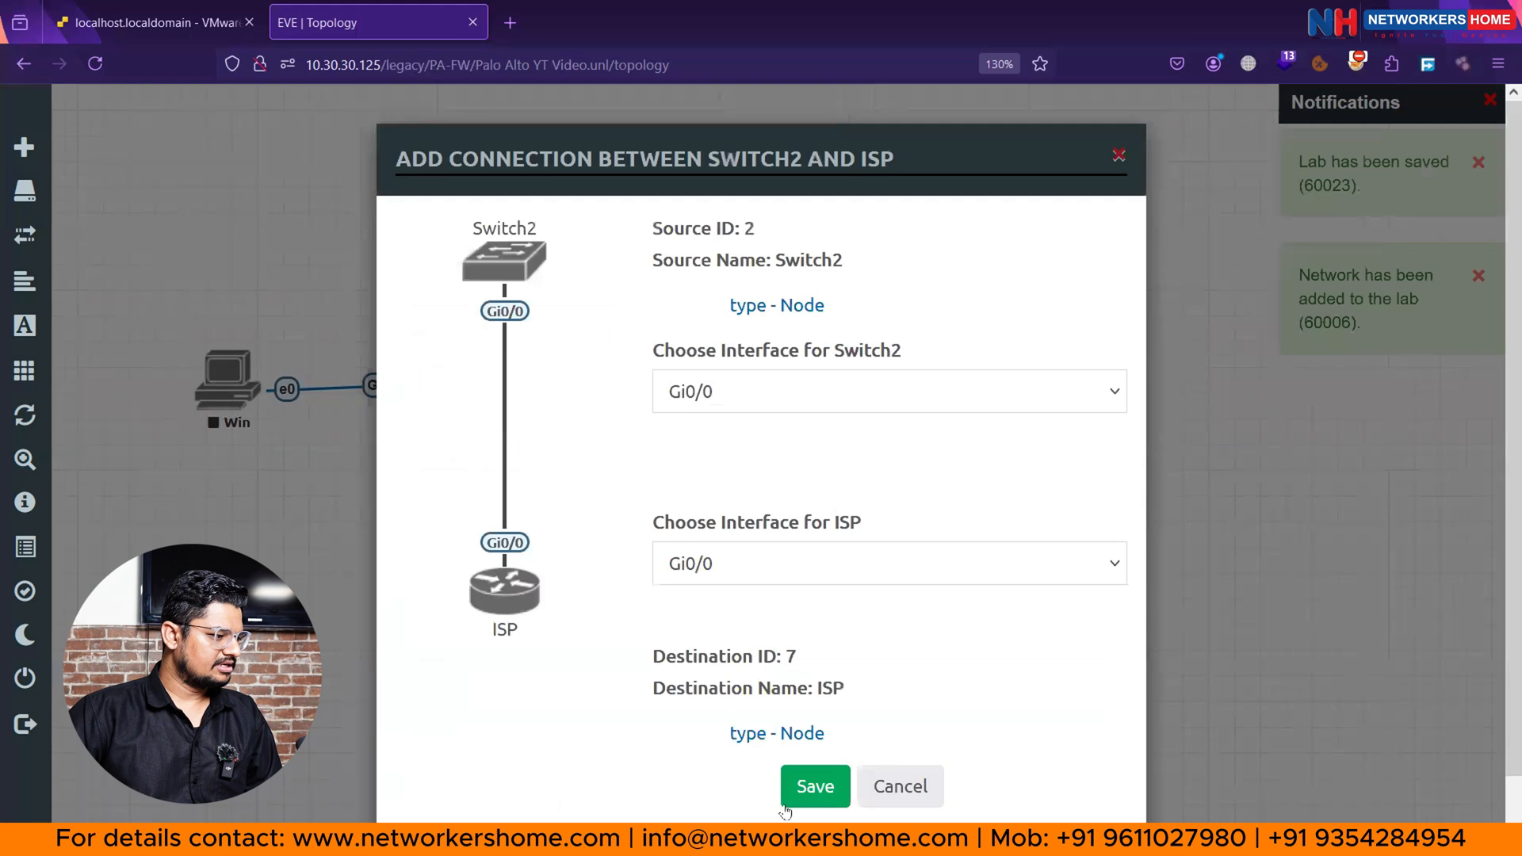
{"action": "left_click", "coordinate": [815, 786]}
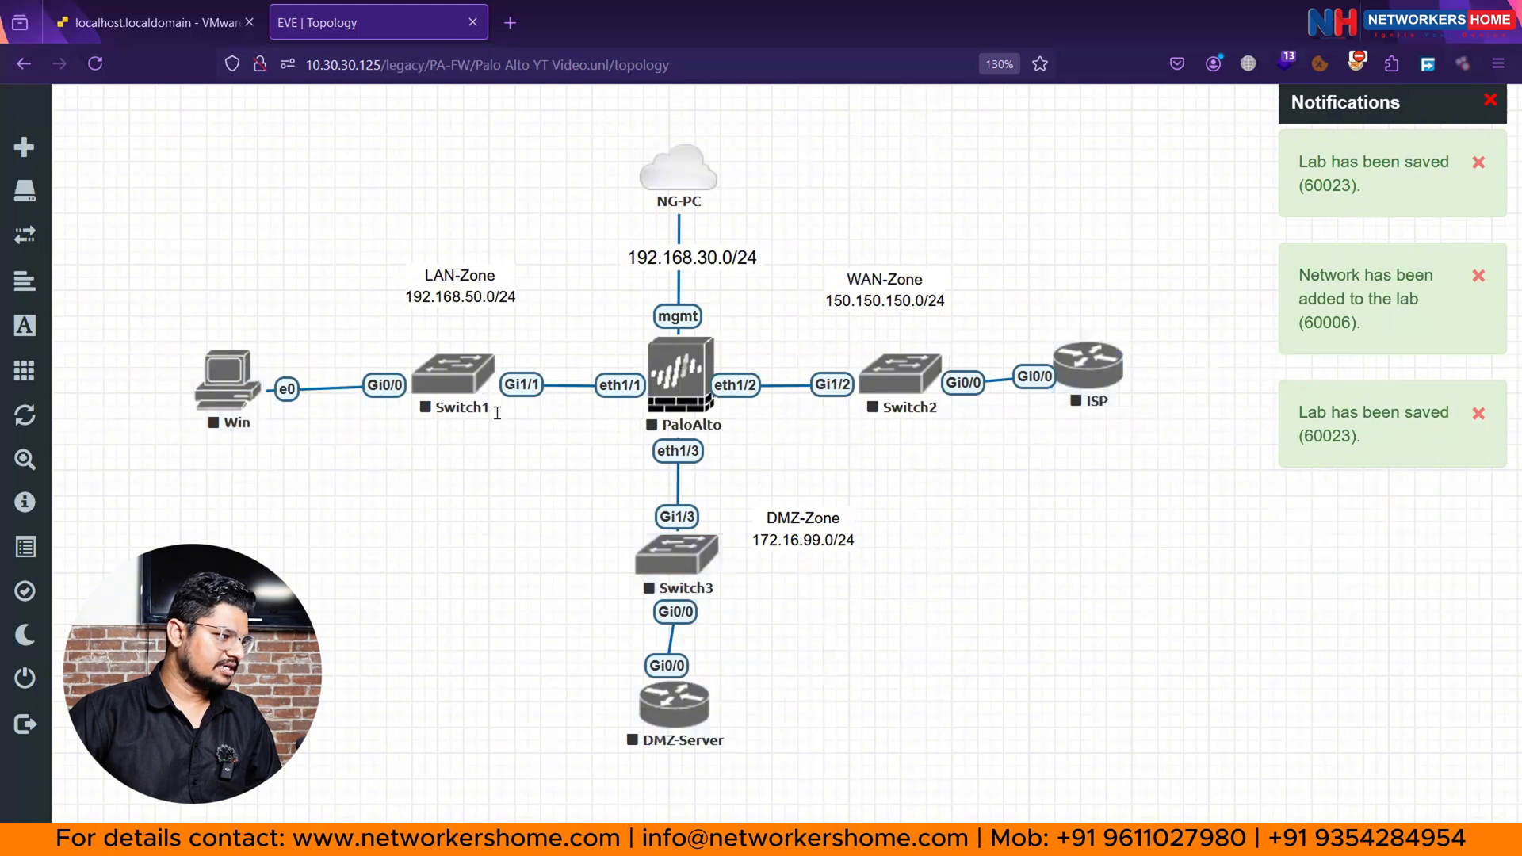
{"action": "left_click", "coordinate": [676, 709]}
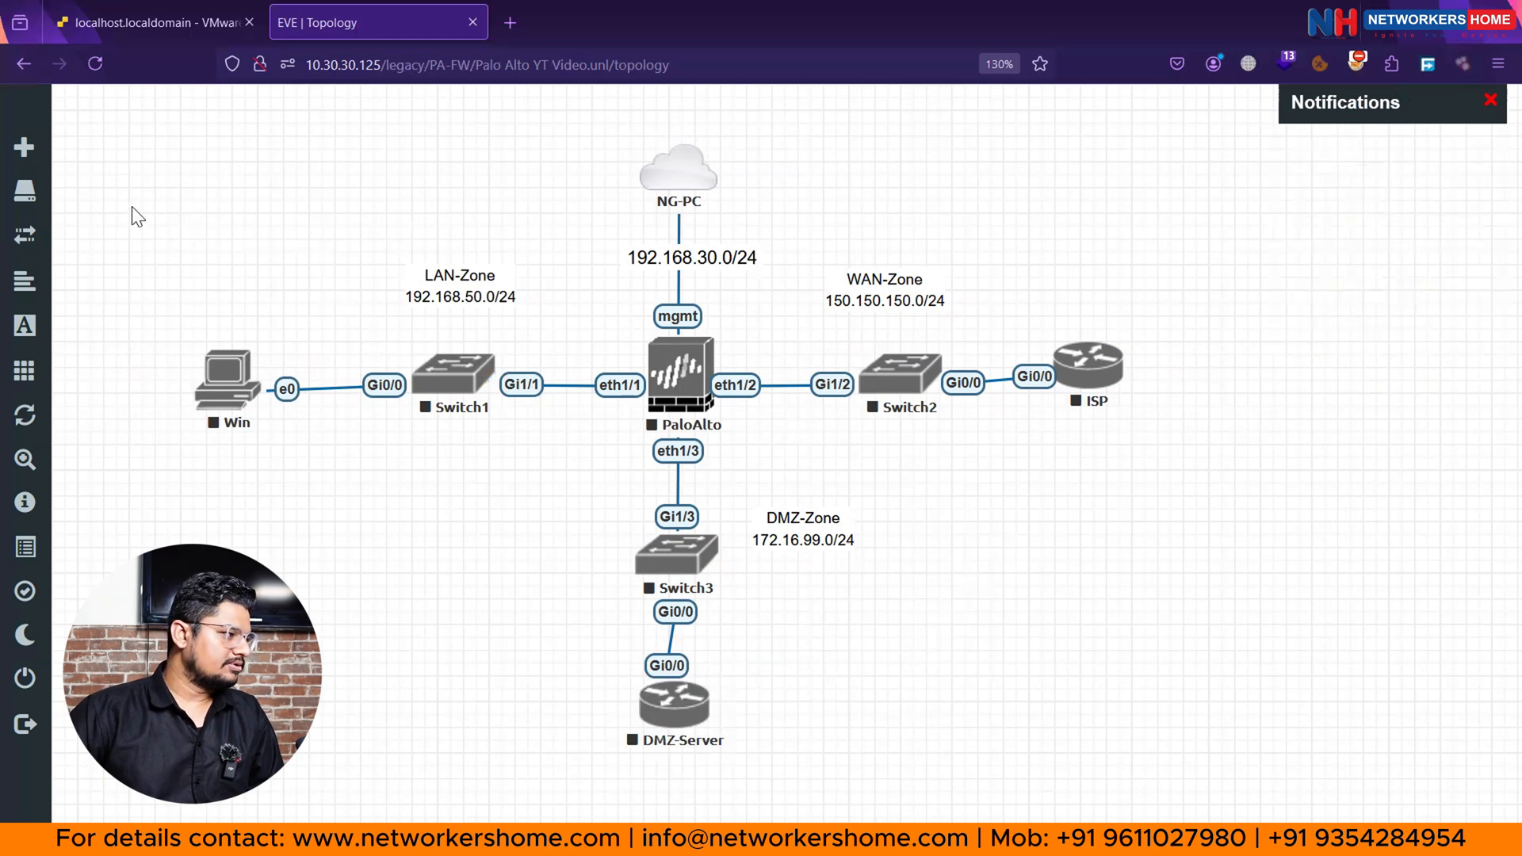
Rubber-band select the Win PC, Switch1 and the LAN-Zone label together on the canvas.
{"action": "left_click_drag", "start_coordinate": [136, 214], "coordinate": [598, 539]}
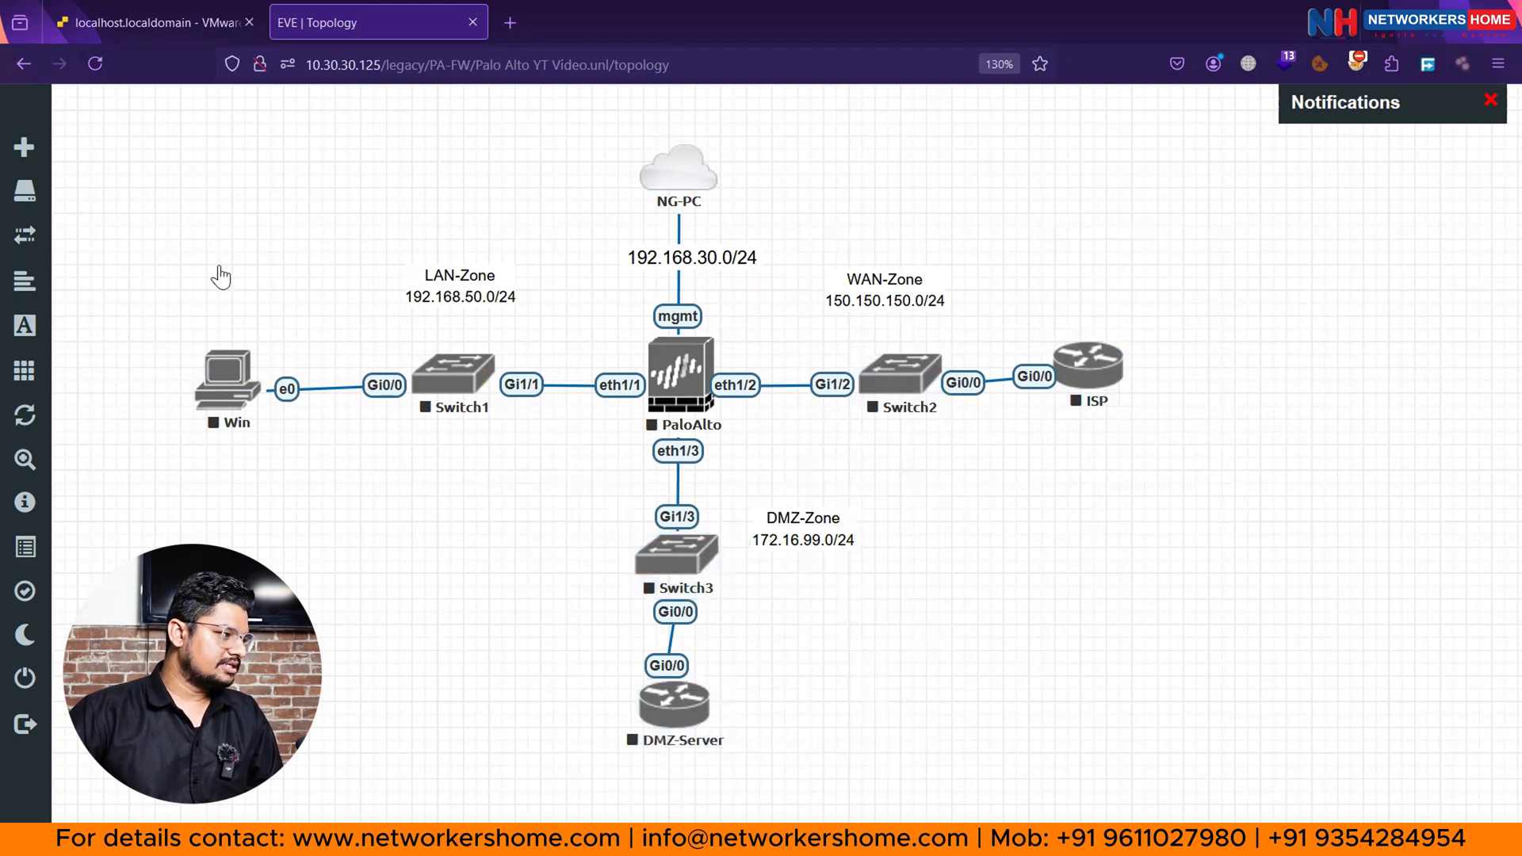
{"action": "left_click_drag", "start_coordinate": [221, 273], "coordinate": [574, 482]}
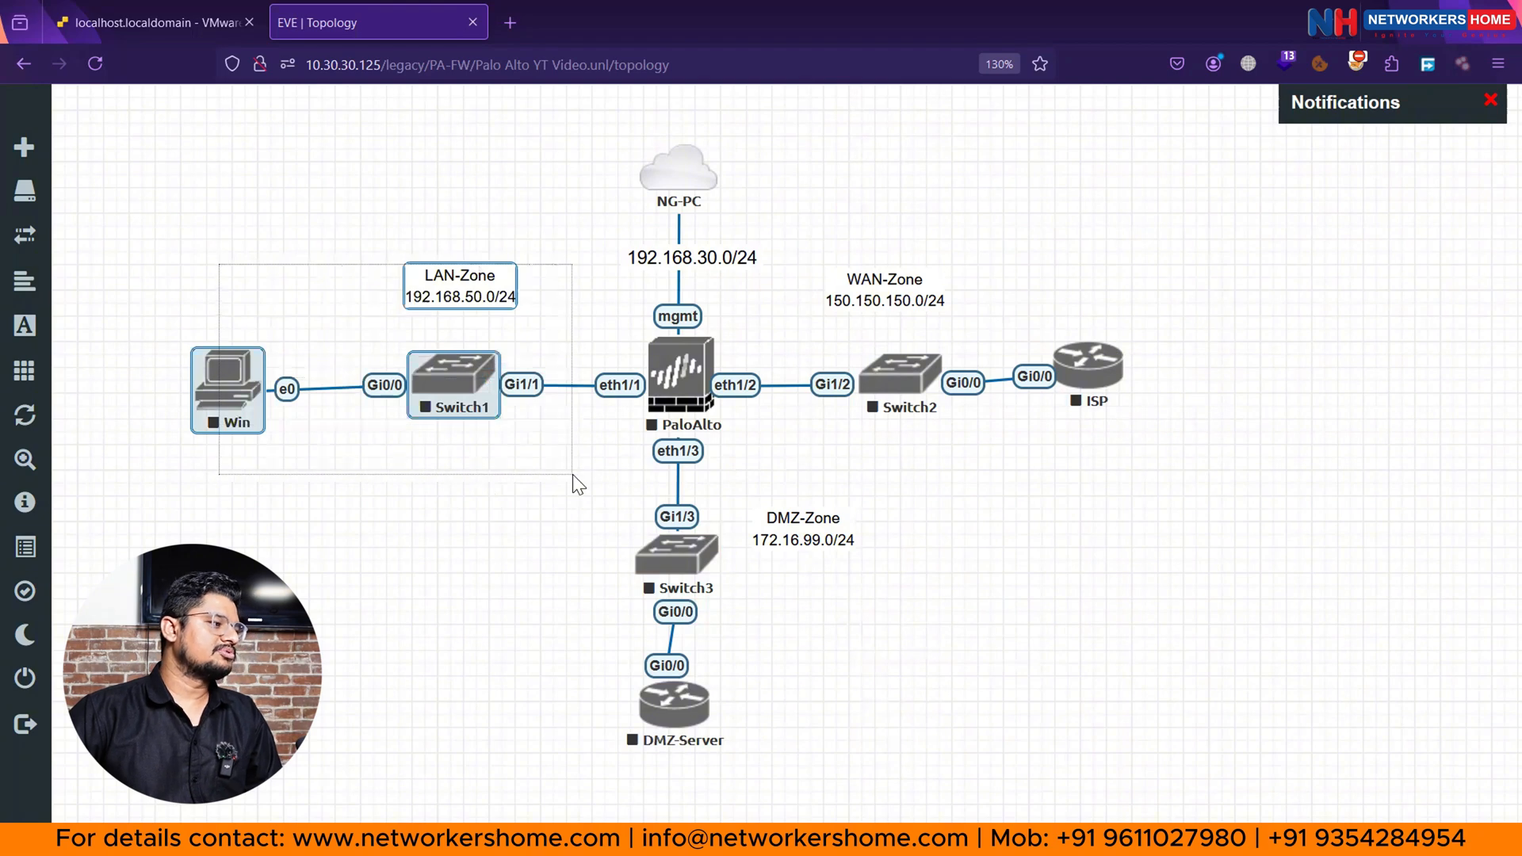